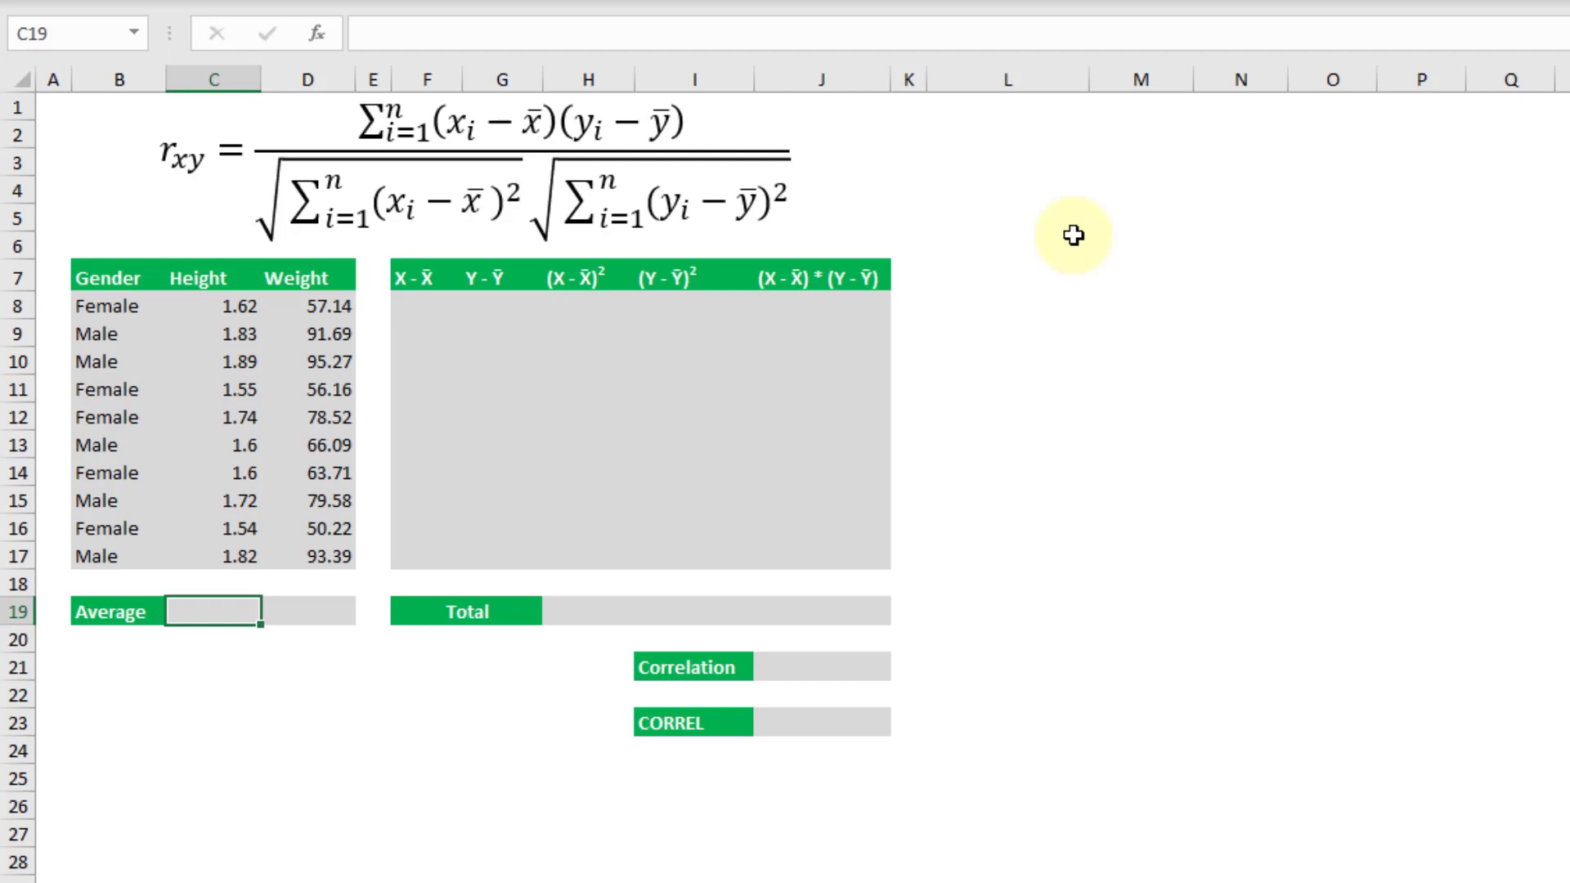
{"action": "mouse_move", "coordinate": [263, 400]}
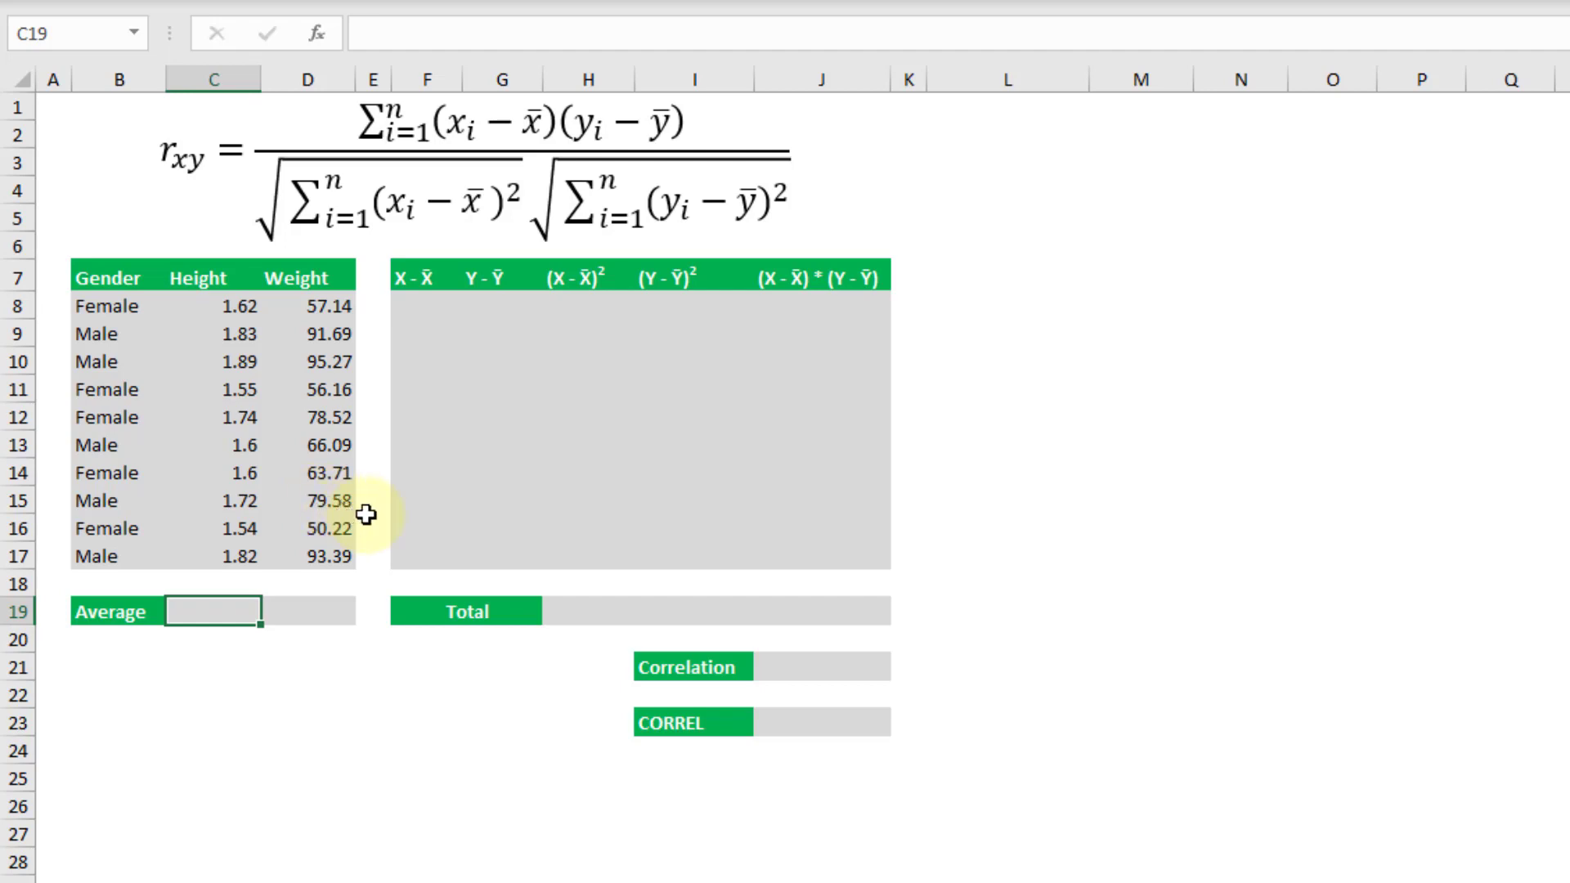
{"action": "mouse_move", "coordinate": [785, 127]}
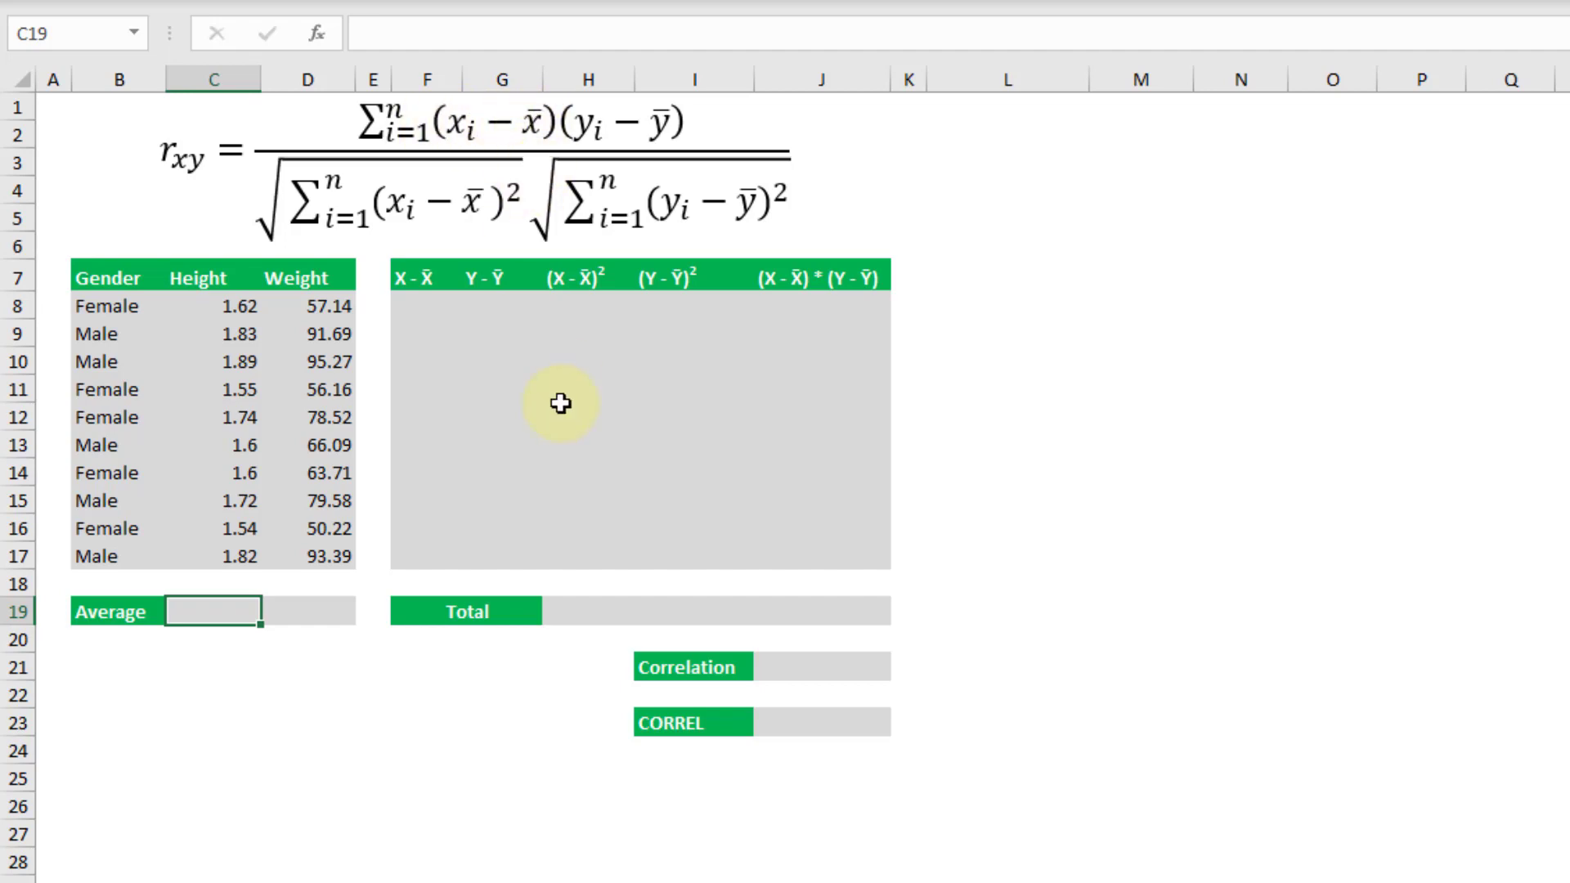
{"action": "mouse_move", "coordinate": [329, 651]}
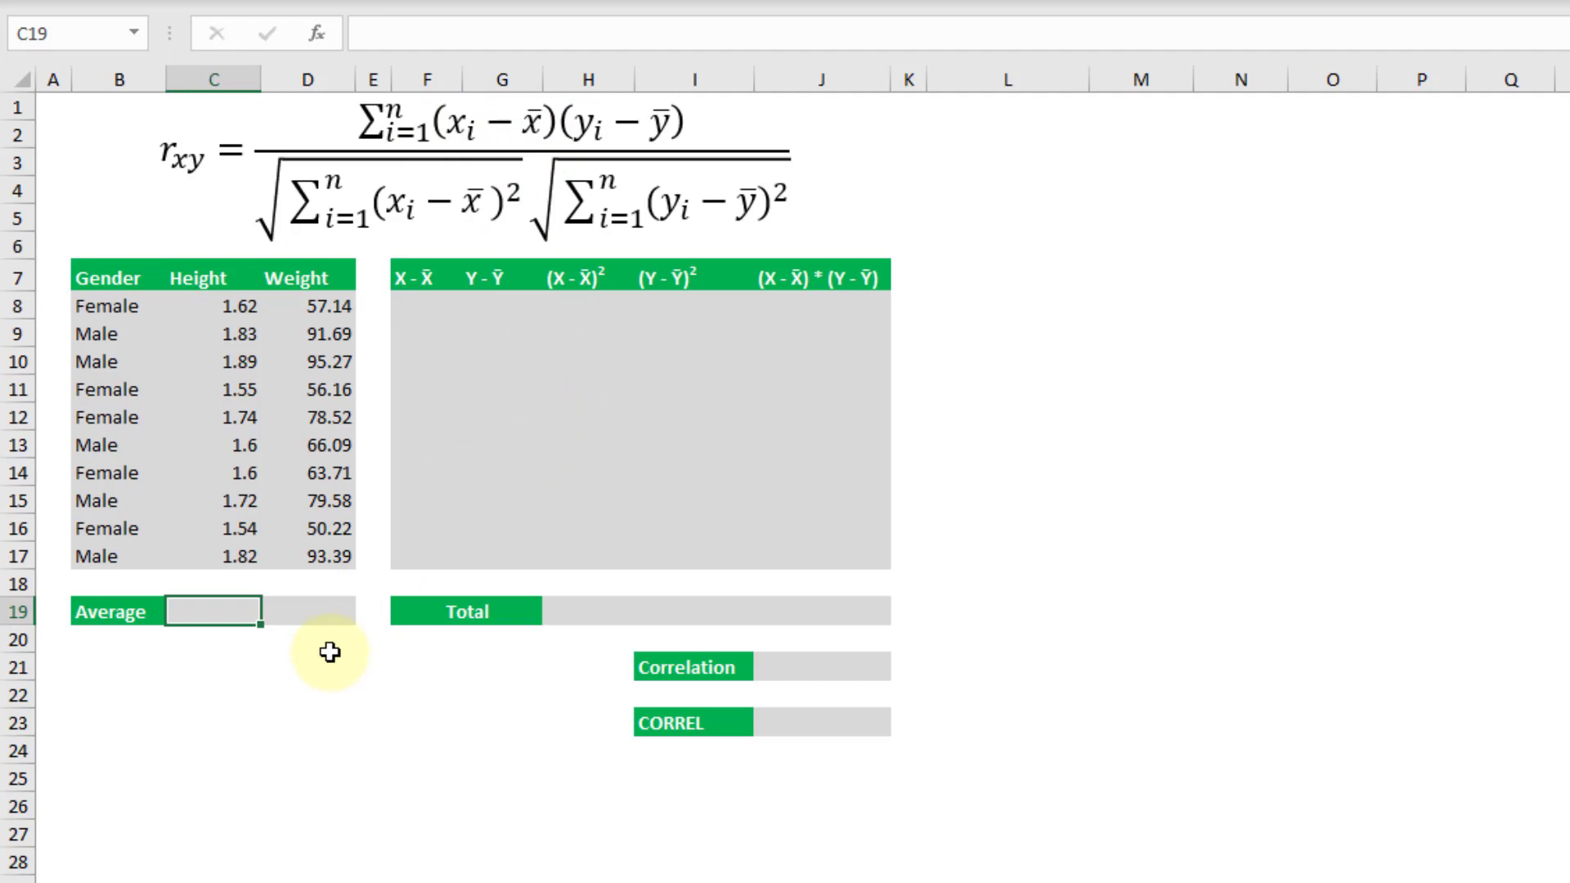
- Enter =AVERAGE(C8:C17) in C19 and copy it to D19 (1.691, 73.177)
{"action": "type", "text": "="}
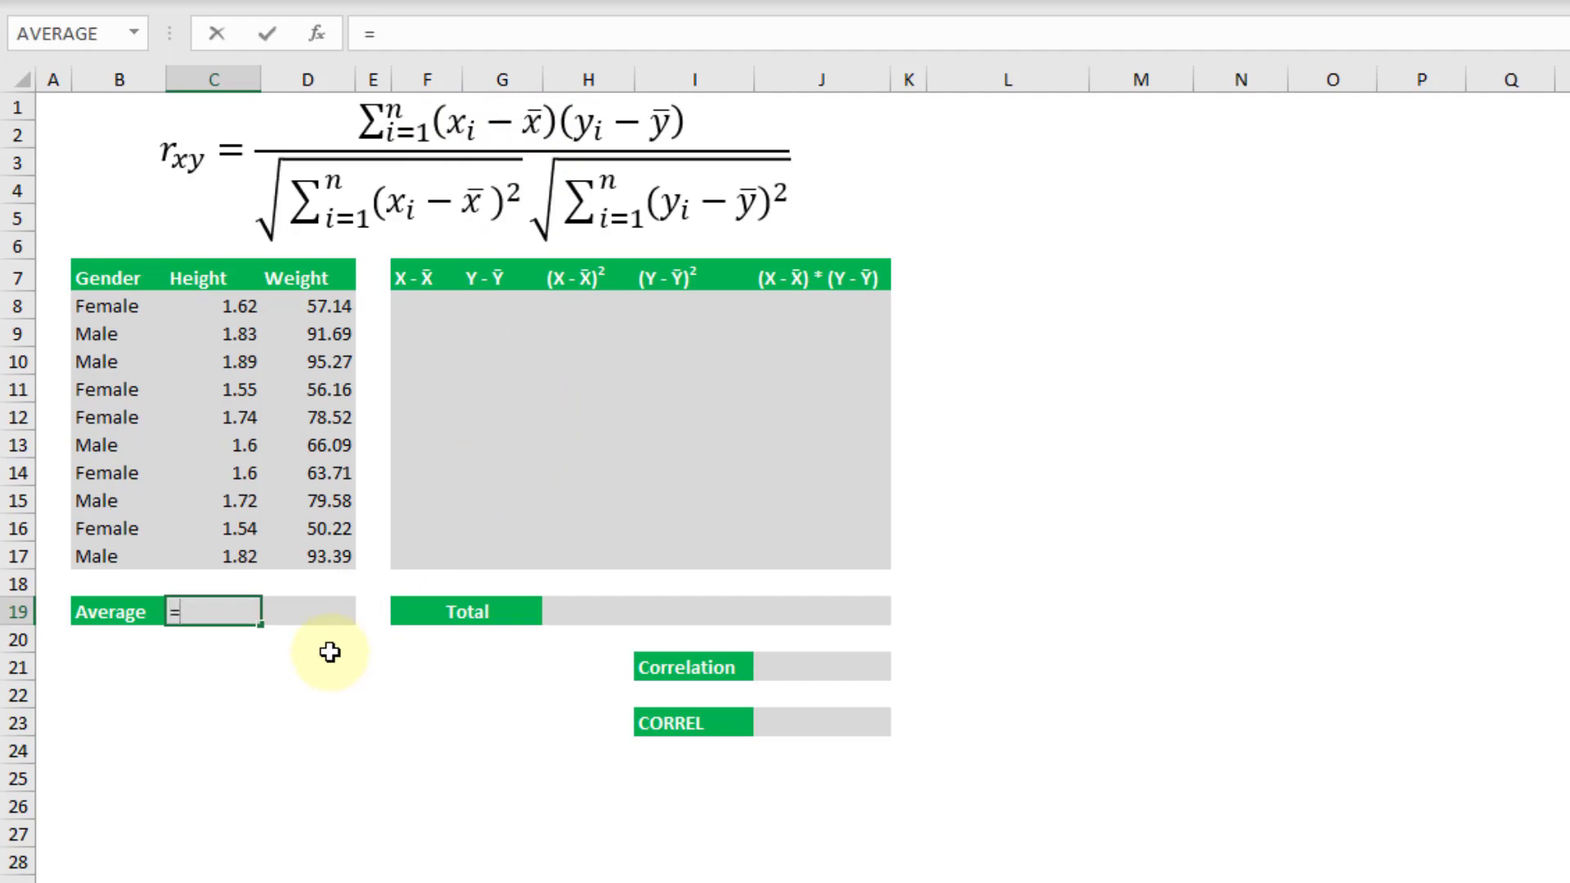
{"action": "type", "text": "a"}
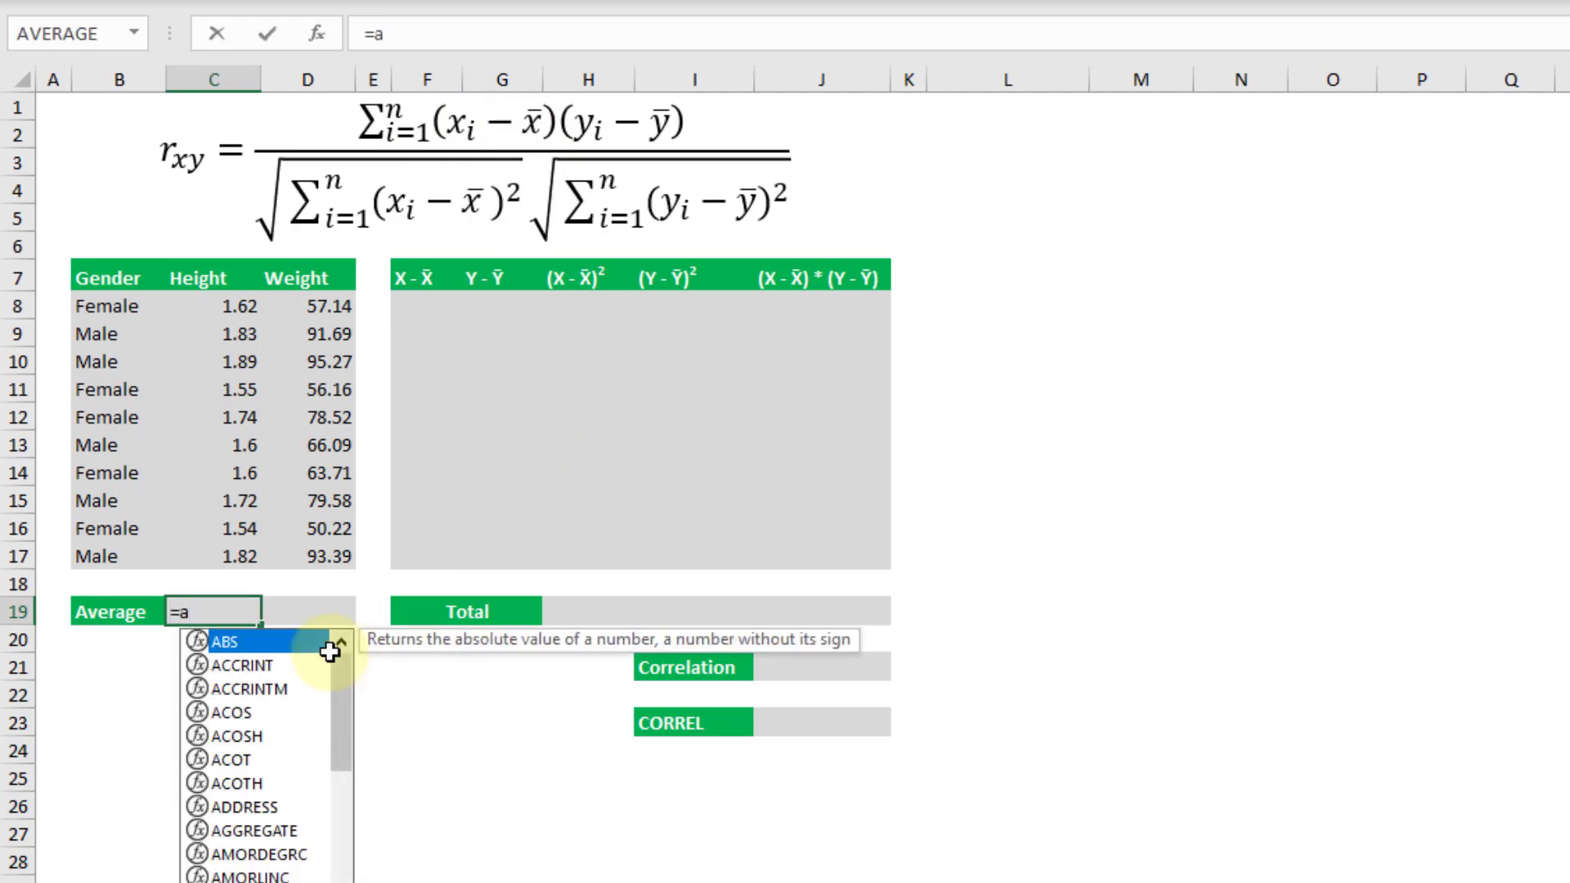
{"action": "type", "text": "ve"}
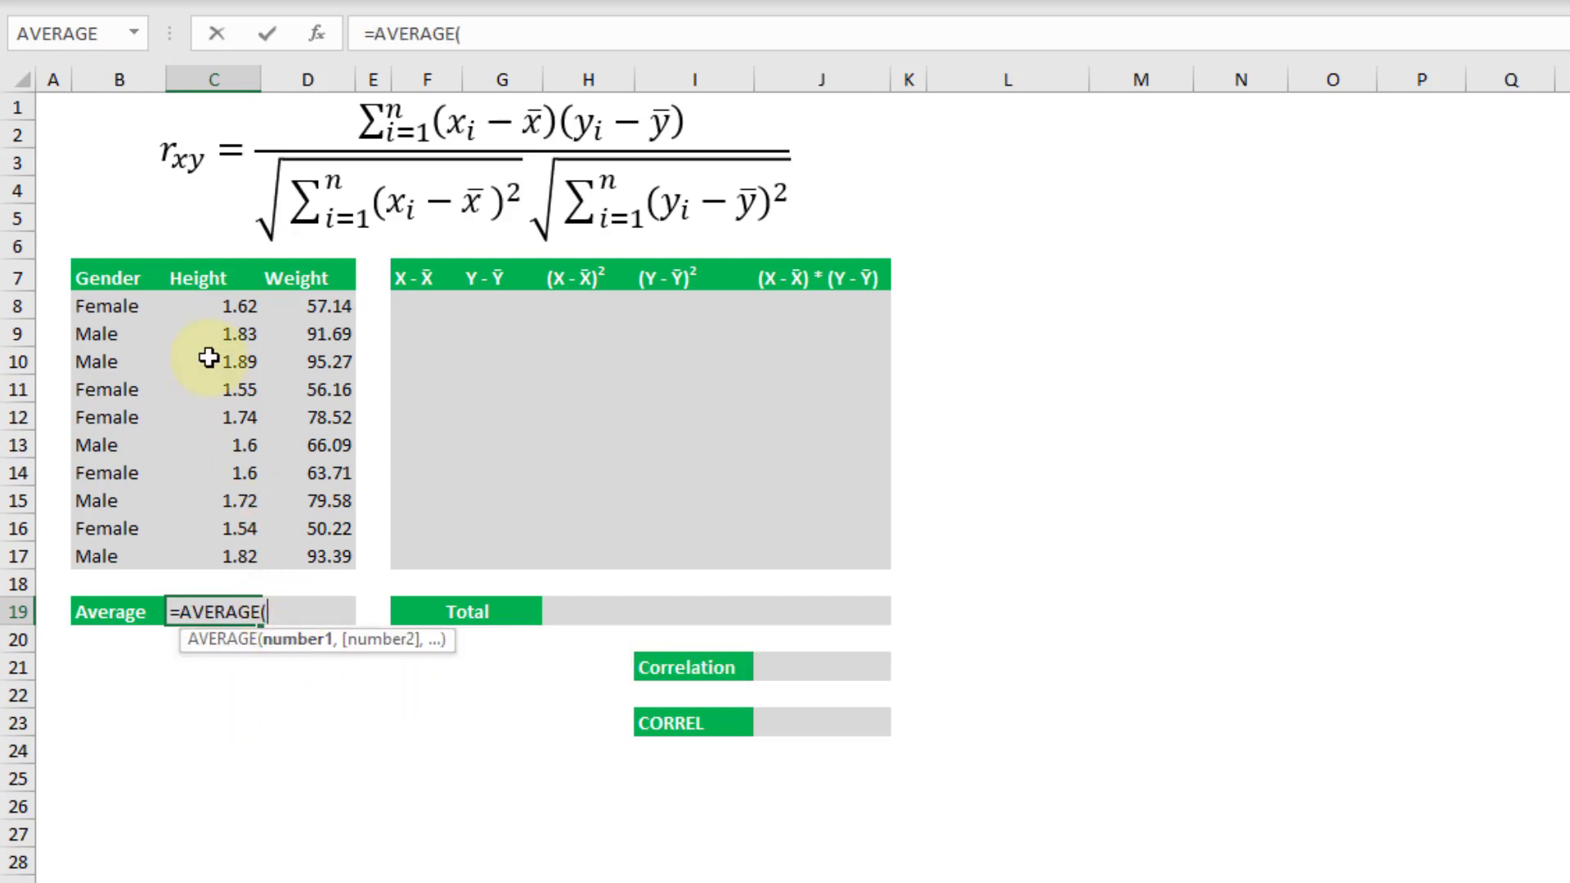
{"action": "left_click_drag", "start_coordinate": [213, 305], "coordinate": [213, 557]}
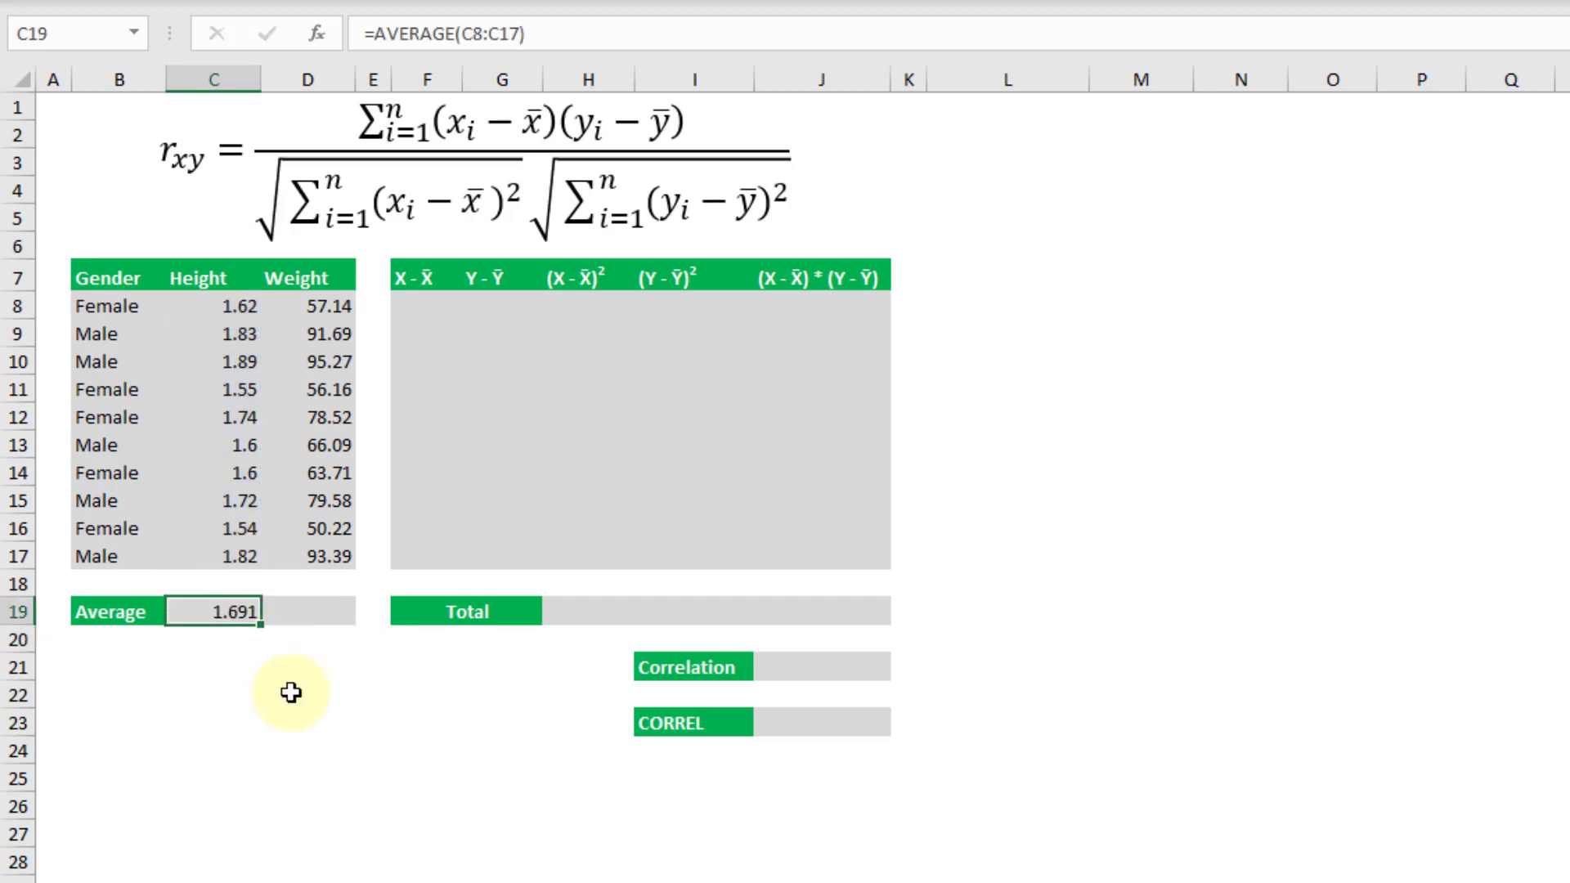
{"action": "left_click_drag", "start_coordinate": [260, 621], "coordinate": [340, 621]}
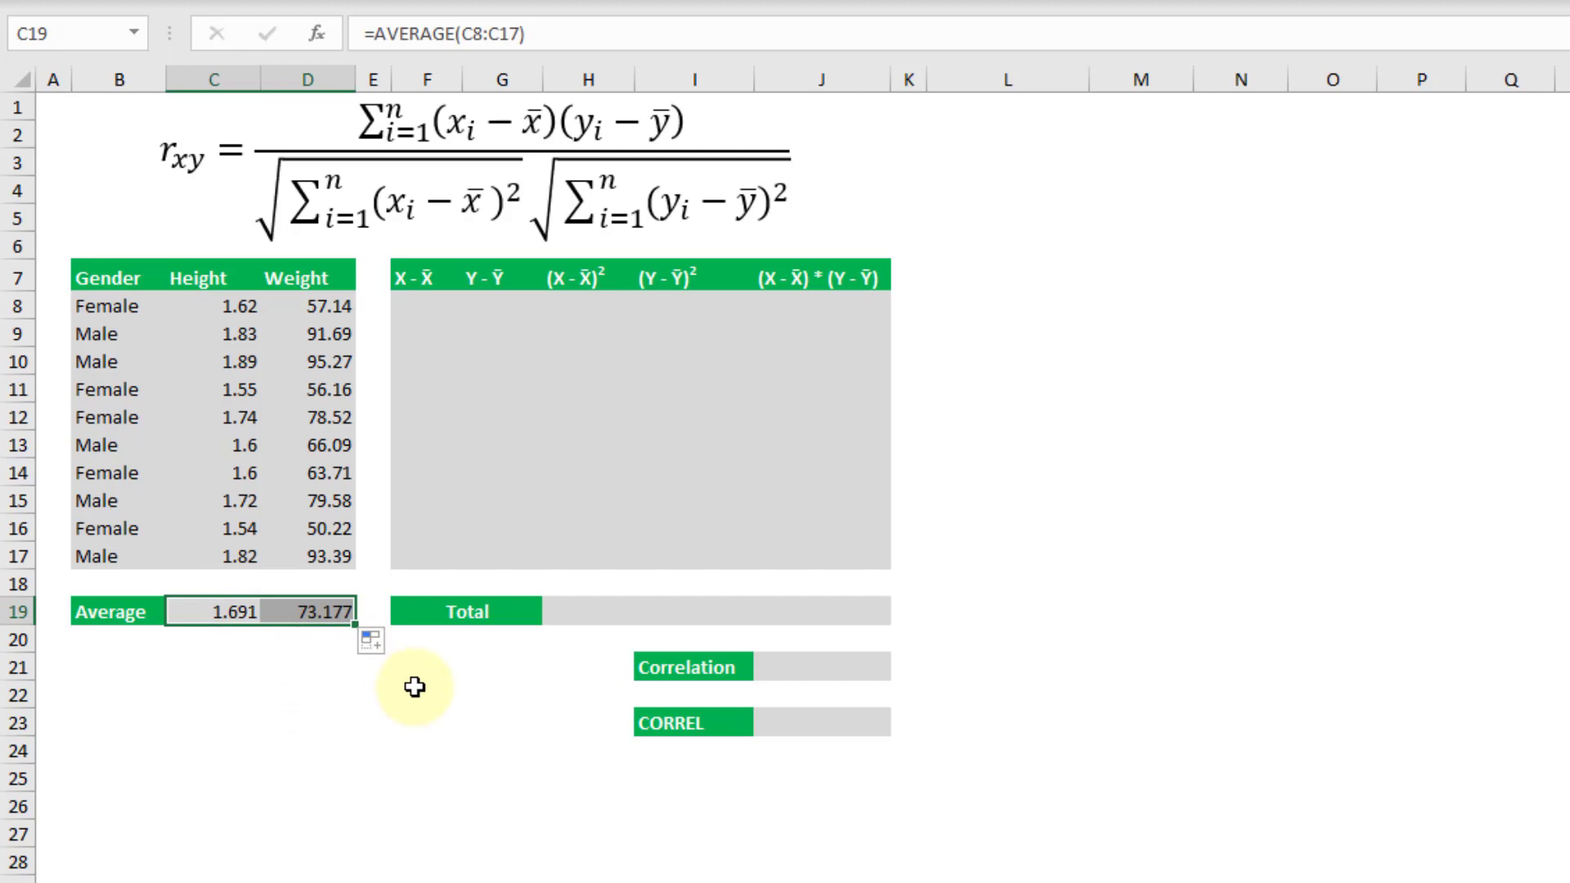
- Enter =C8-$C$19 in F8 and fill it down to F17
{"action": "left_click", "coordinate": [425, 305]}
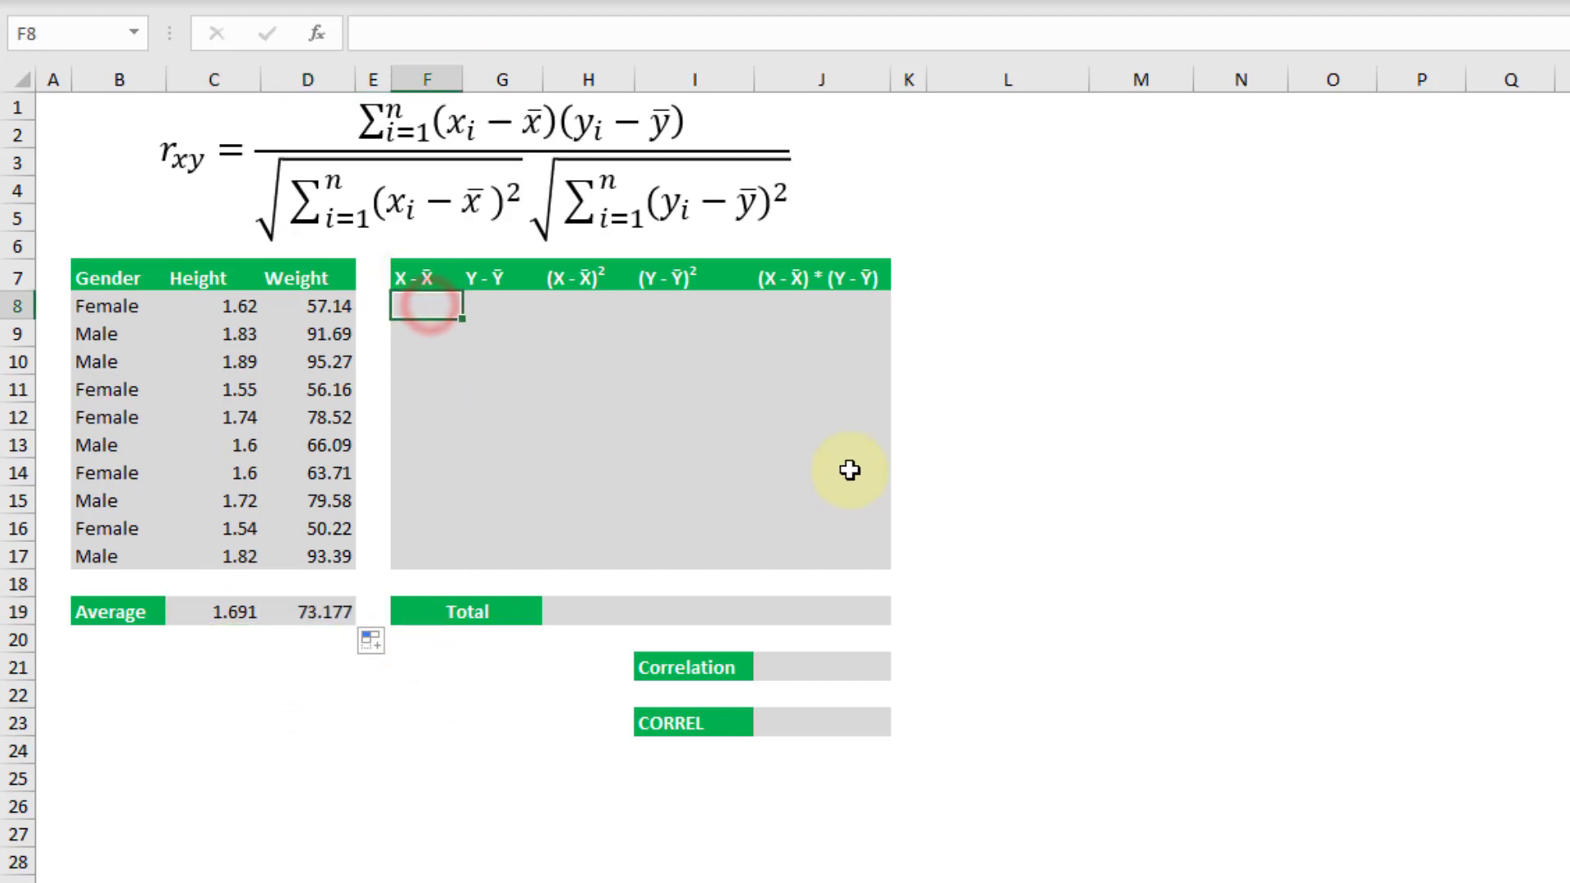
{"action": "type", "text": "="}
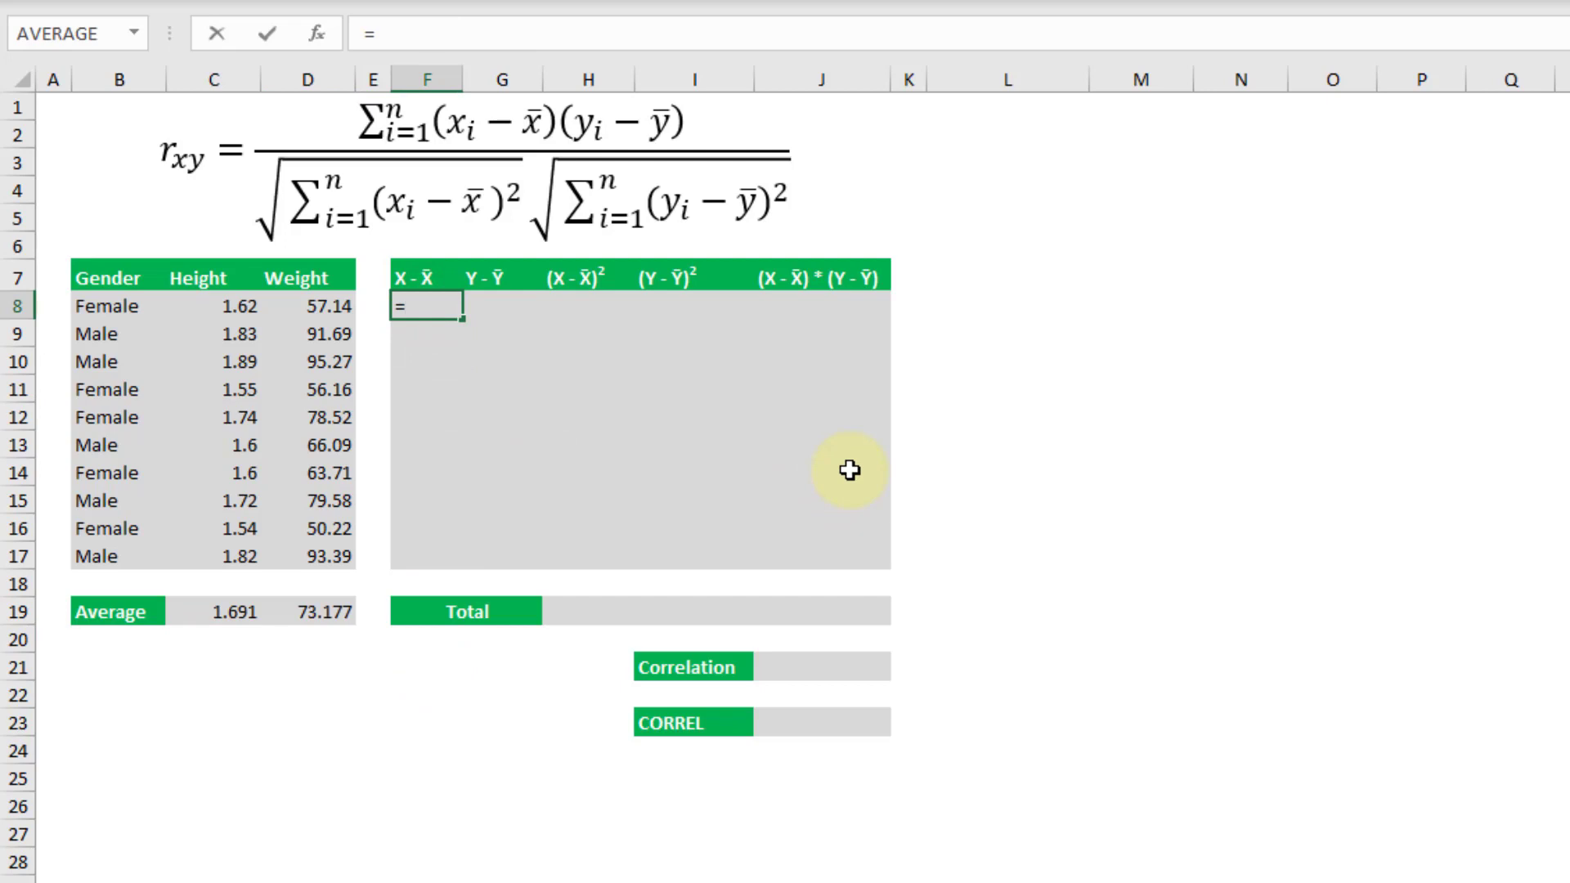
{"action": "mouse_move", "coordinate": [215, 305]}
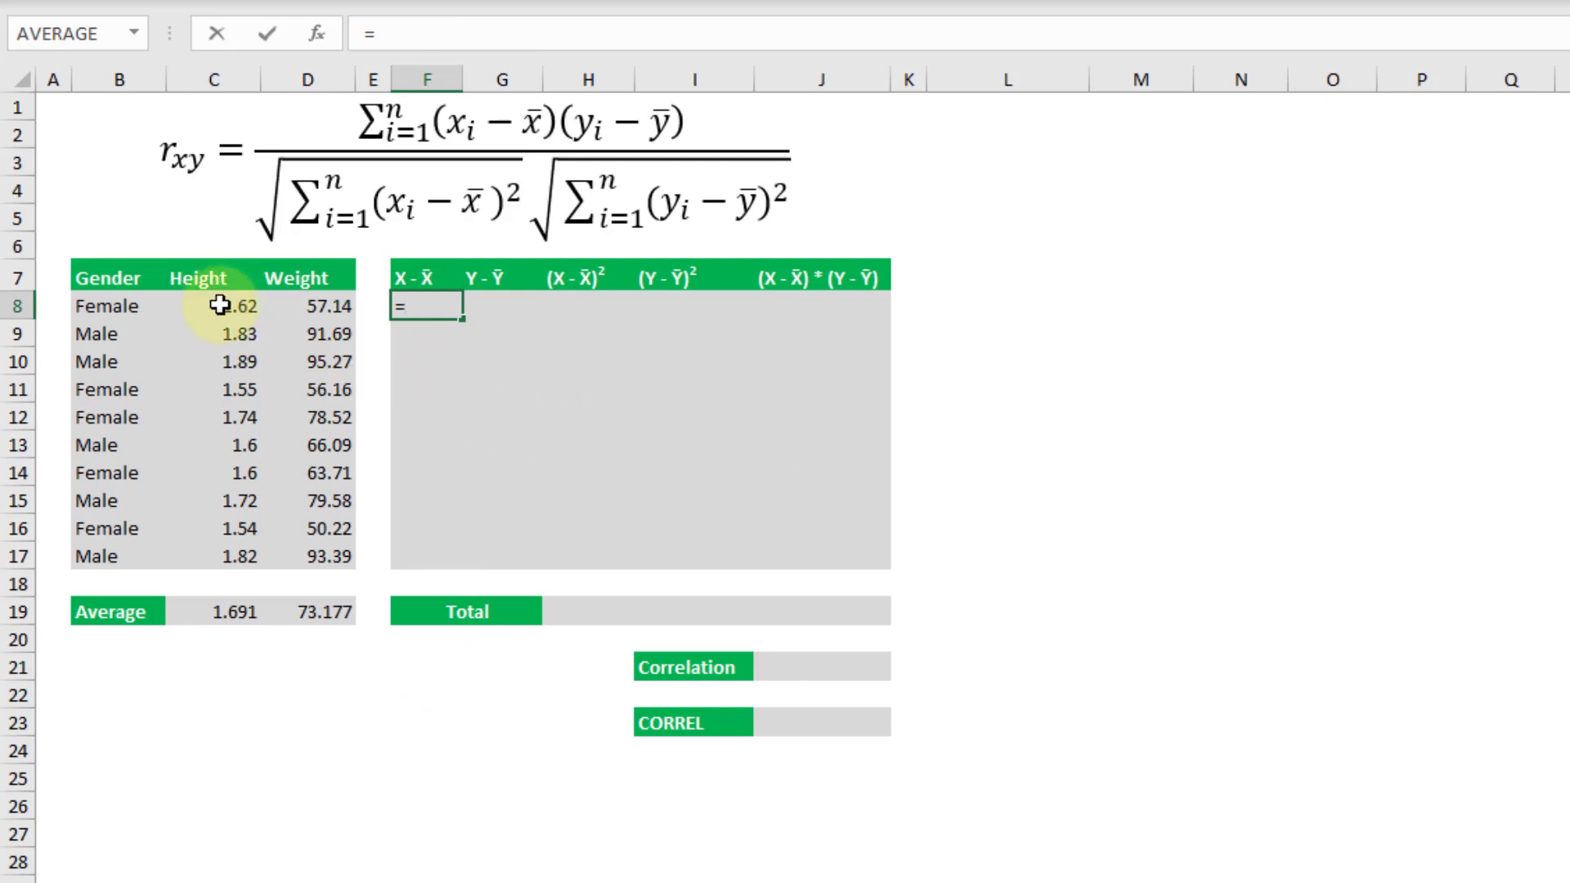
{"action": "left_click", "coordinate": [213, 305]}
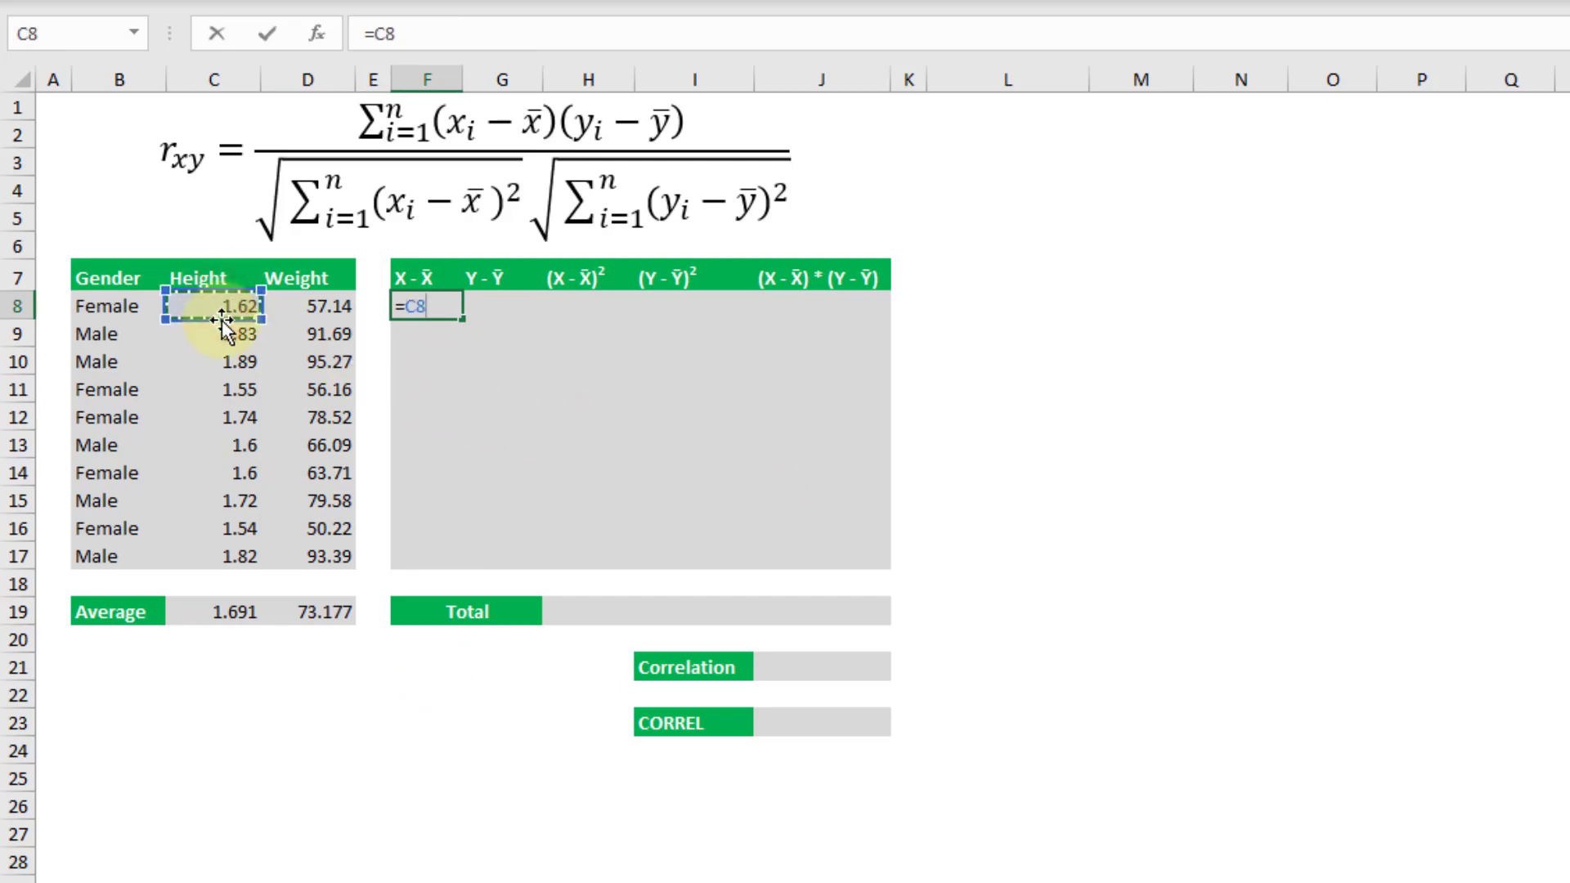
{"action": "type", "text": "-"}
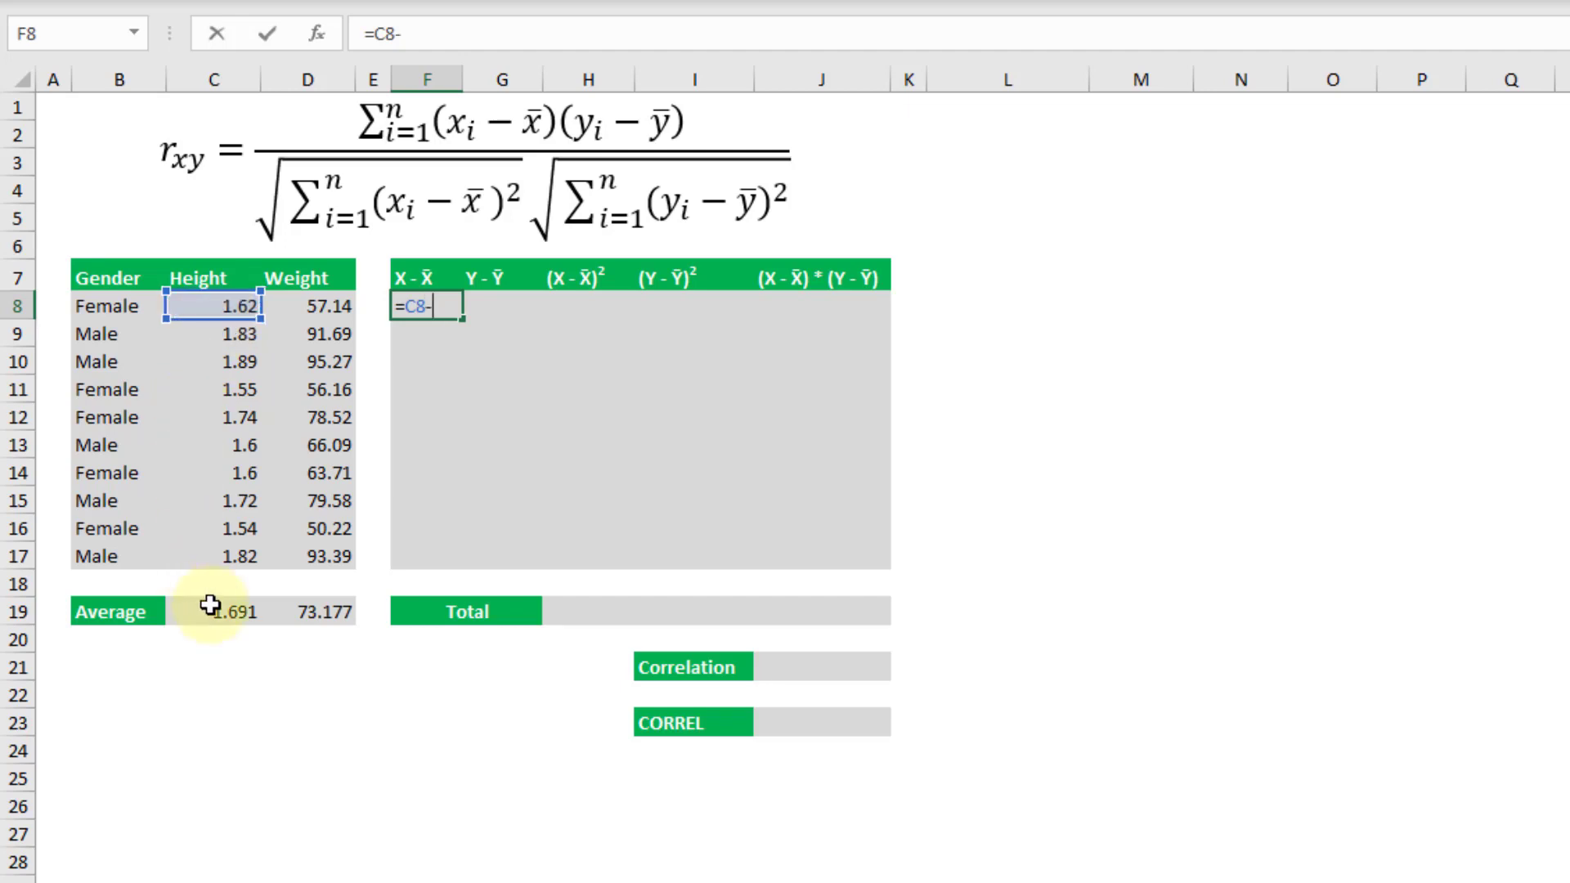
{"action": "left_click", "coordinate": [214, 611]}
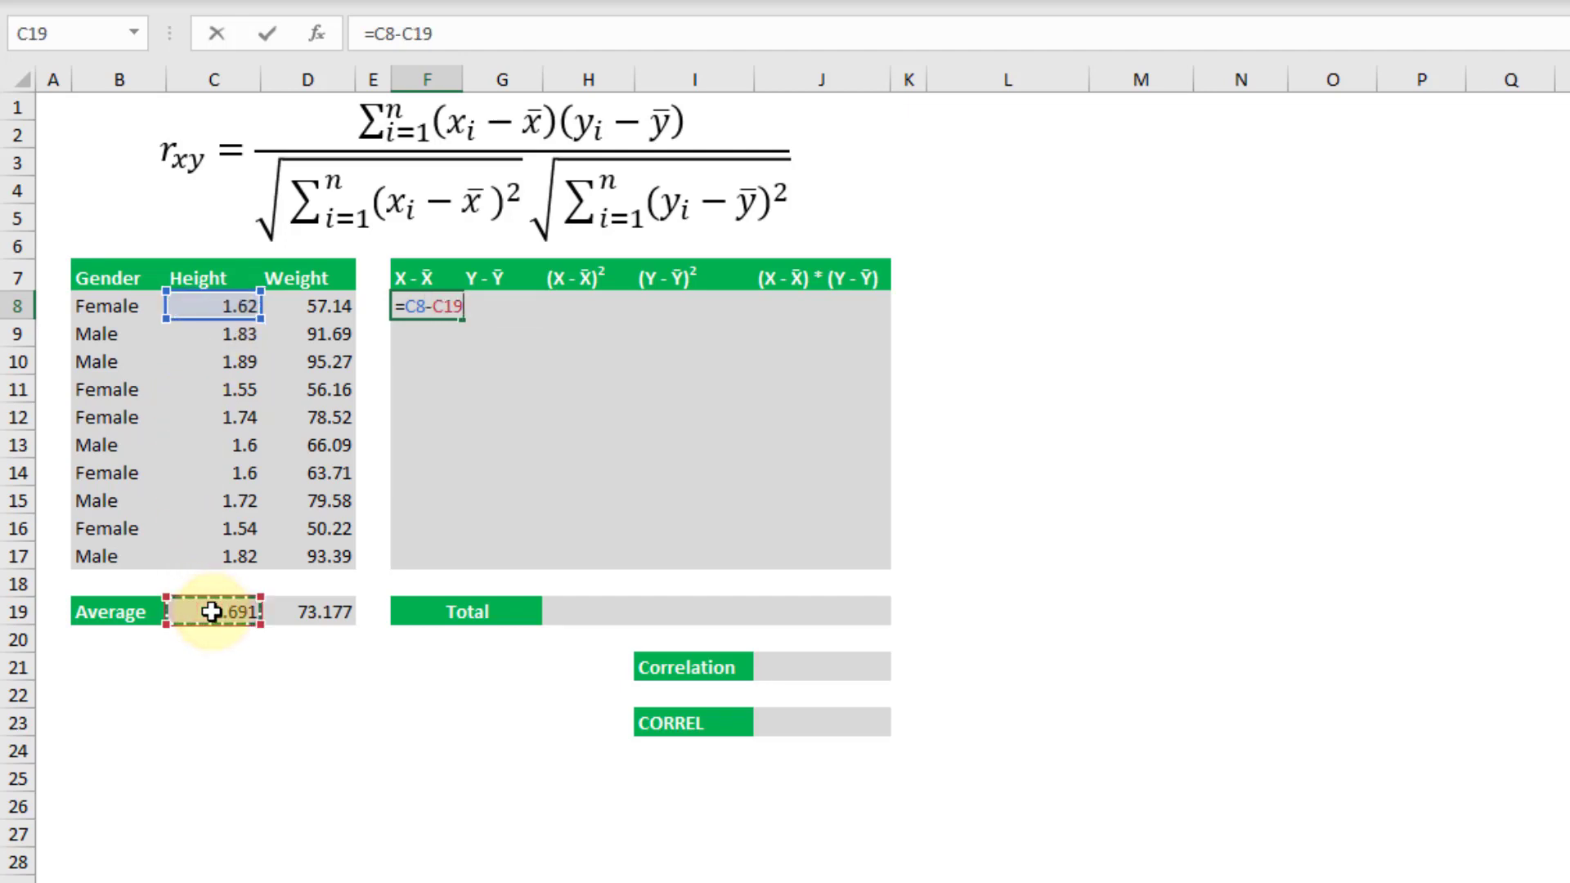
{"action": "key", "text": "f4"}
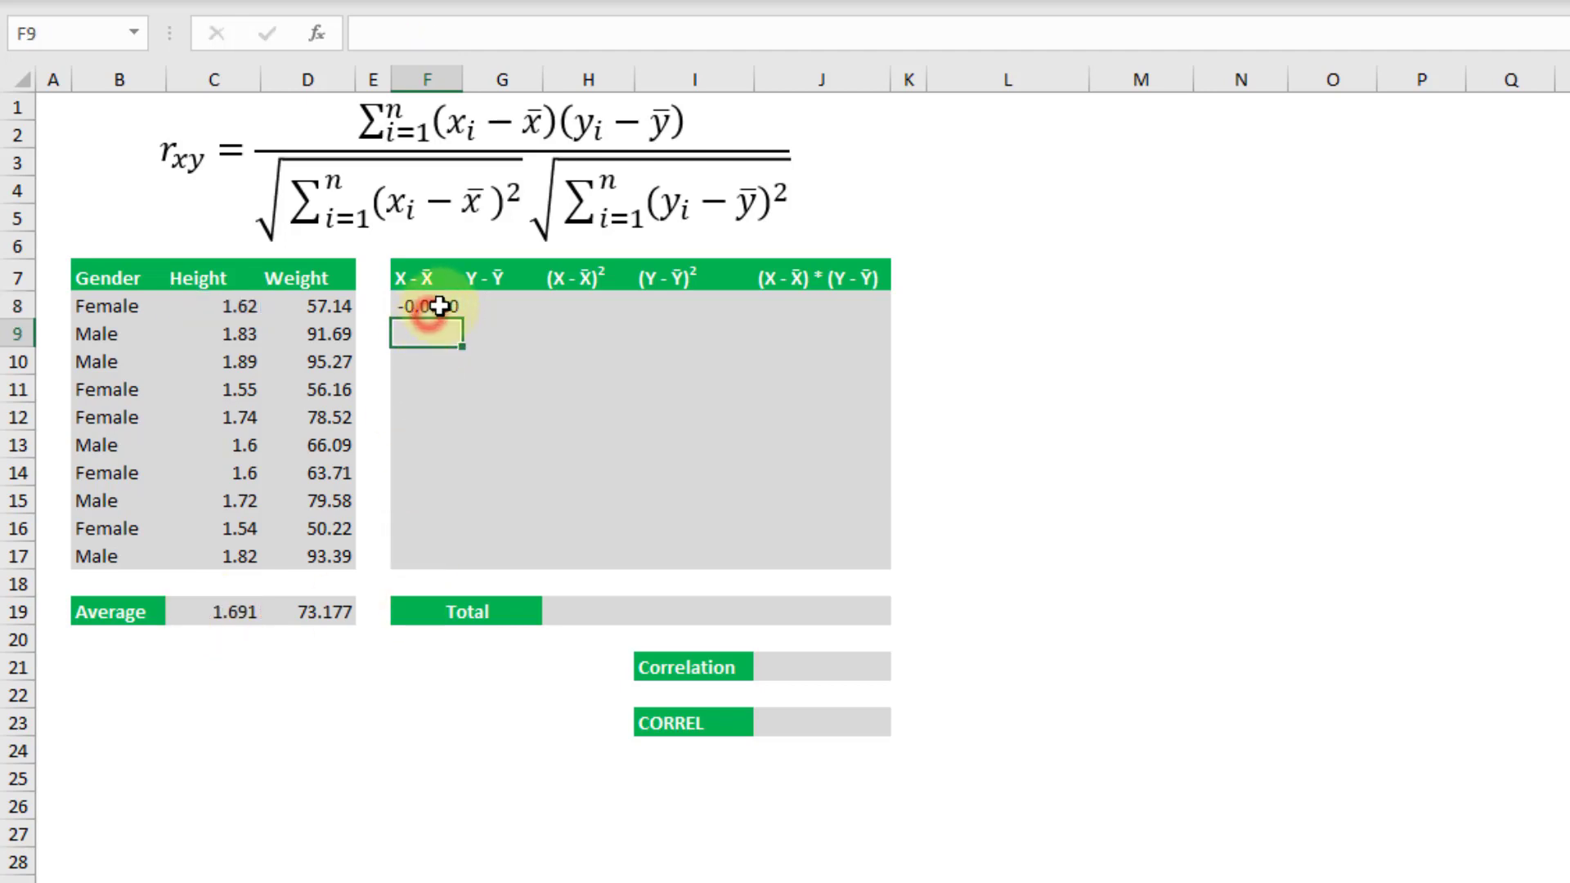
{"action": "left_click", "coordinate": [428, 302]}
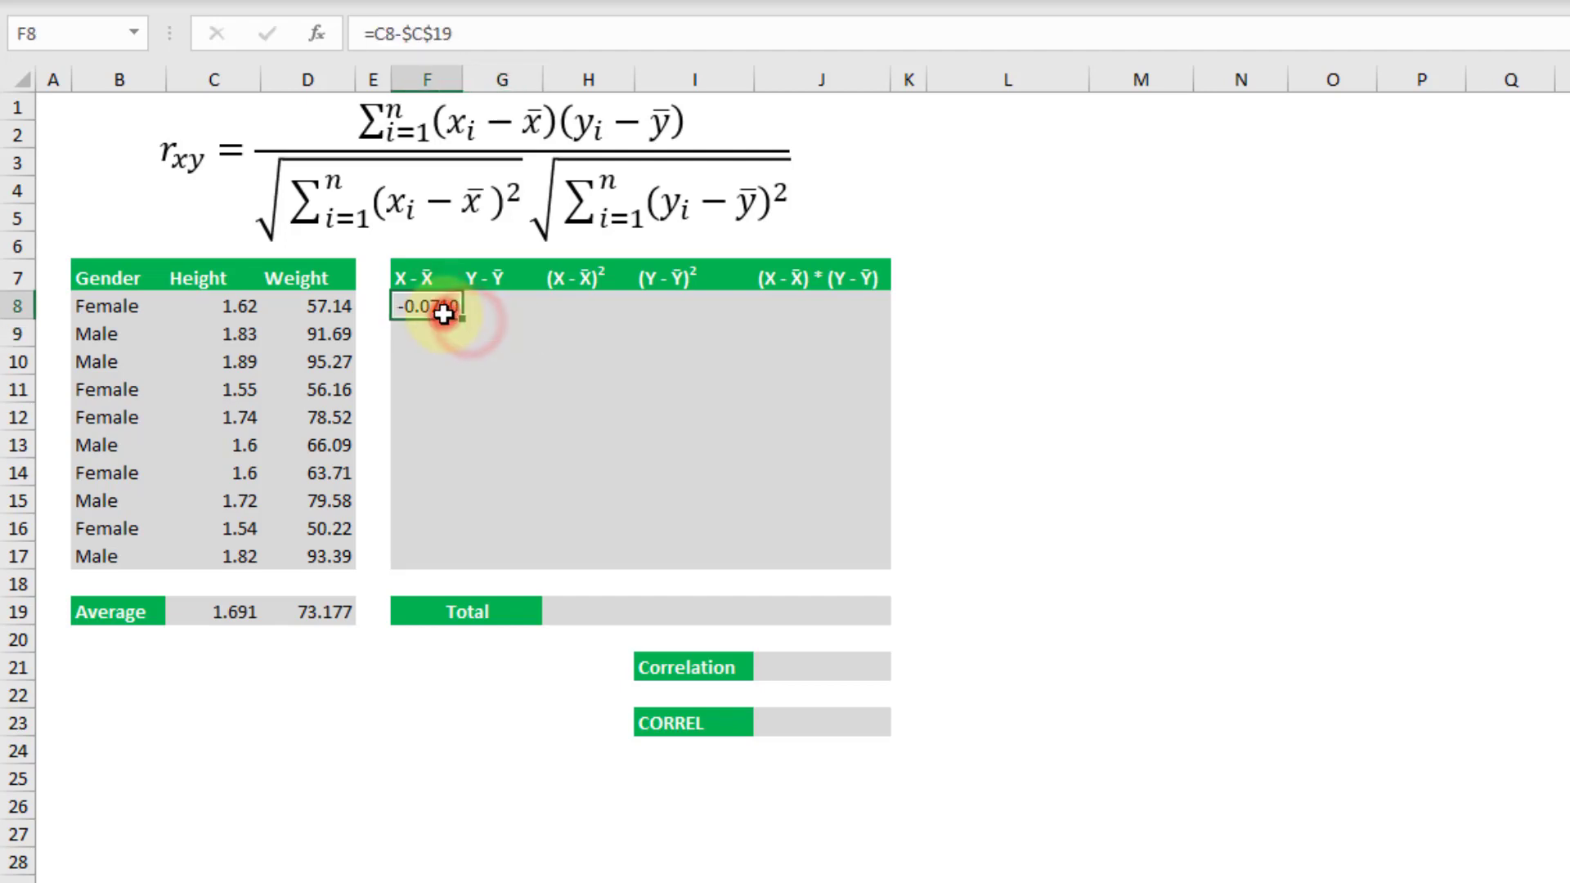
{"action": "left_click_drag", "start_coordinate": [425, 305], "coordinate": [425, 556]}
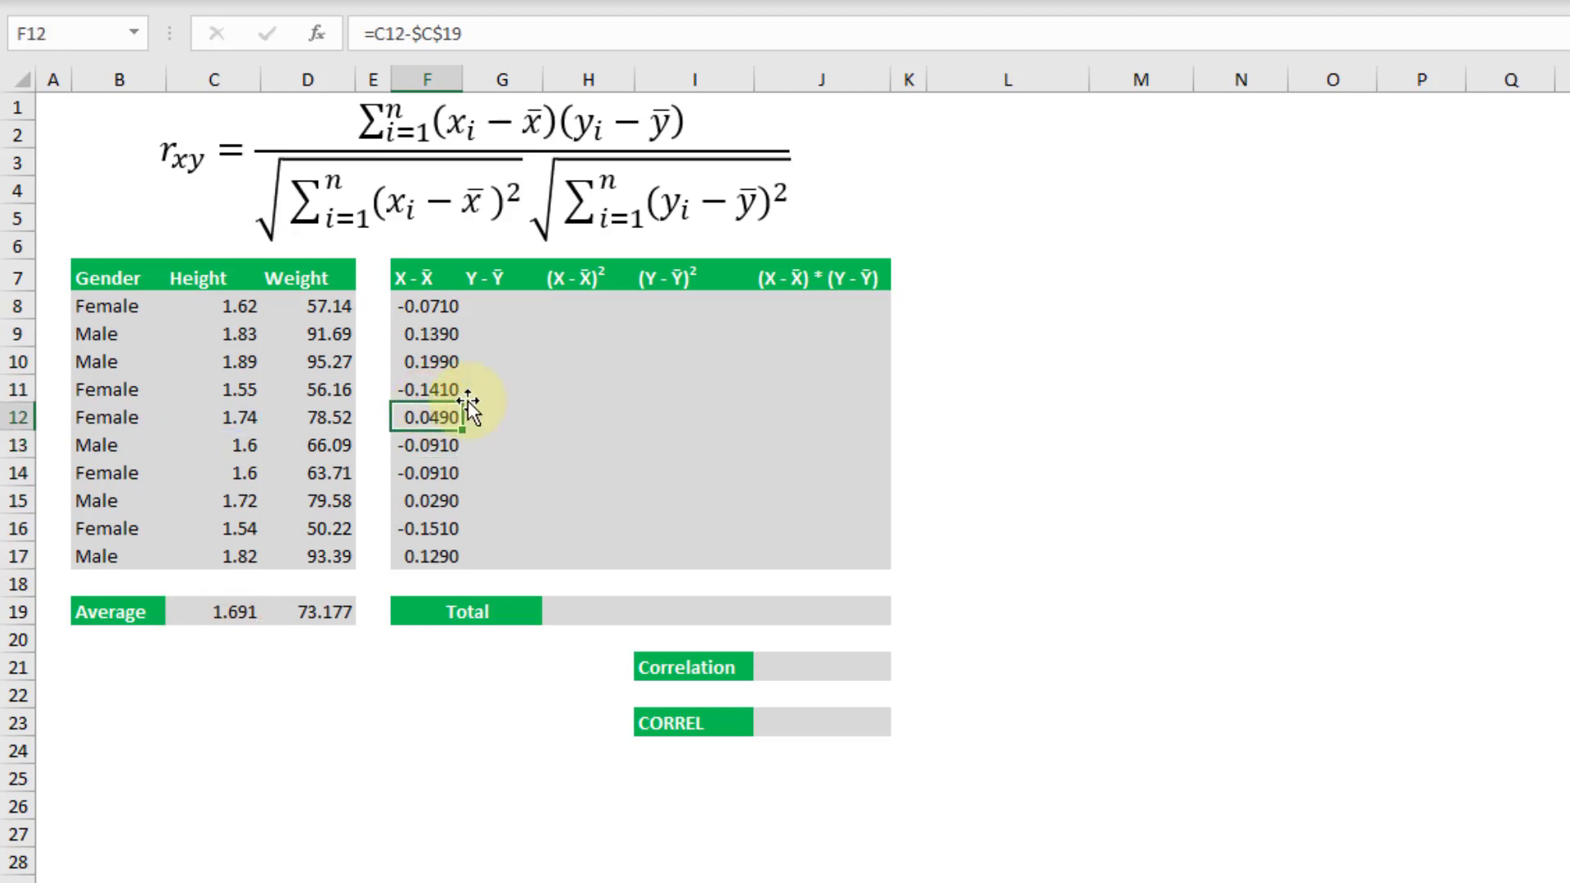
- Enter =D8-$D$19 in G8 and fill it down to G17
{"action": "left_click", "coordinate": [490, 305]}
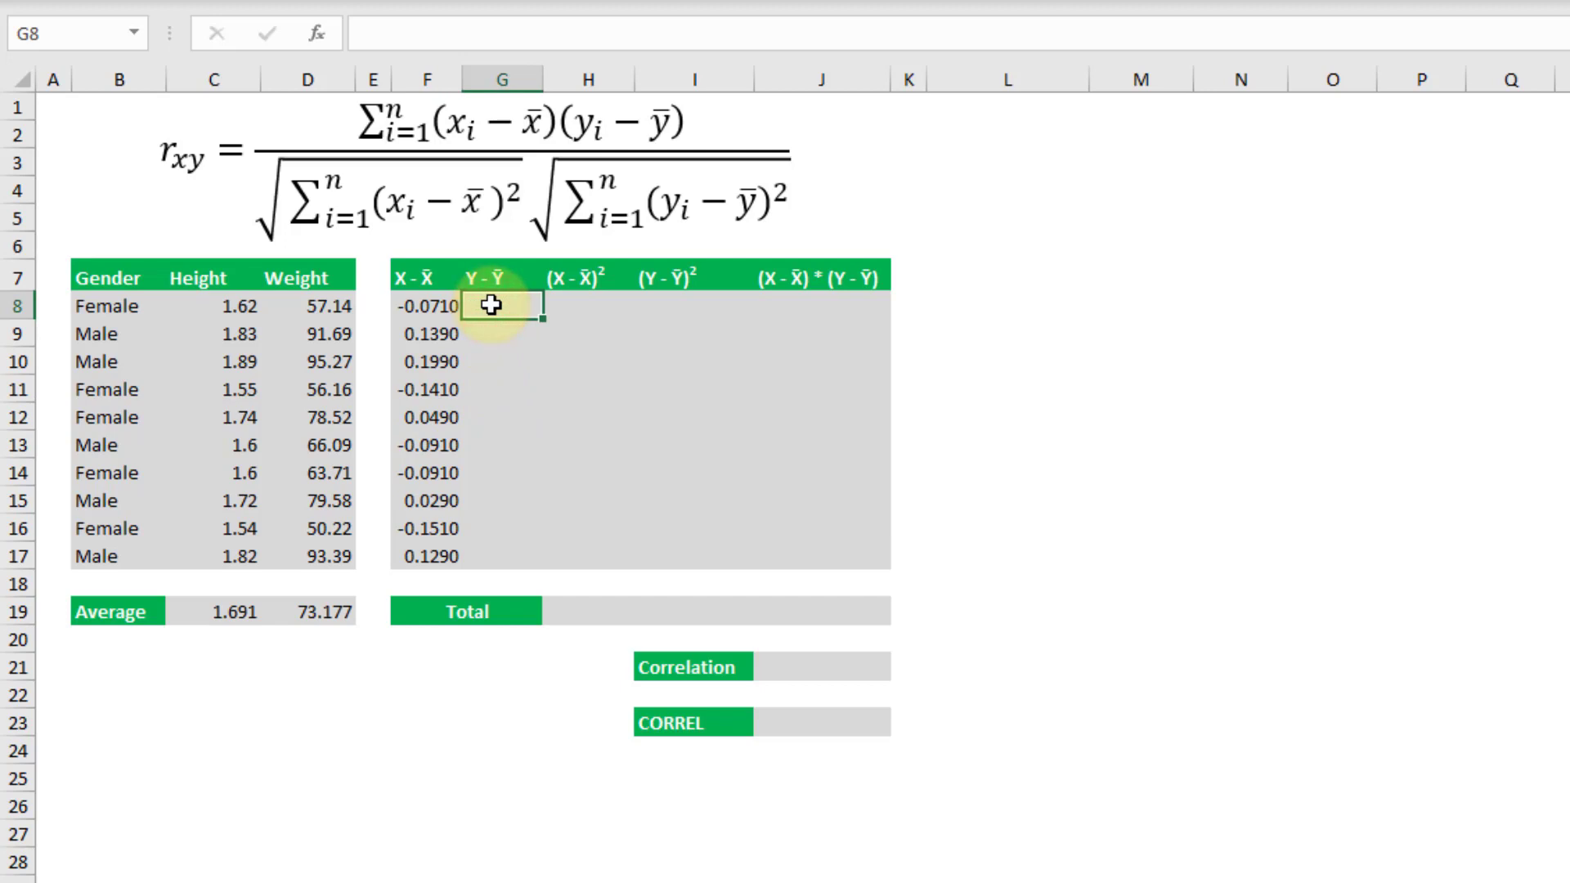
{"action": "type", "text": "="}
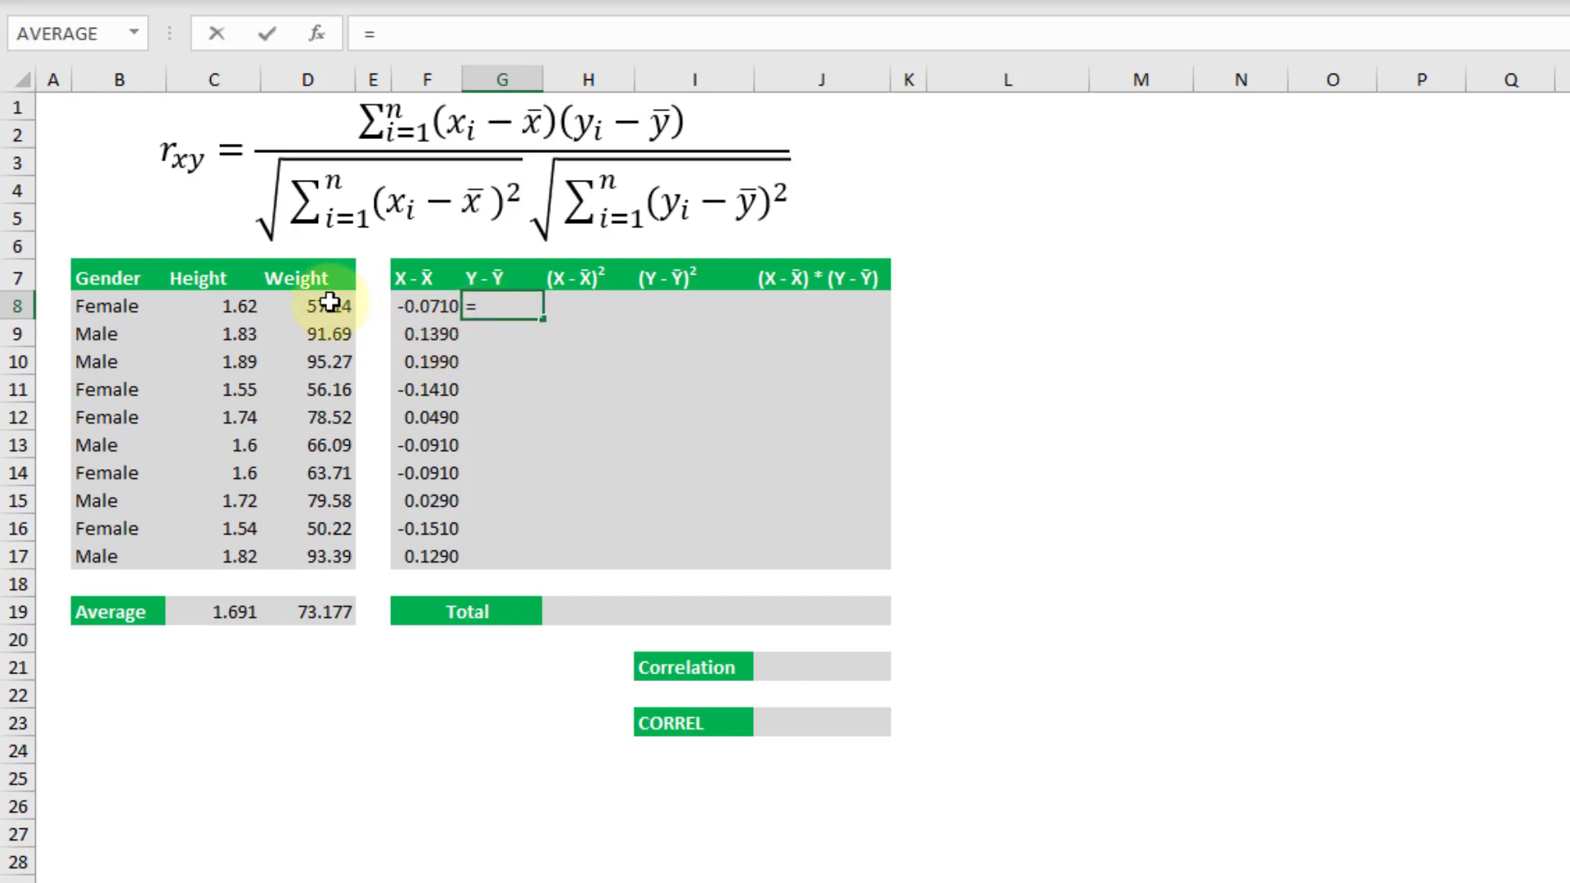
{"action": "left_click", "coordinate": [307, 307]}
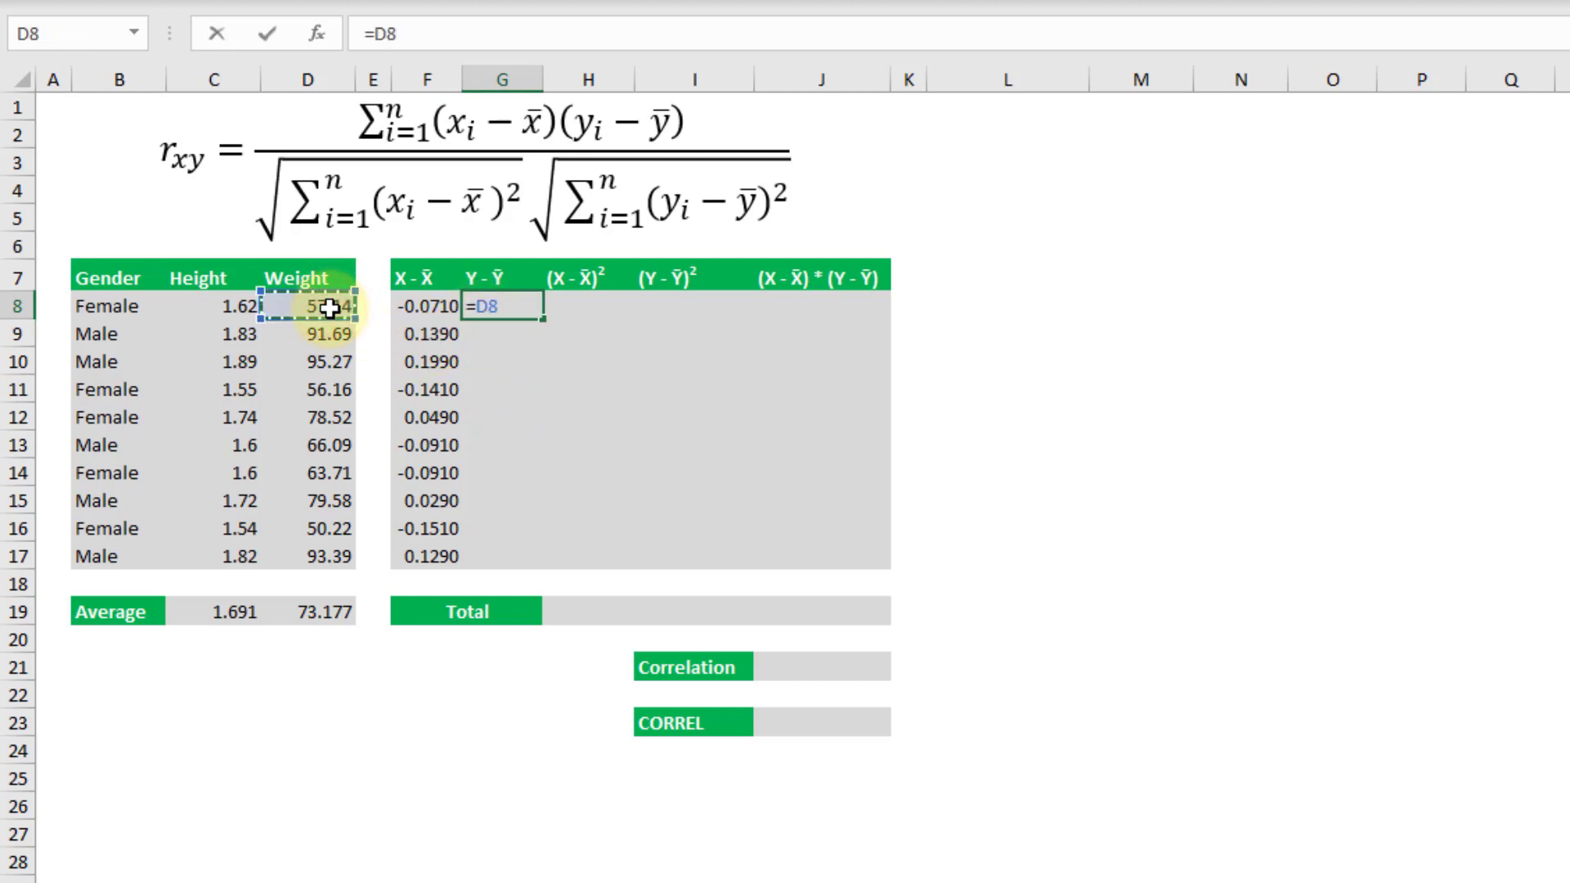
{"action": "type", "text": "-"}
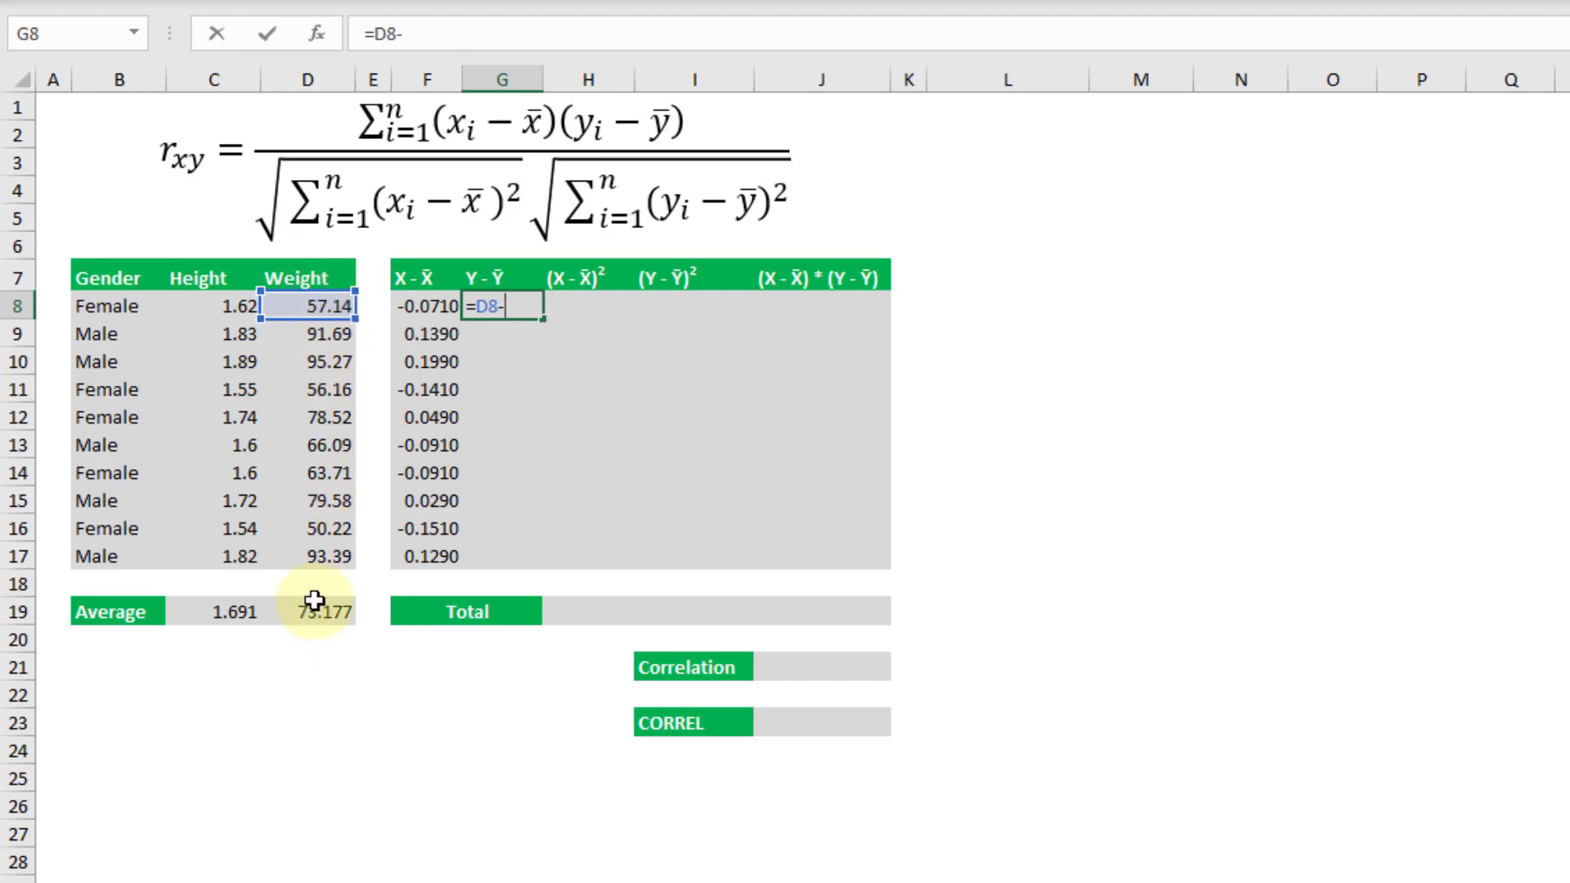
{"action": "left_click", "coordinate": [306, 611]}
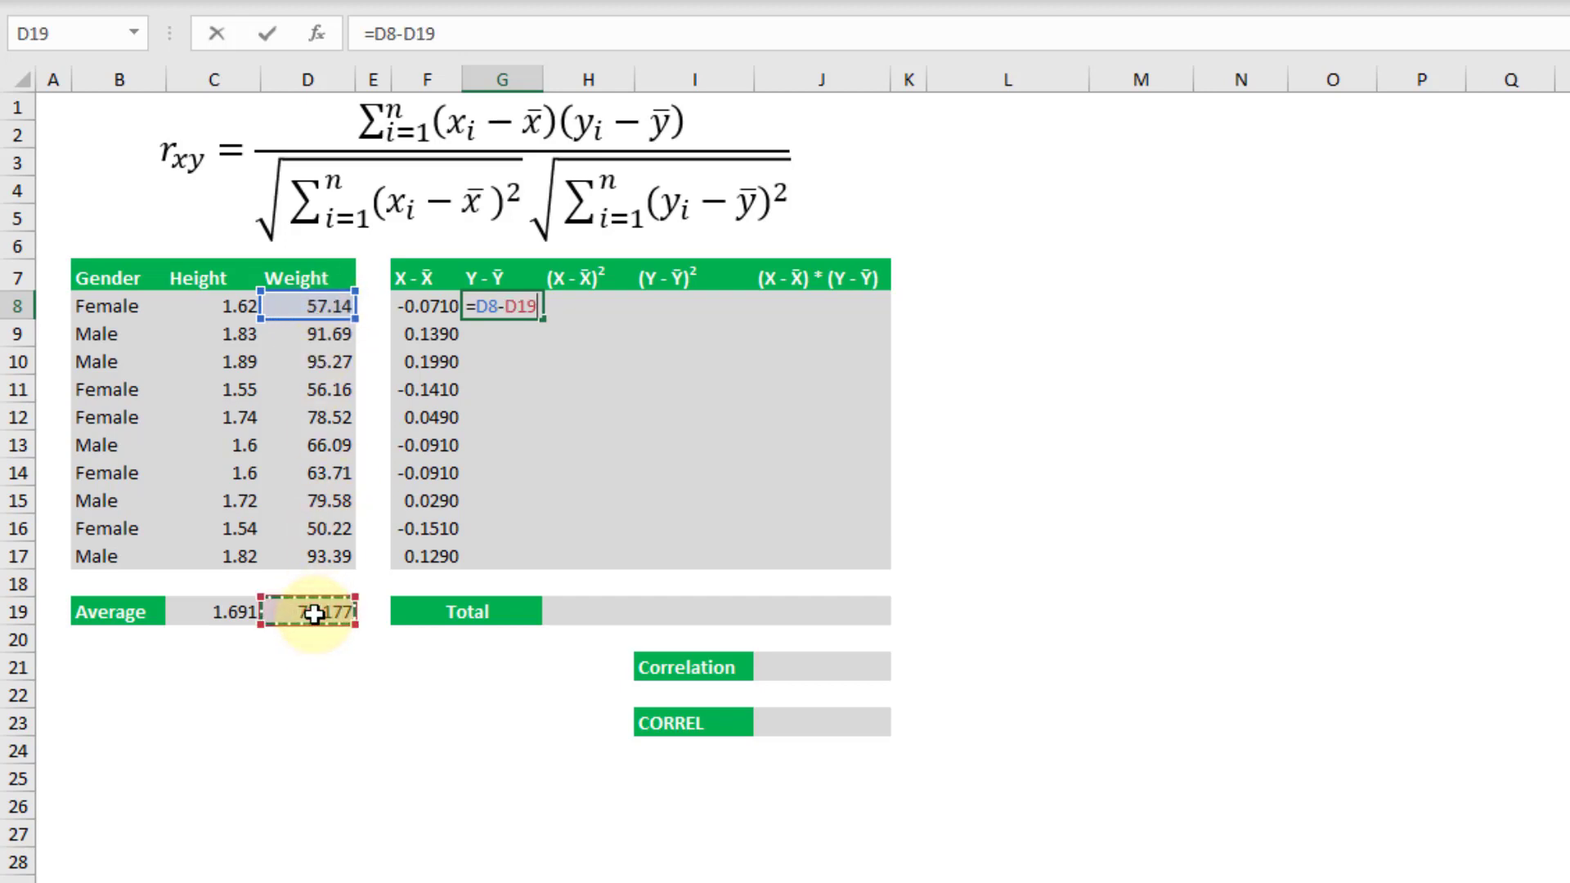
{"action": "key", "text": "f4"}
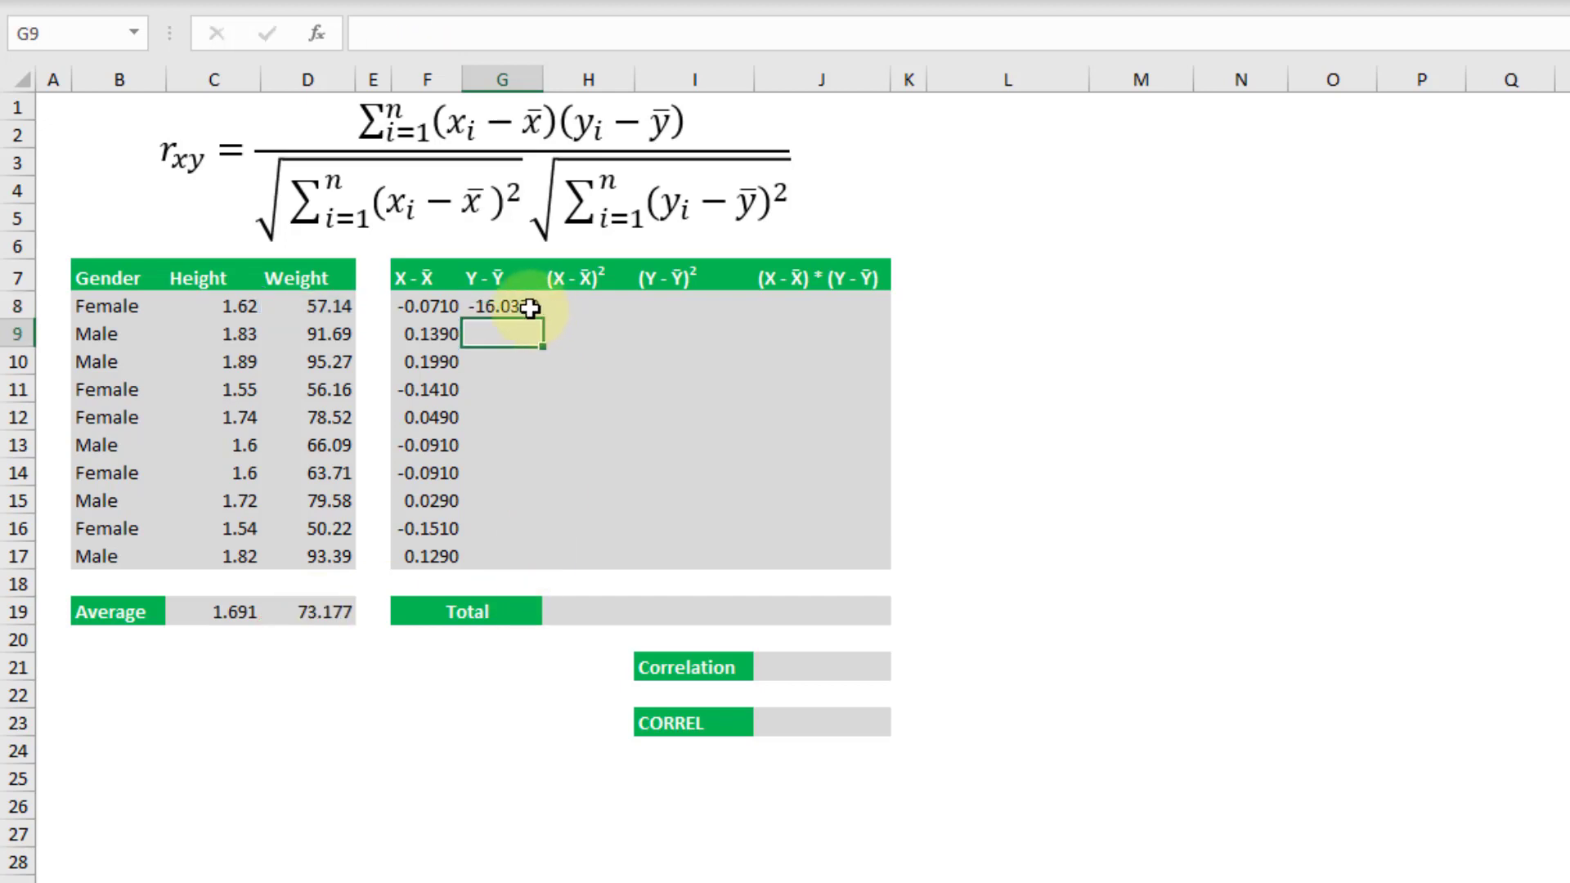
{"action": "left_click_drag", "start_coordinate": [531, 305], "coordinate": [531, 556]}
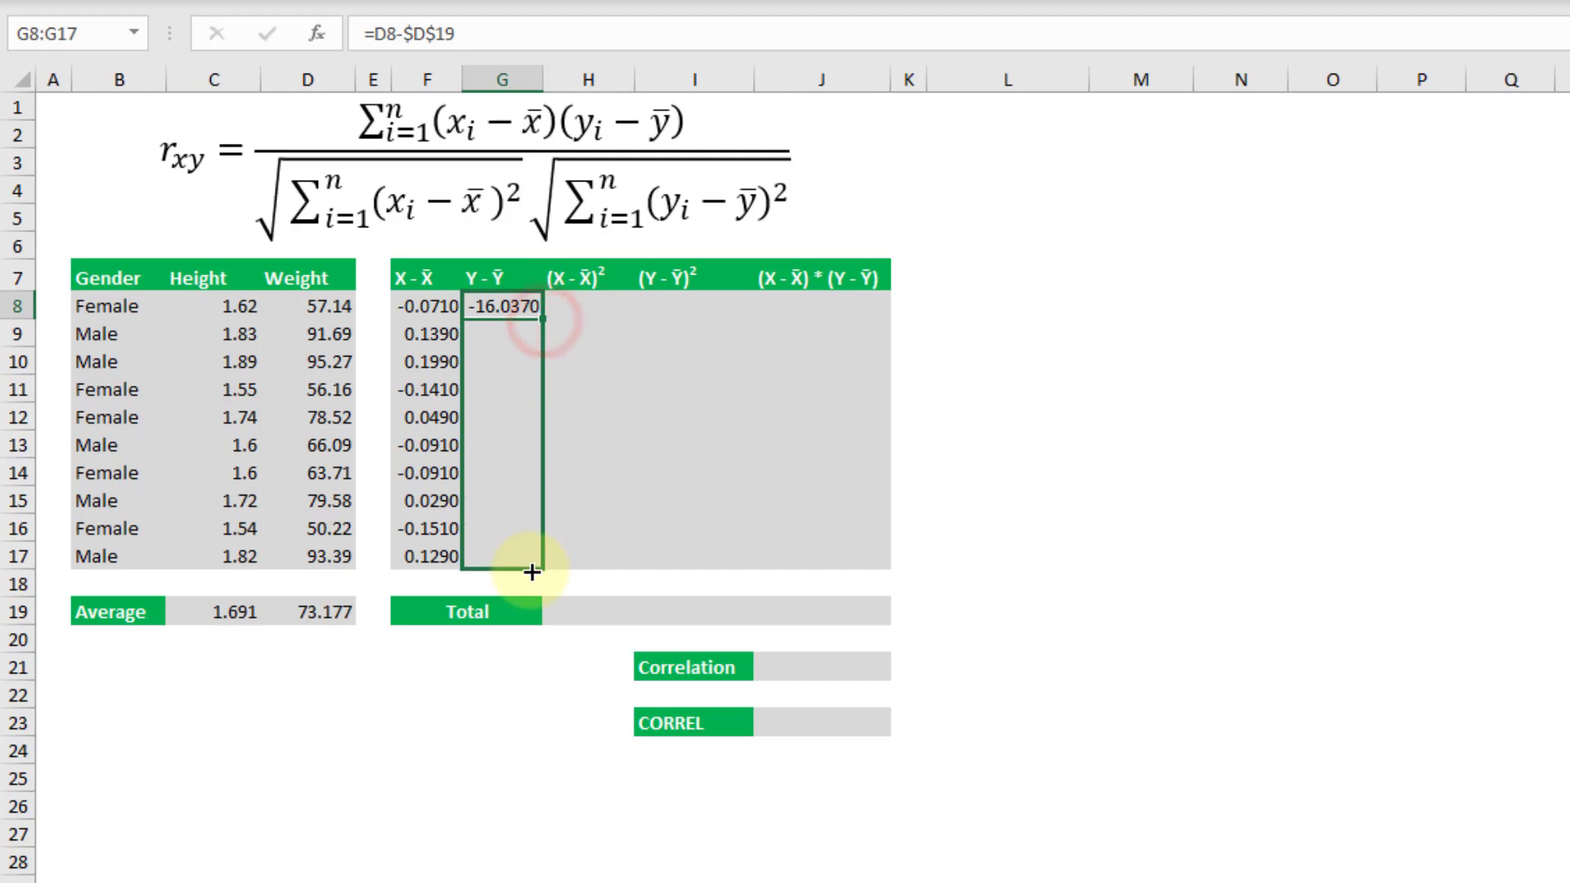
{"action": "left_click_drag", "start_coordinate": [531, 305], "coordinate": [531, 571]}
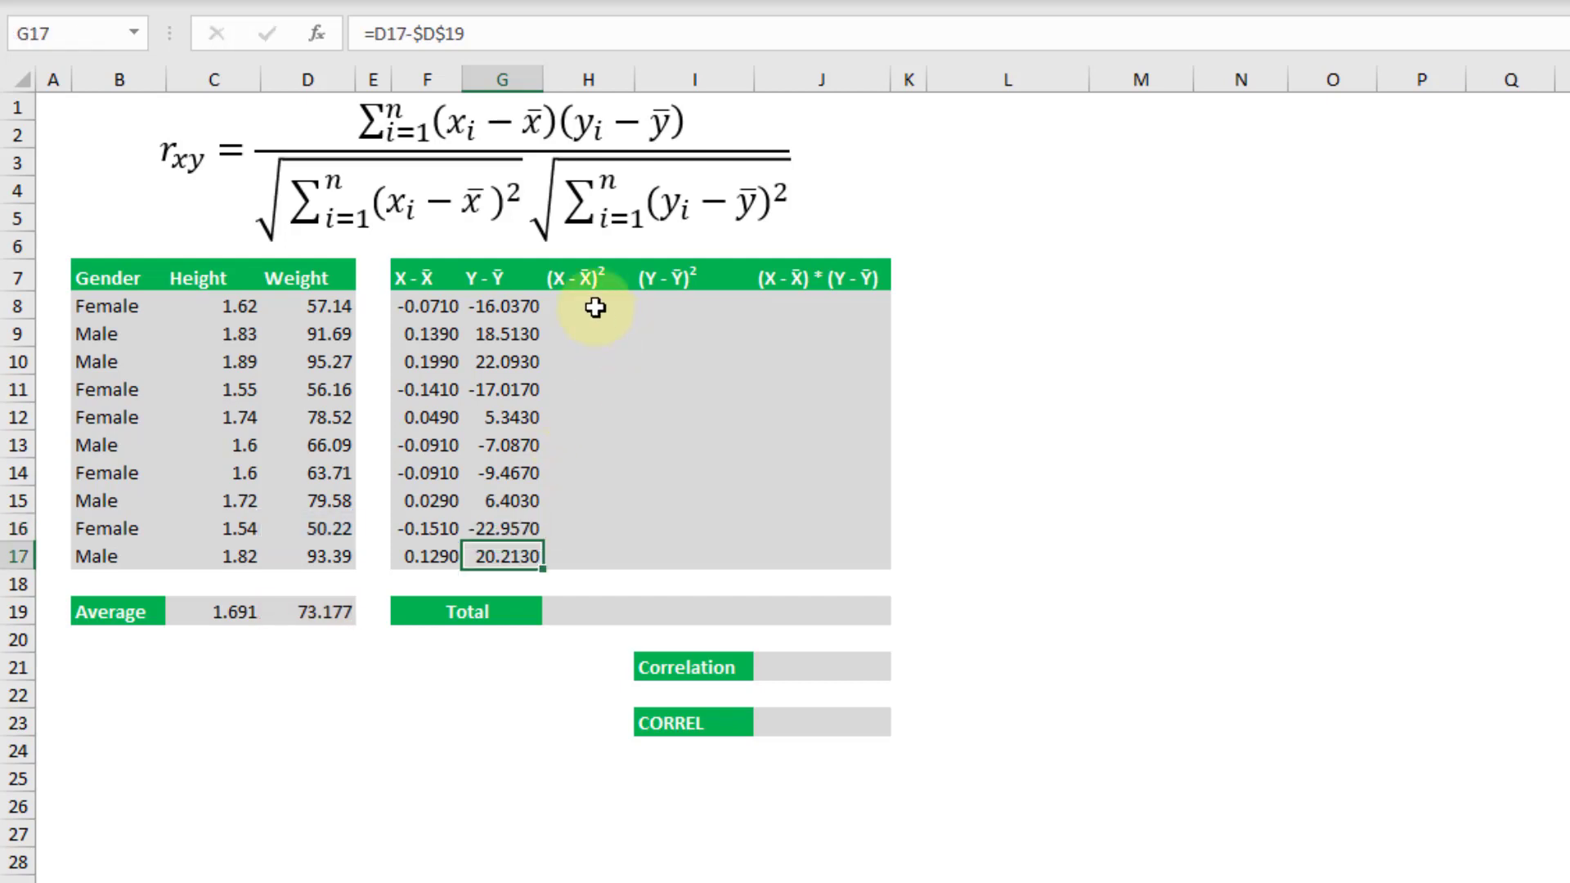
{"action": "left_click", "coordinate": [589, 305]}
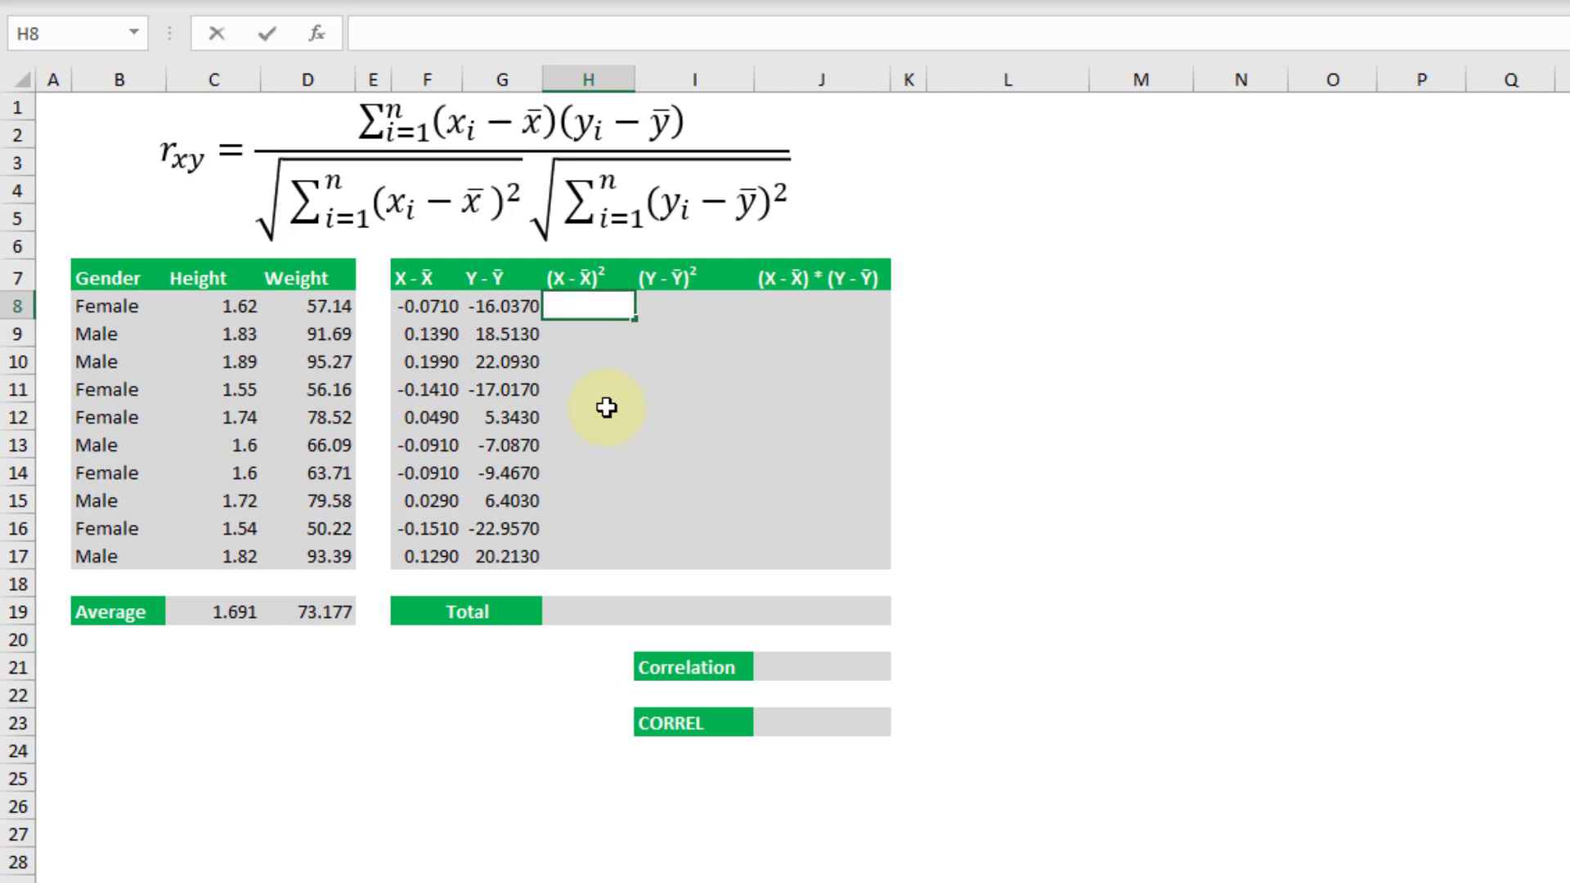
- Enter =POWER(F8,2) in H8 and fill the squared height deviations down to H17
{"action": "type", "text": "="}
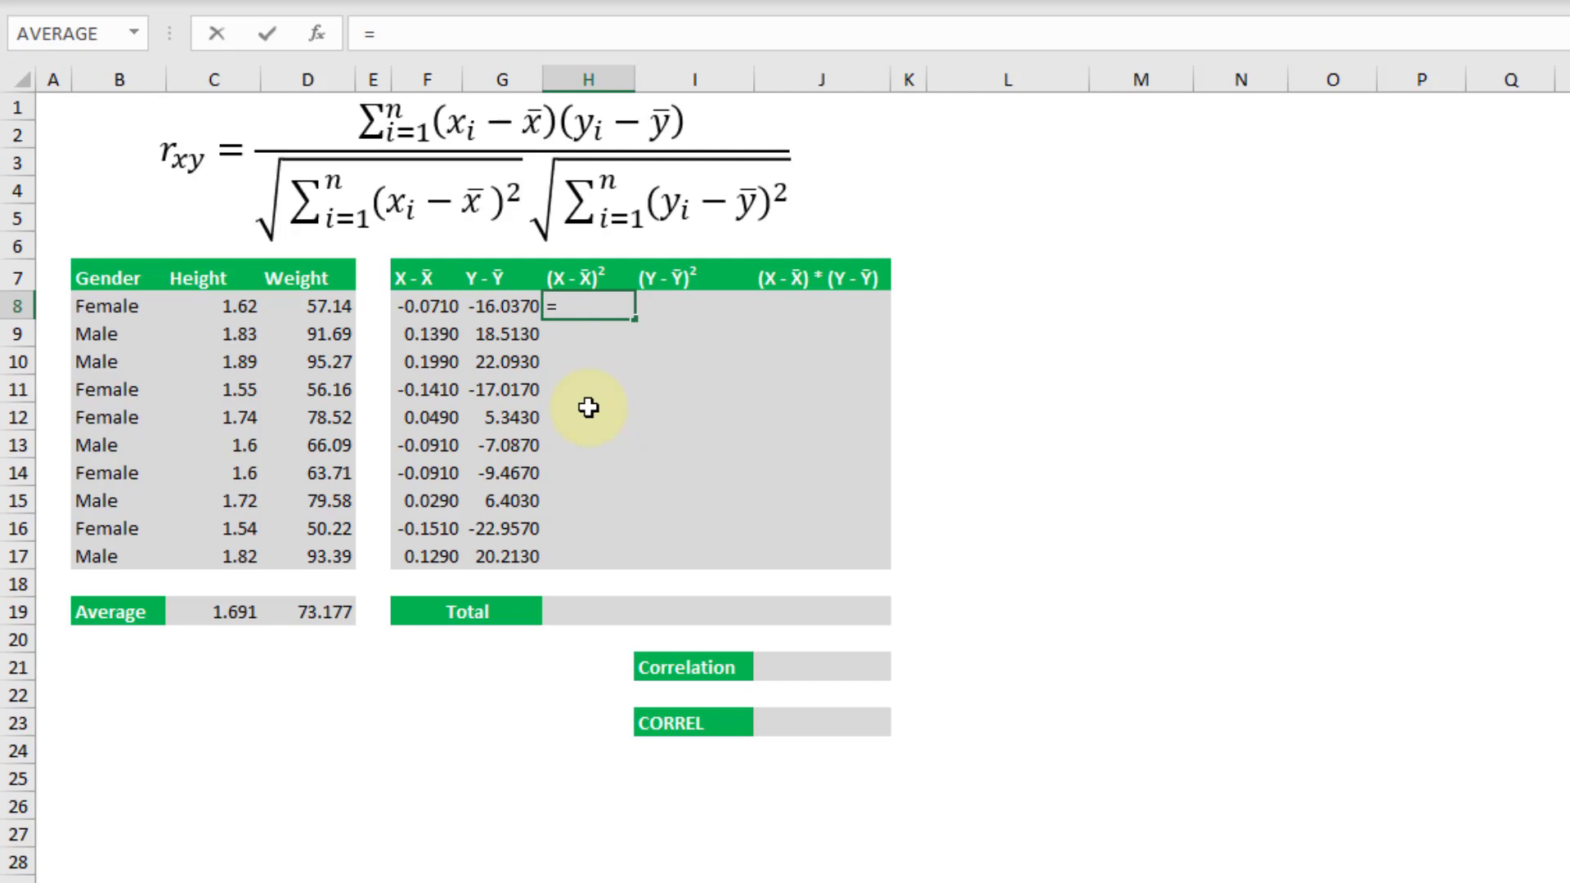
{"action": "type", "text": "po"}
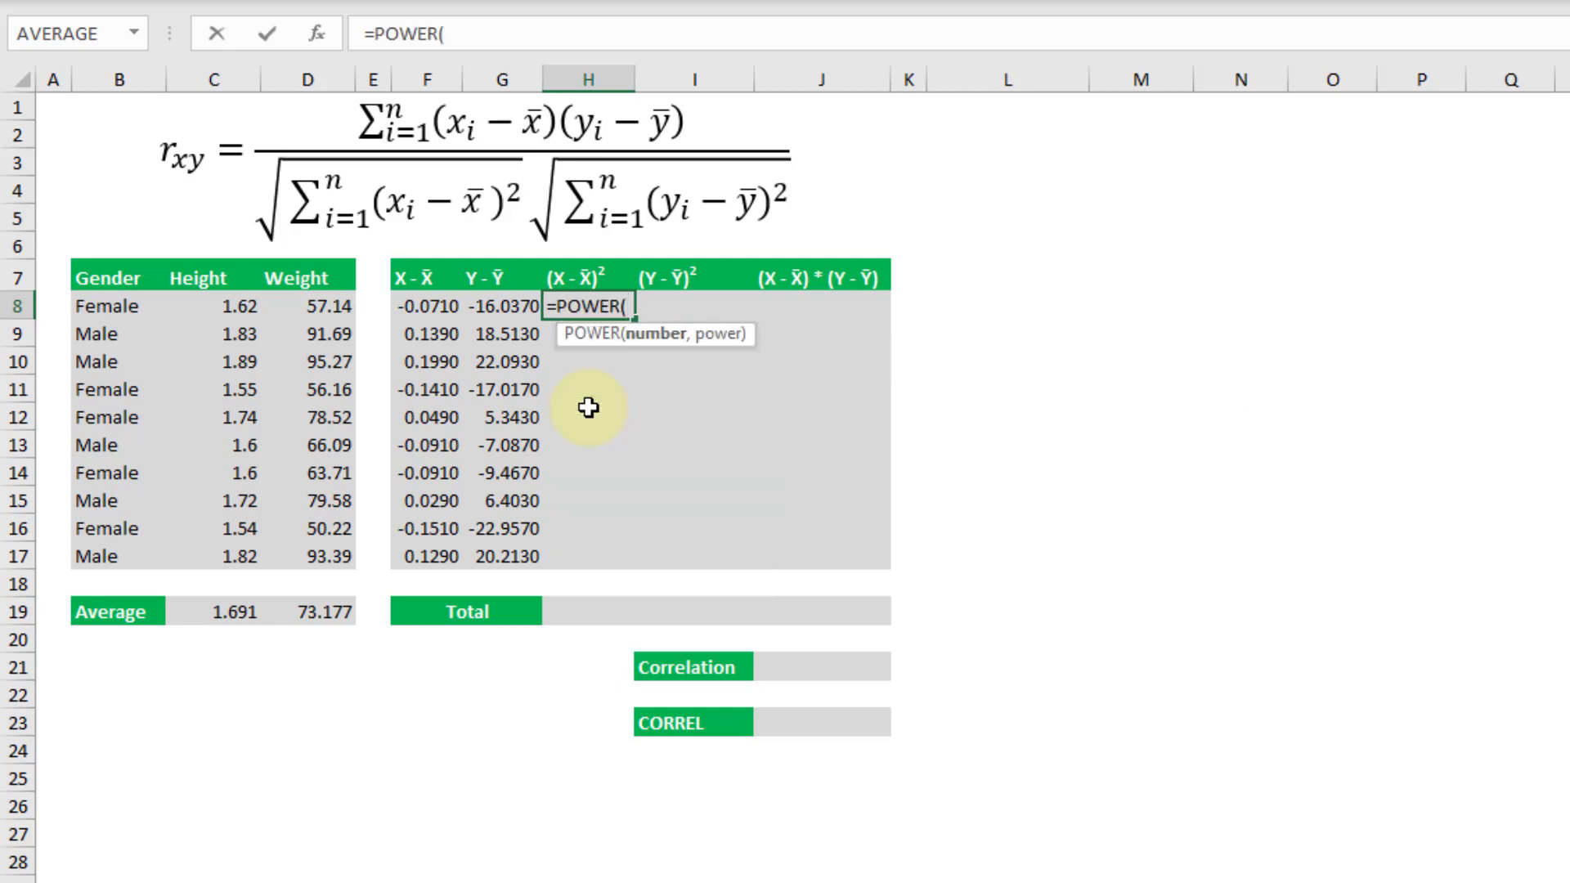
{"action": "left_click", "coordinate": [429, 307]}
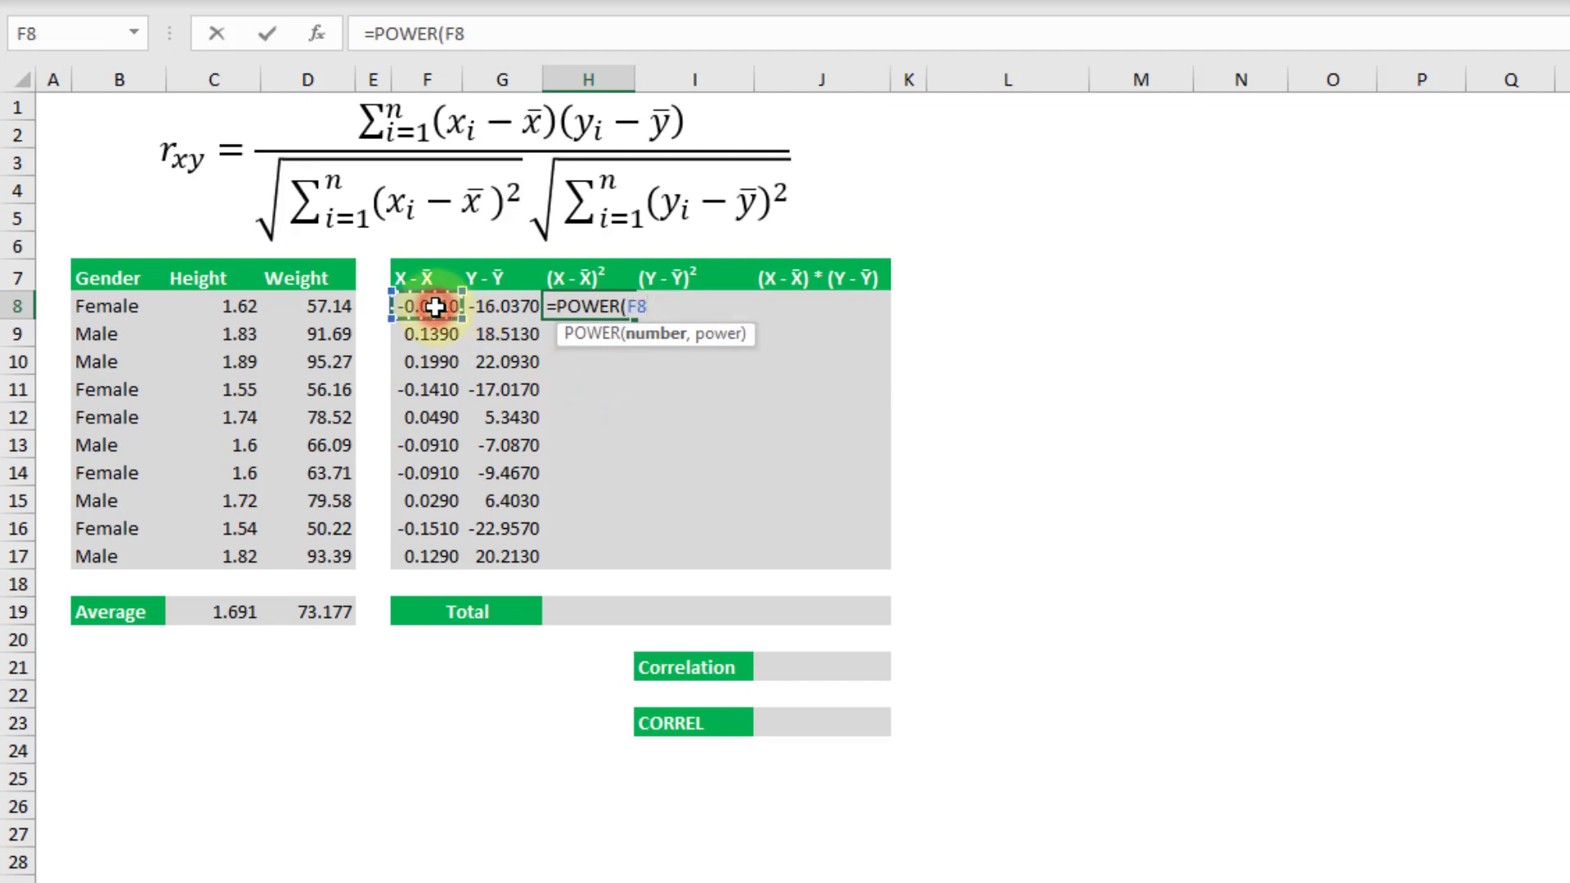
{"action": "type", "text": ","}
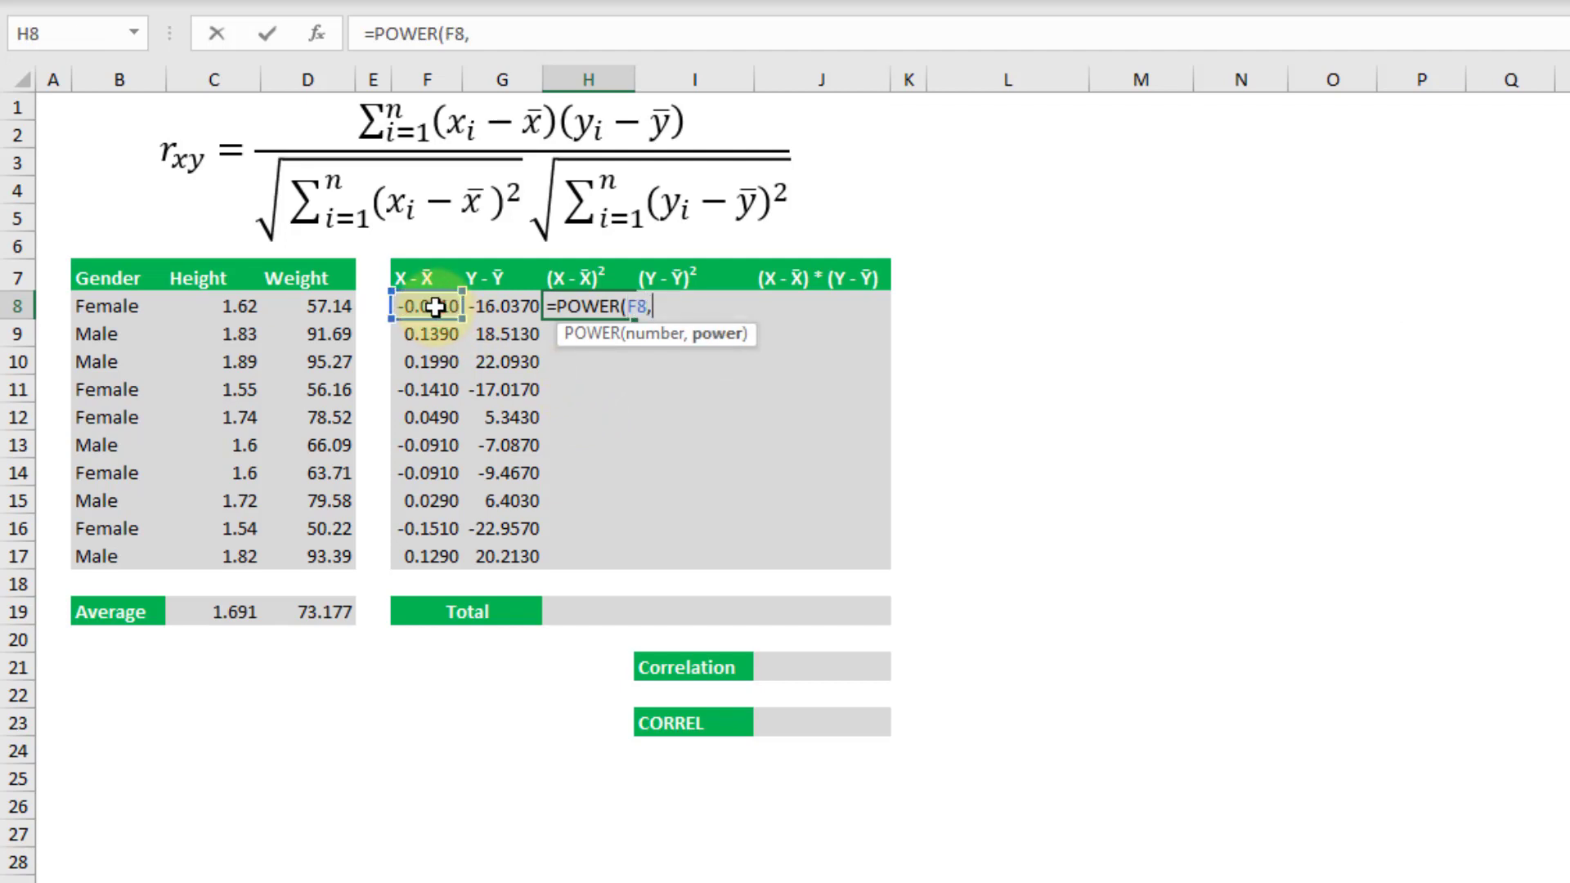
{"action": "type", "text": "2"}
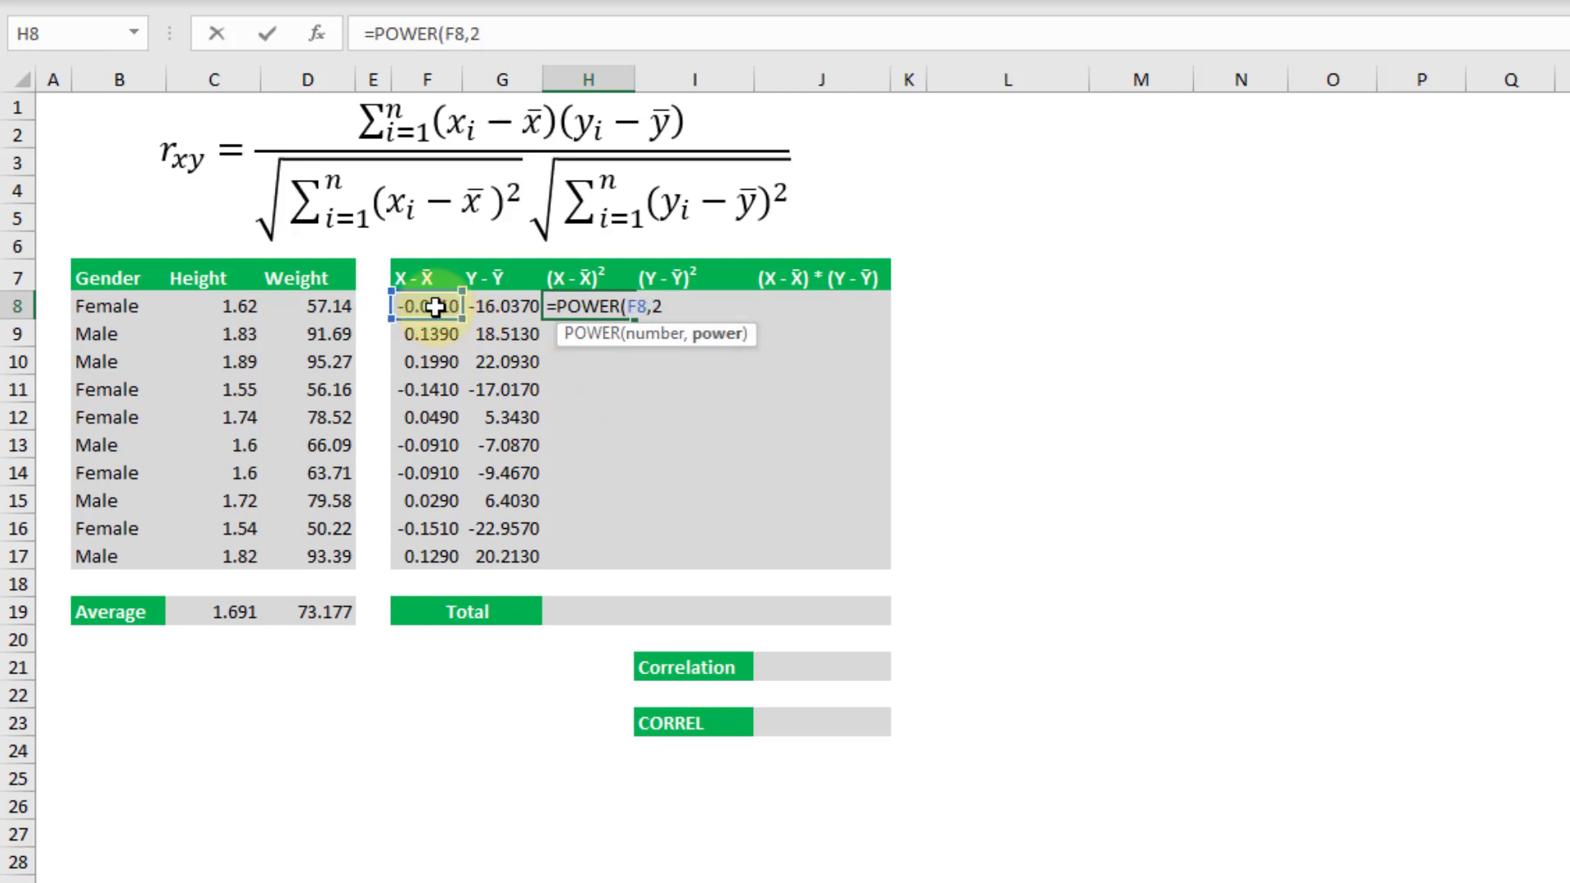
{"action": "key", "text": "enter"}
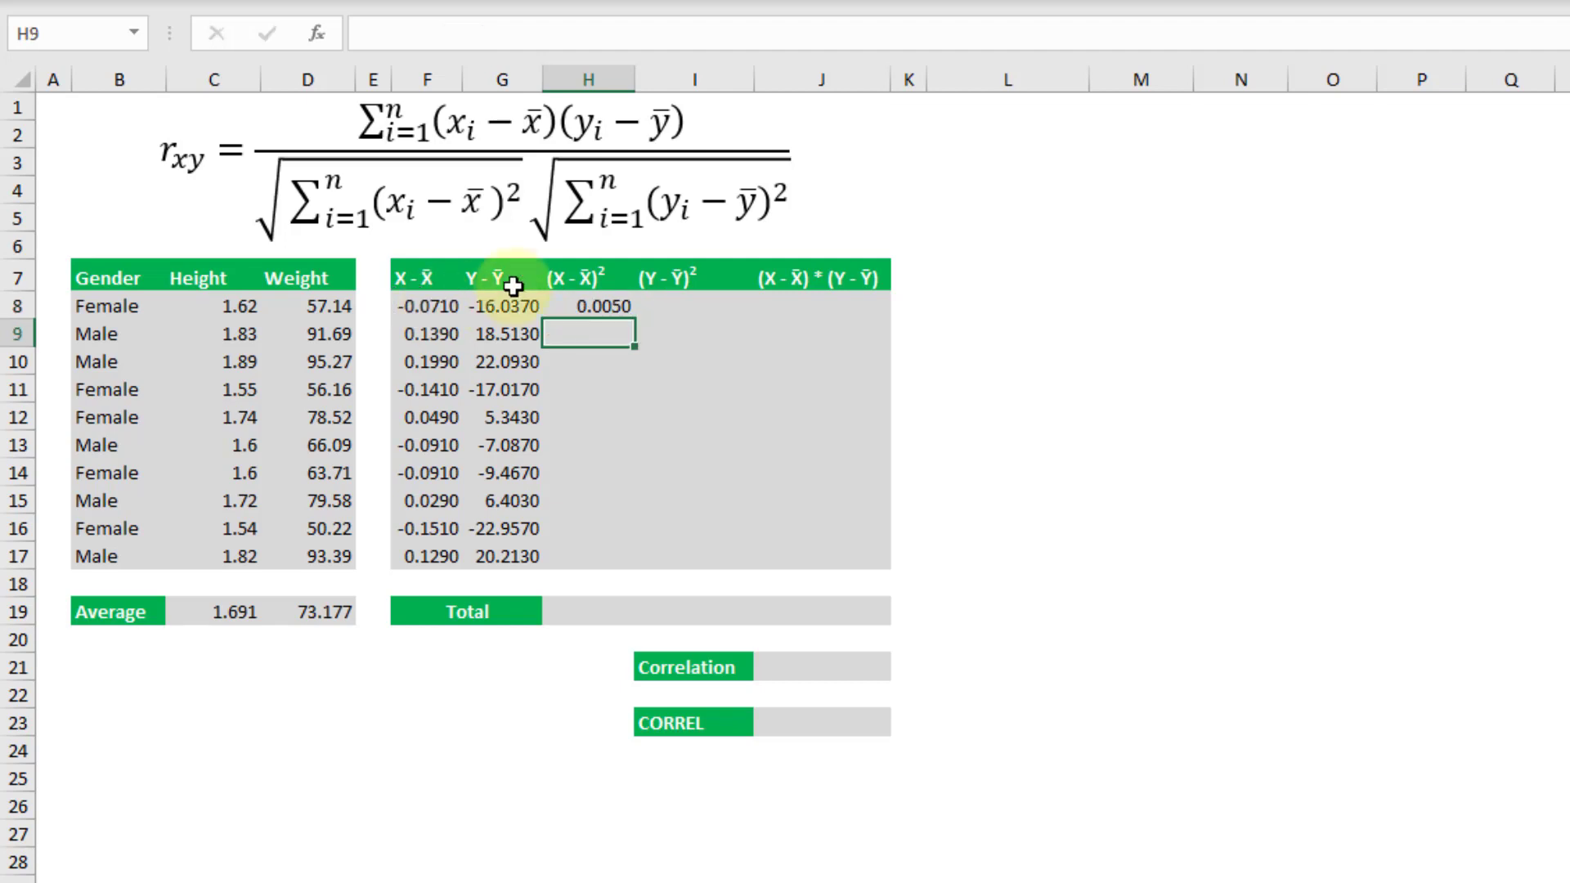
{"action": "left_click_drag", "start_coordinate": [588, 305], "coordinate": [589, 556]}
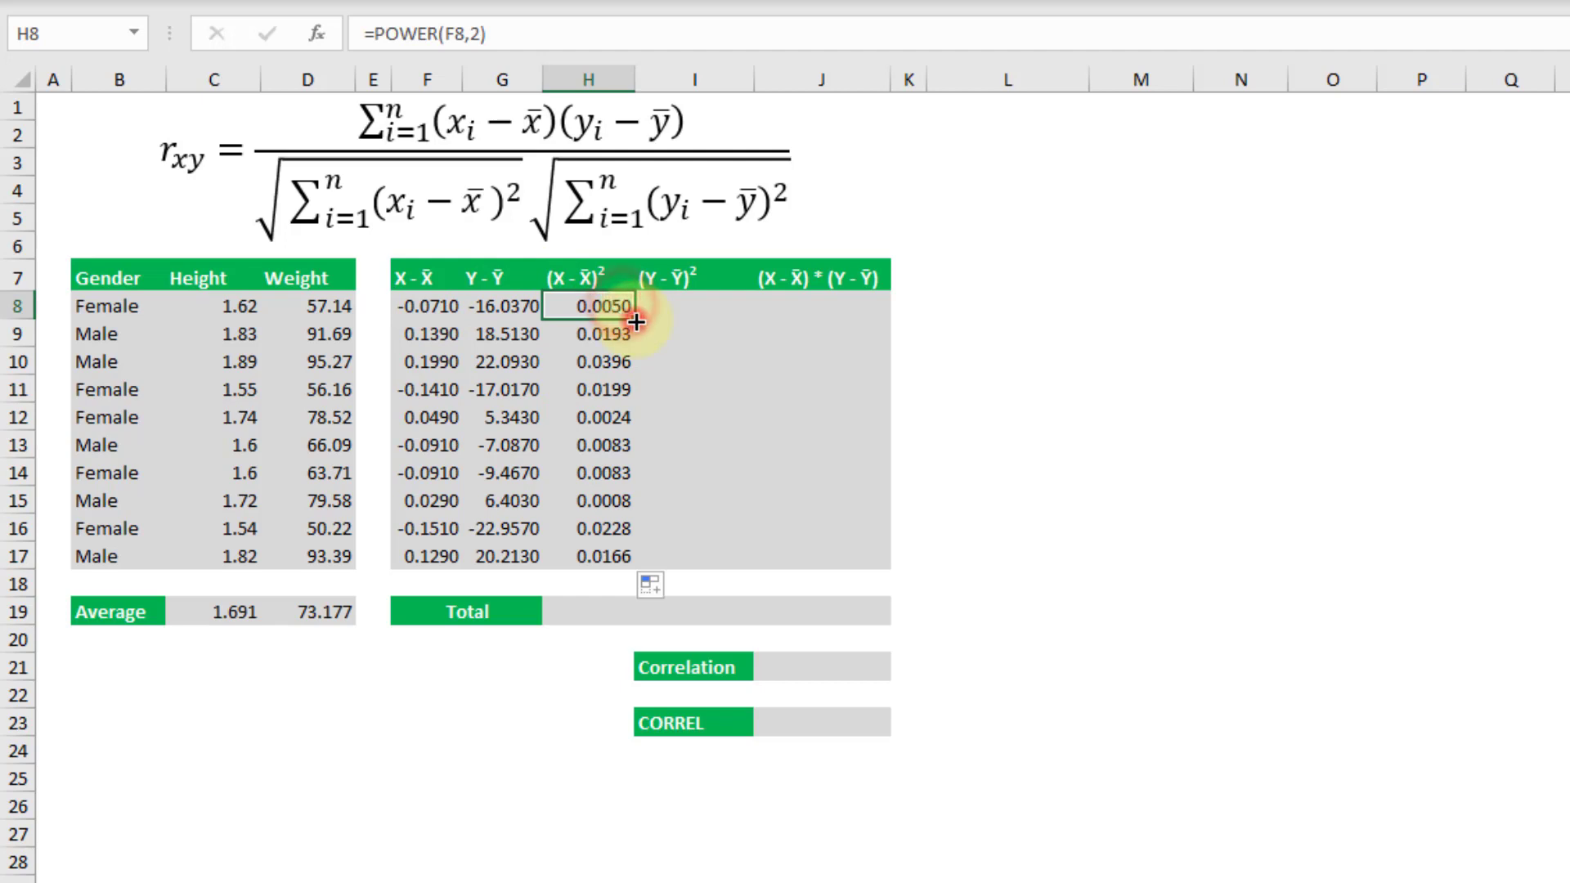
- Check the =POWER(G8,2) squared weight deviation formula in column I
{"action": "left_click", "coordinate": [695, 305]}
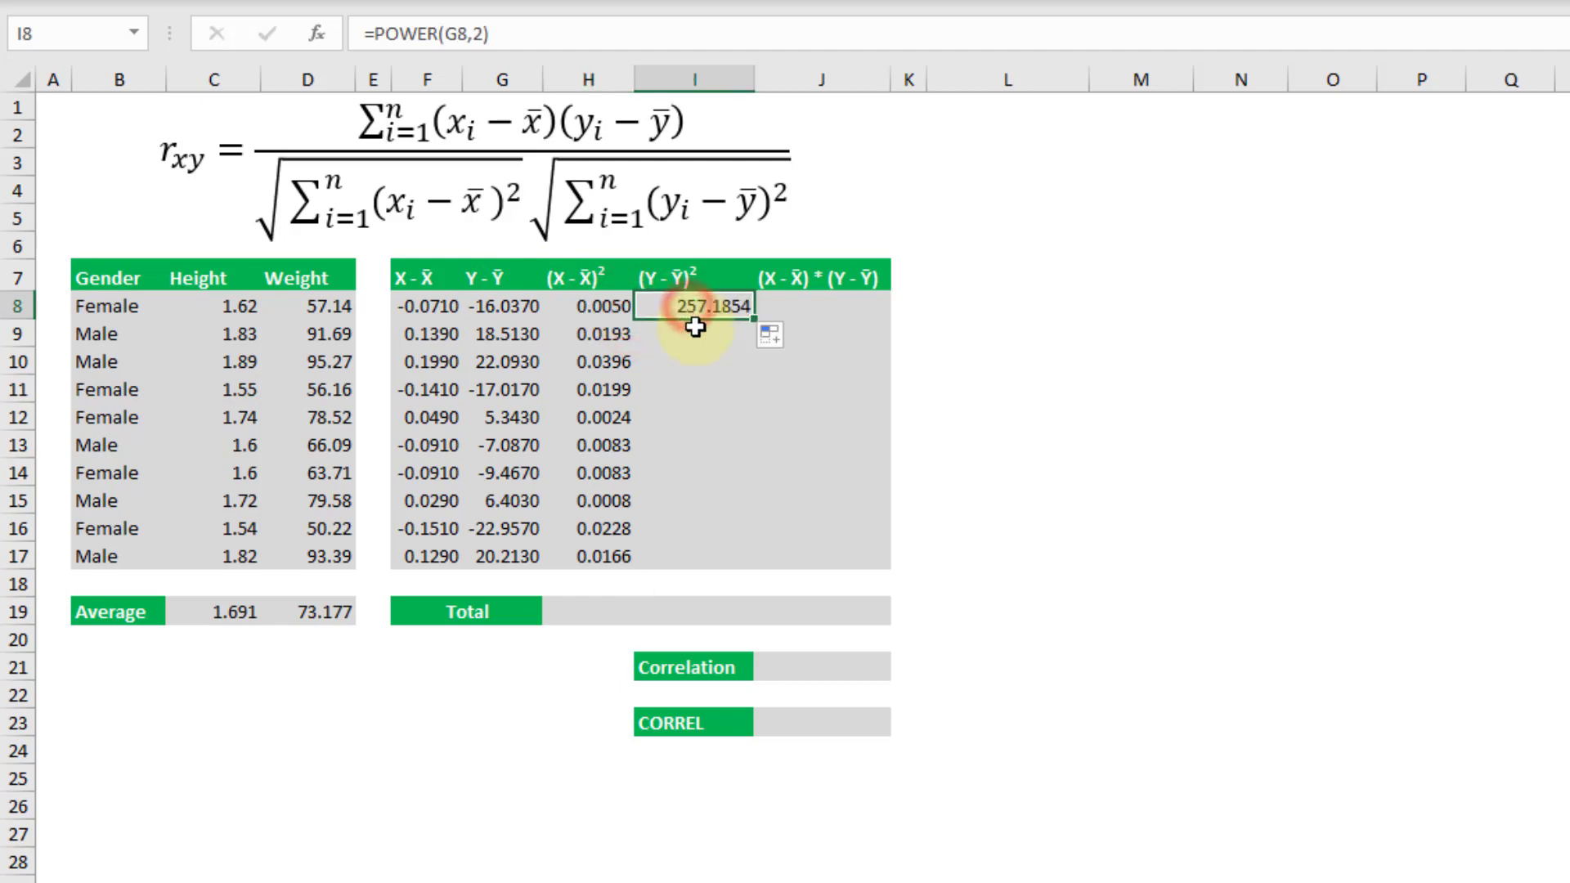
{"action": "double_click", "coordinate": [694, 305]}
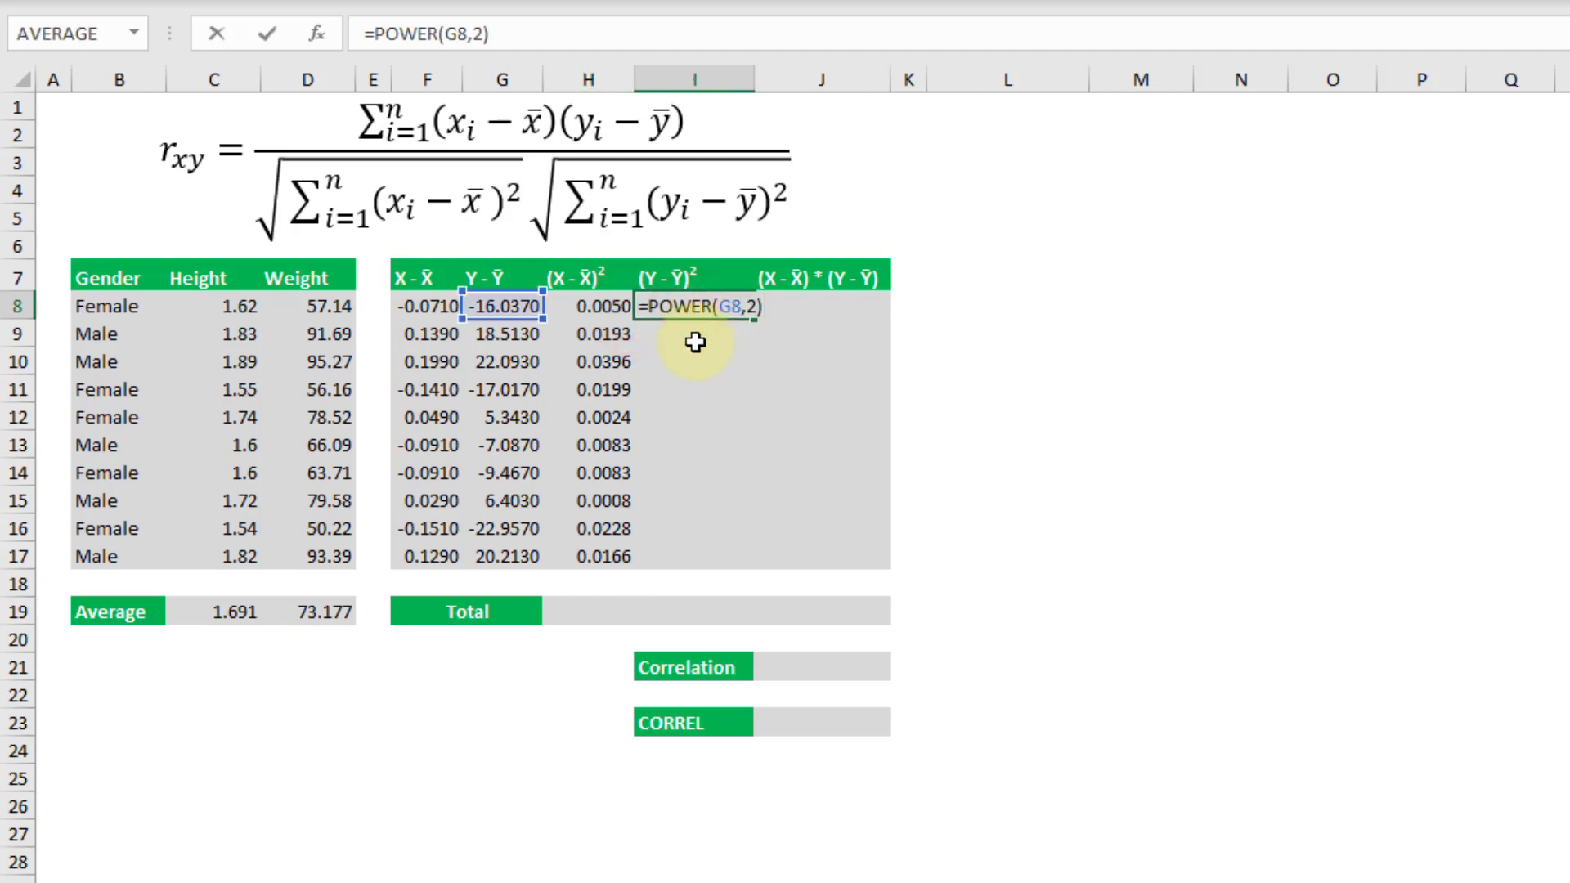
{"action": "key", "text": "Enter"}
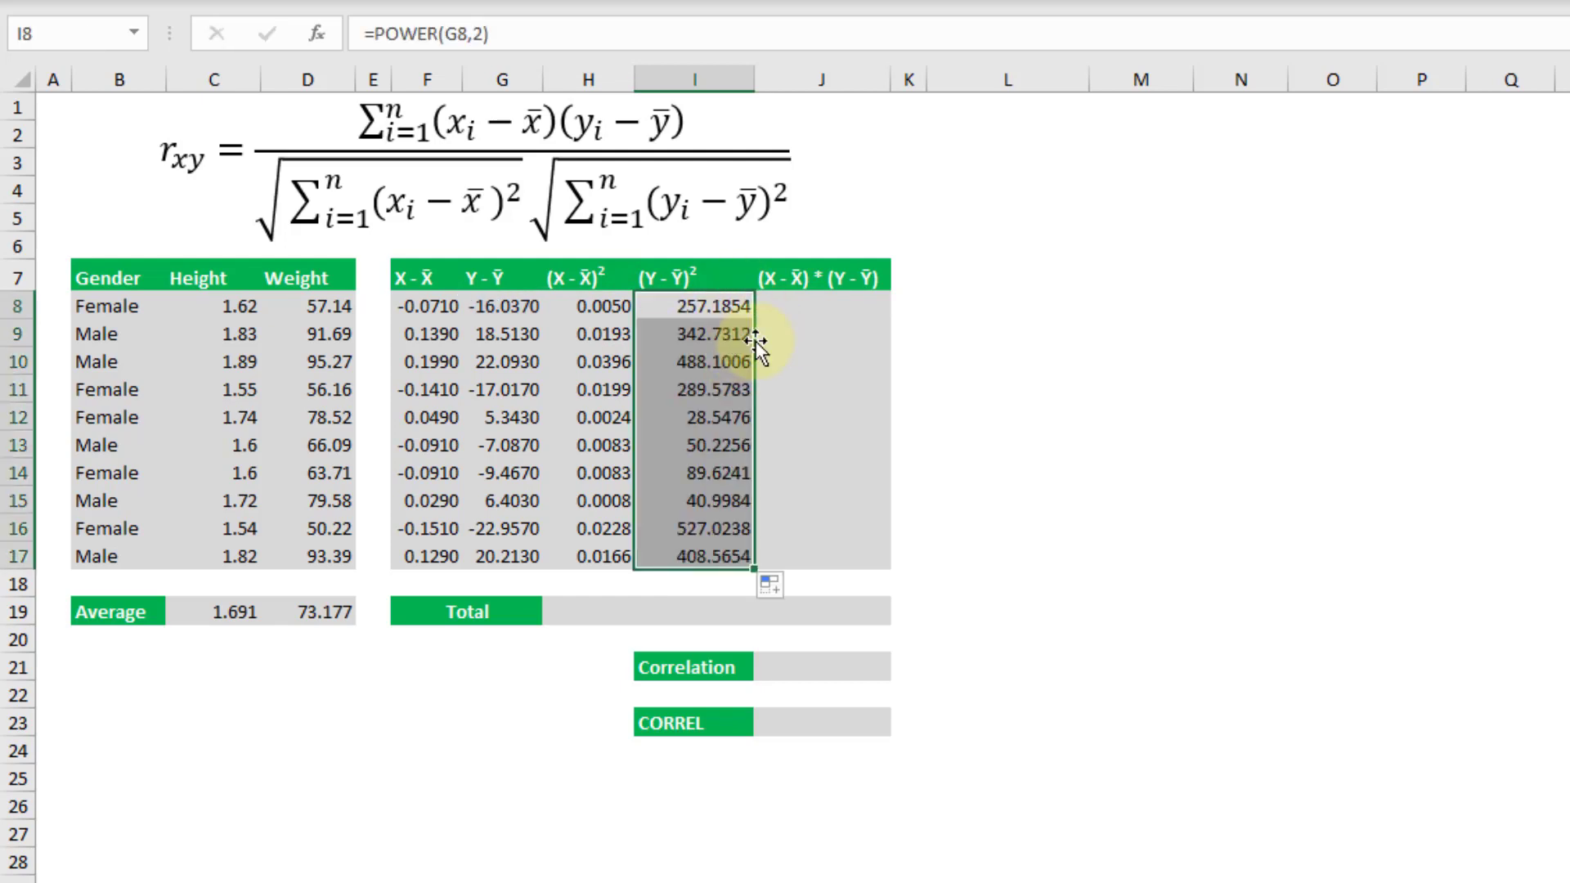
{"action": "left_click", "coordinate": [808, 307]}
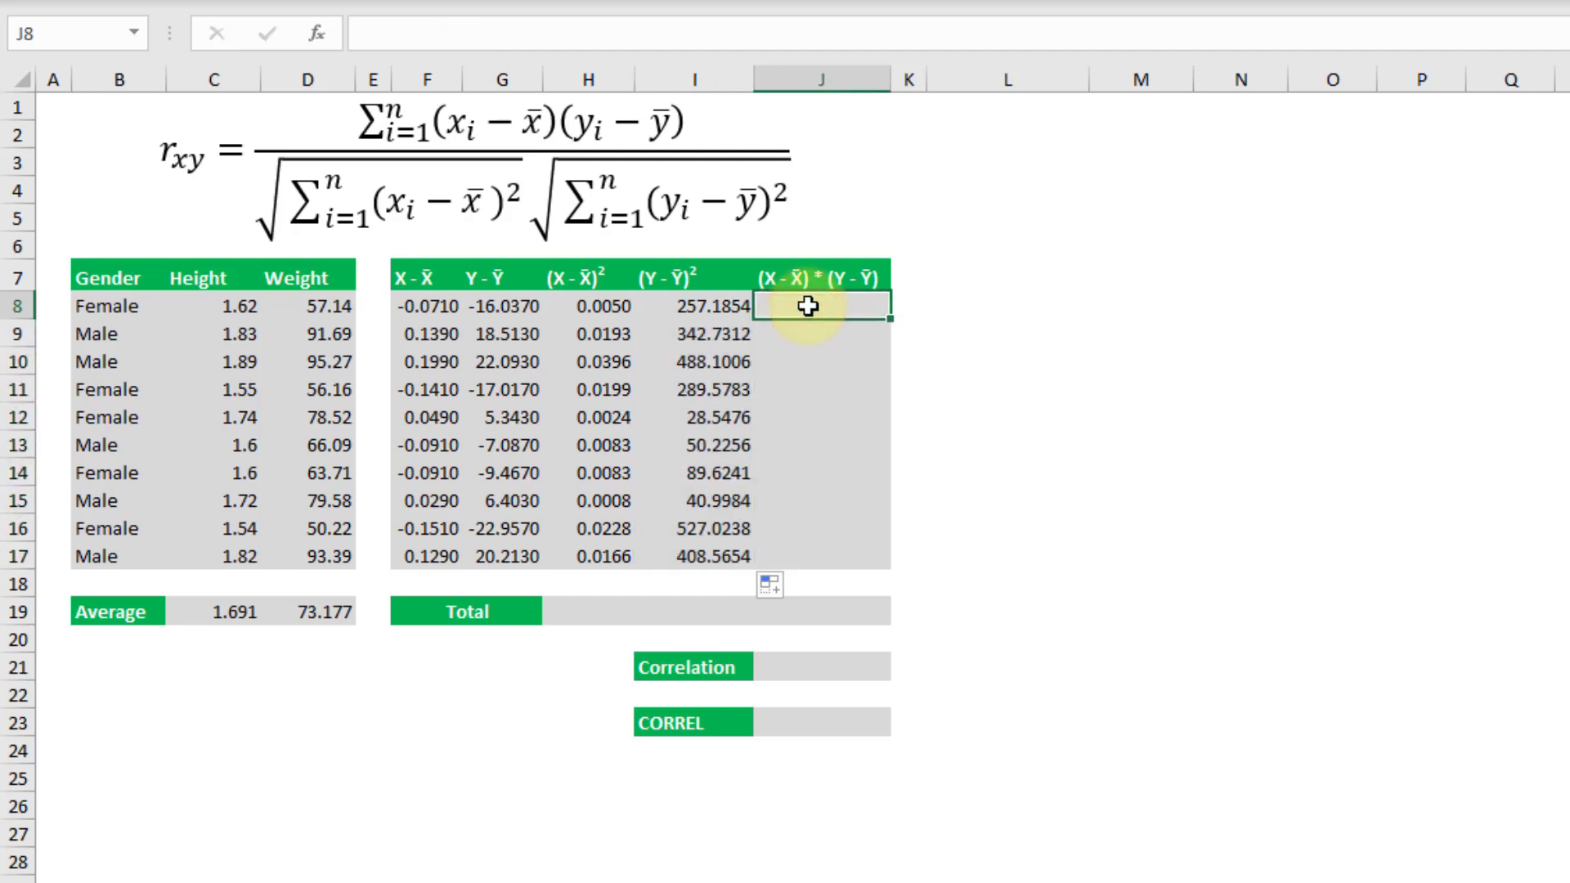
- Fill the product column J8:J17 with =F8*G8 deviation products
{"action": "left_click", "coordinate": [429, 306]}
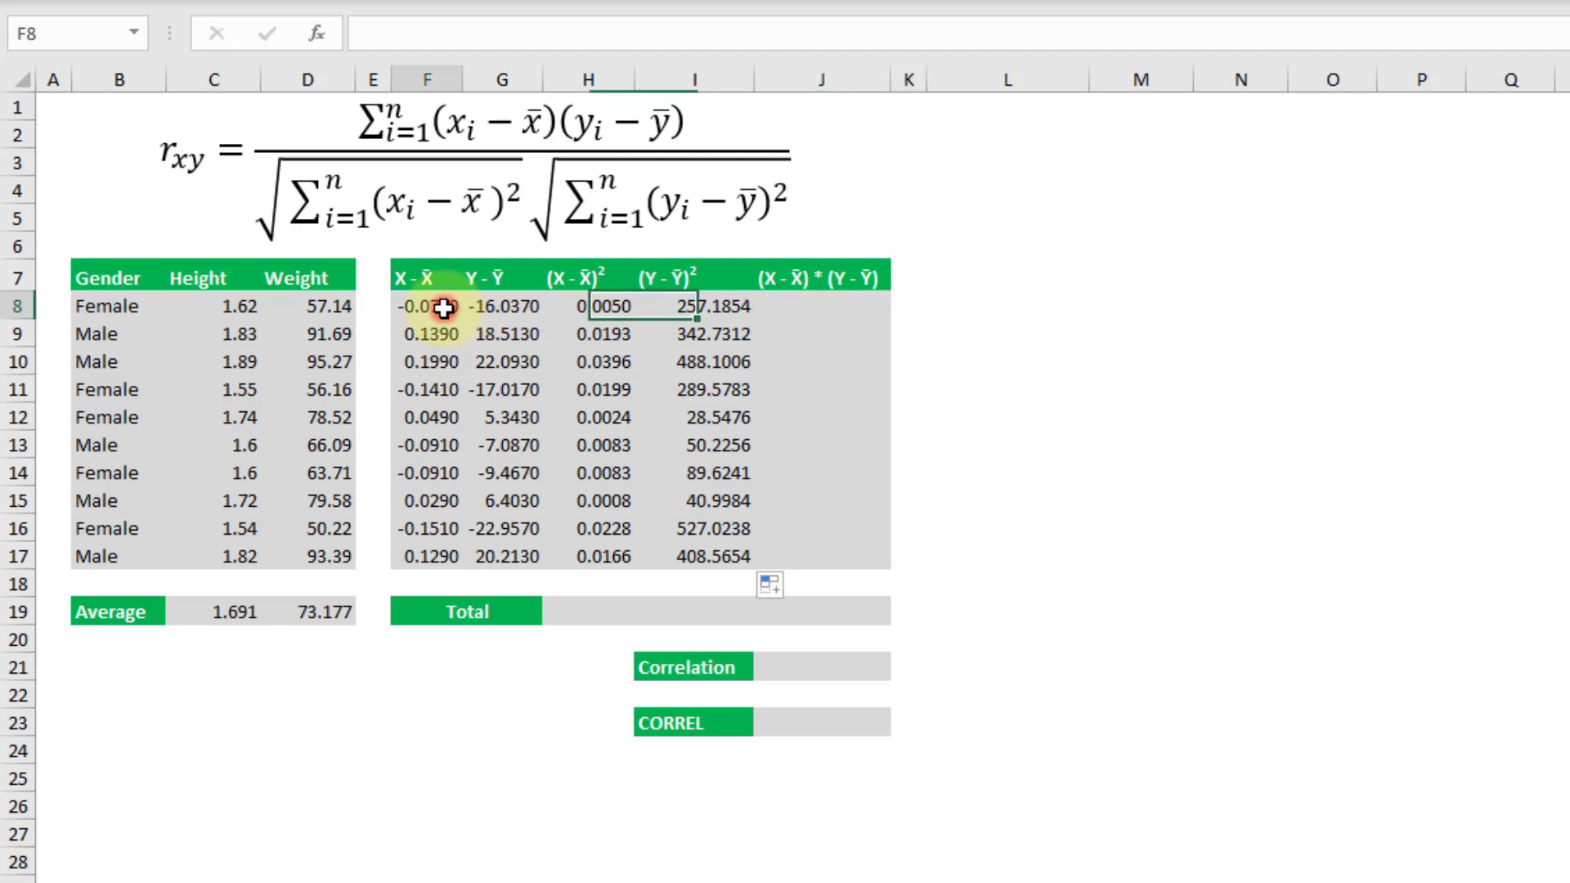
{"action": "left_click", "coordinate": [817, 307]}
{"action": "type", "text": "=F8"}
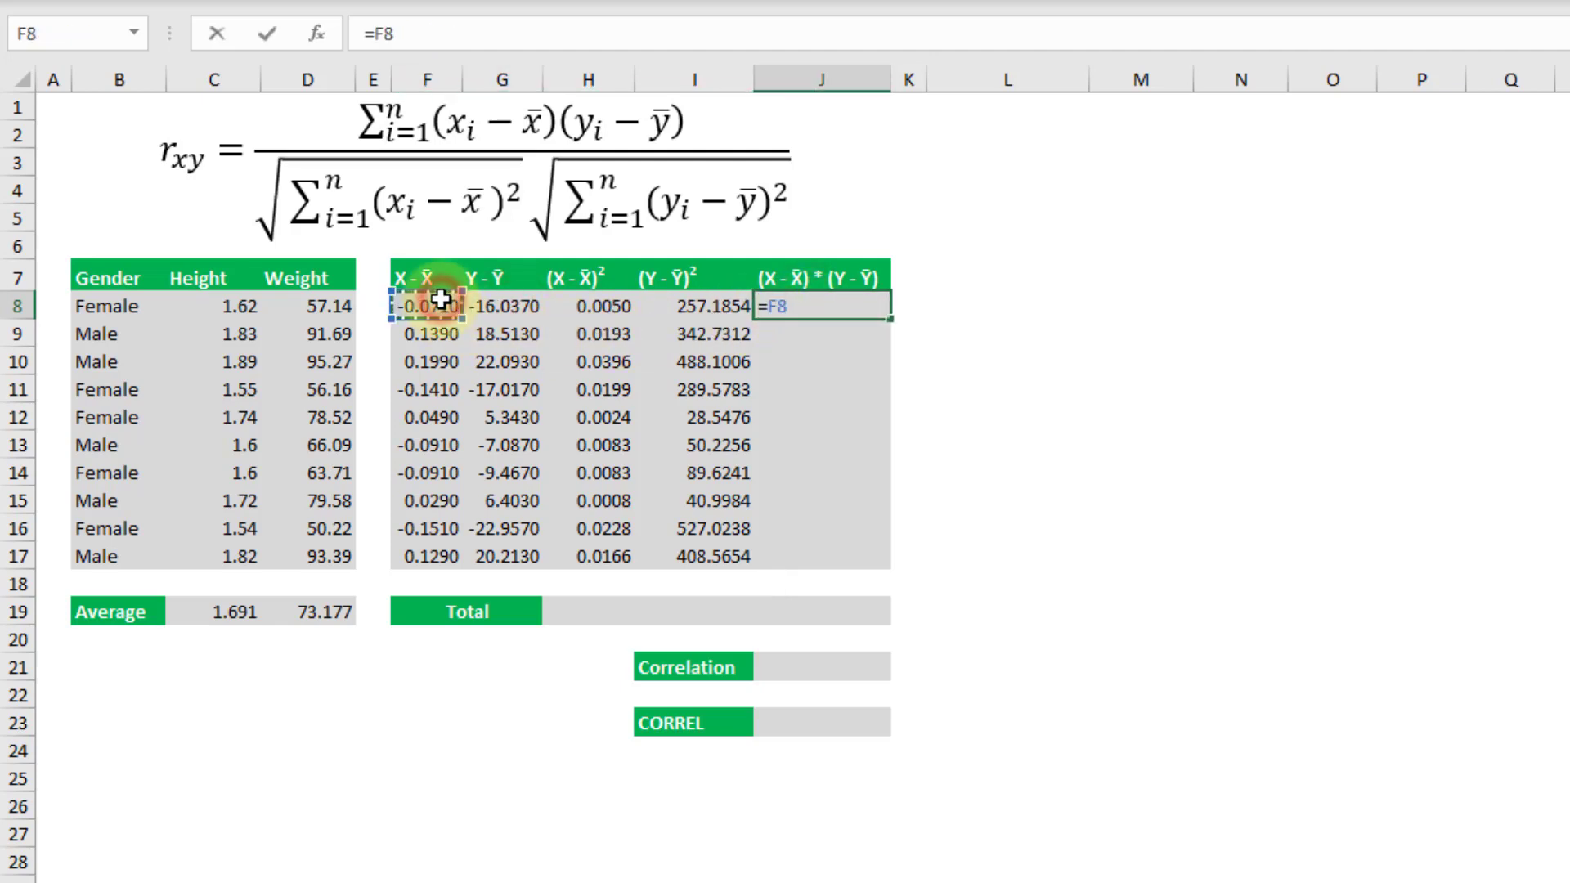
{"action": "left_click", "coordinate": [500, 306]}
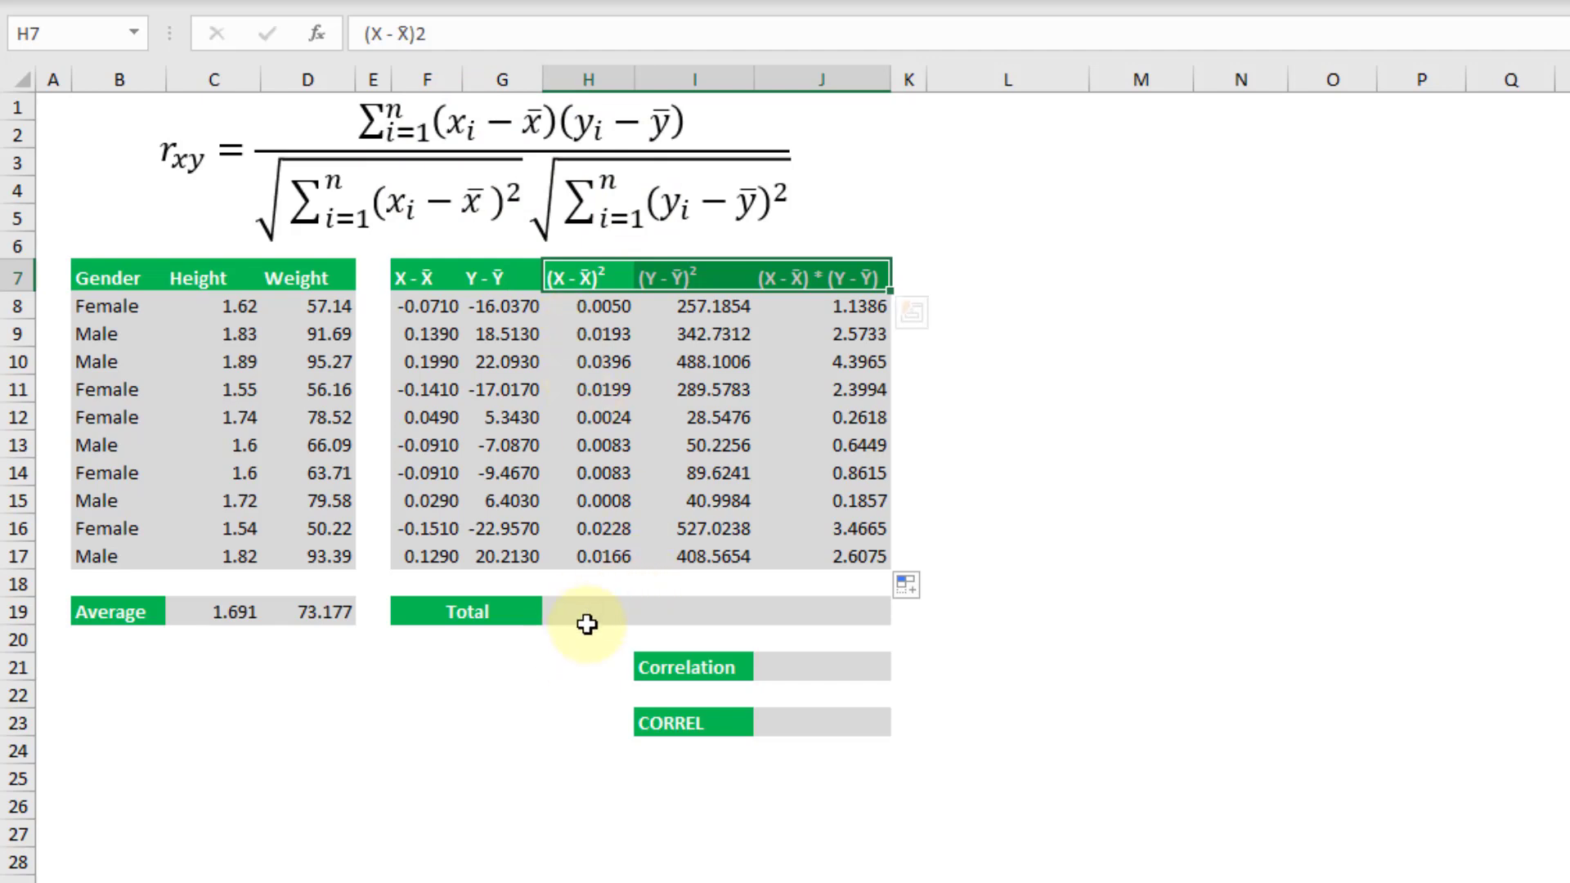
{"action": "left_click", "coordinate": [588, 611]}
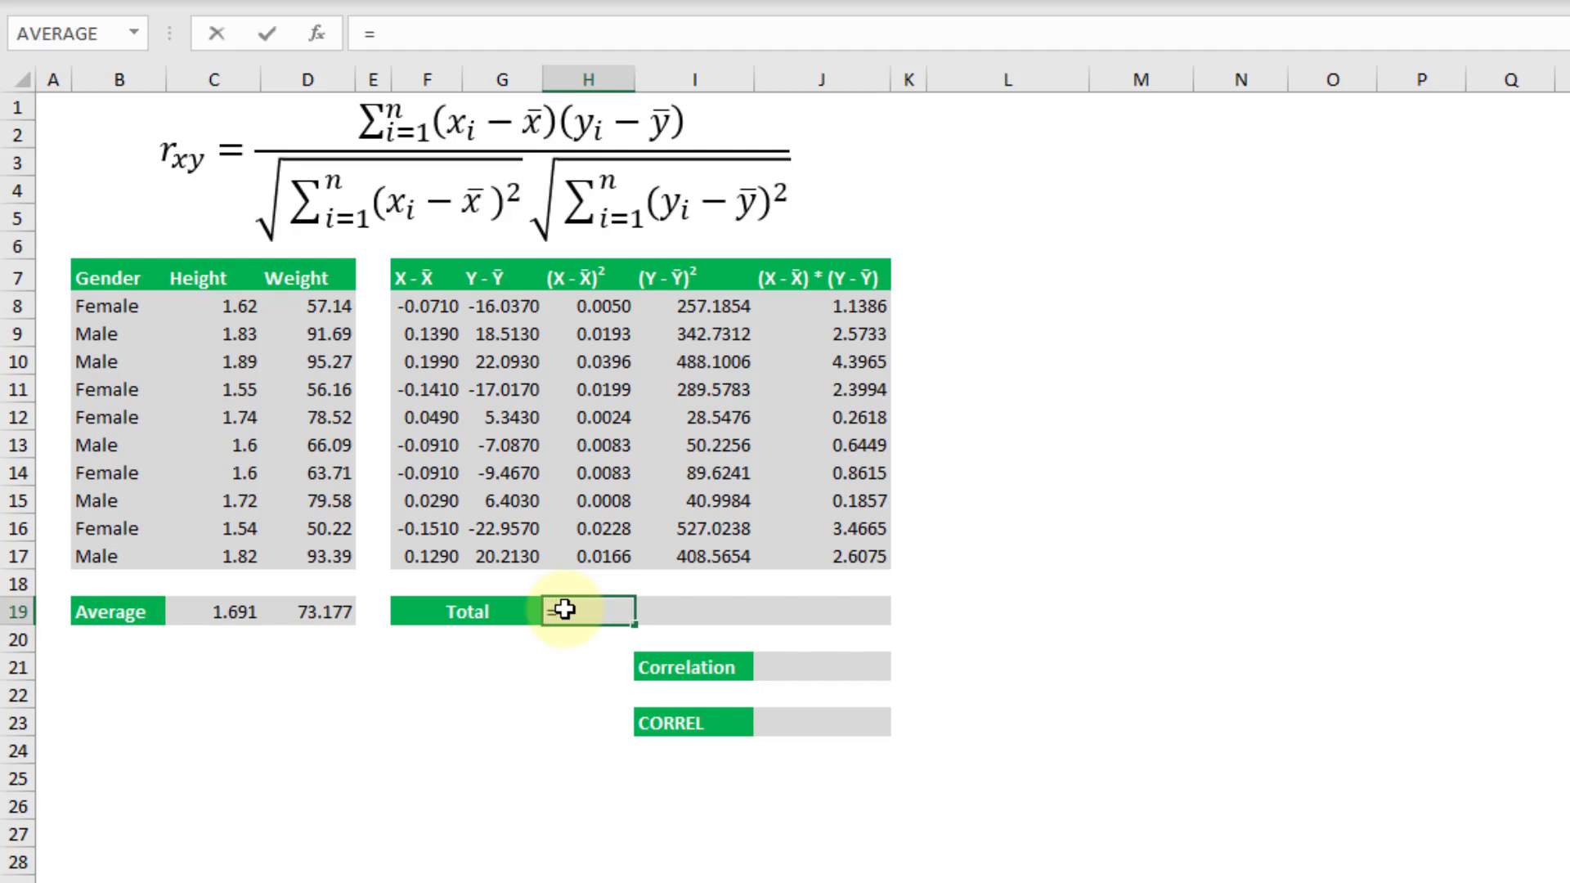
- Sum the H, I and J columns in row 19 (0.143090, 2,522.580410, 18.535730)
{"action": "type", "text": "=sum("}
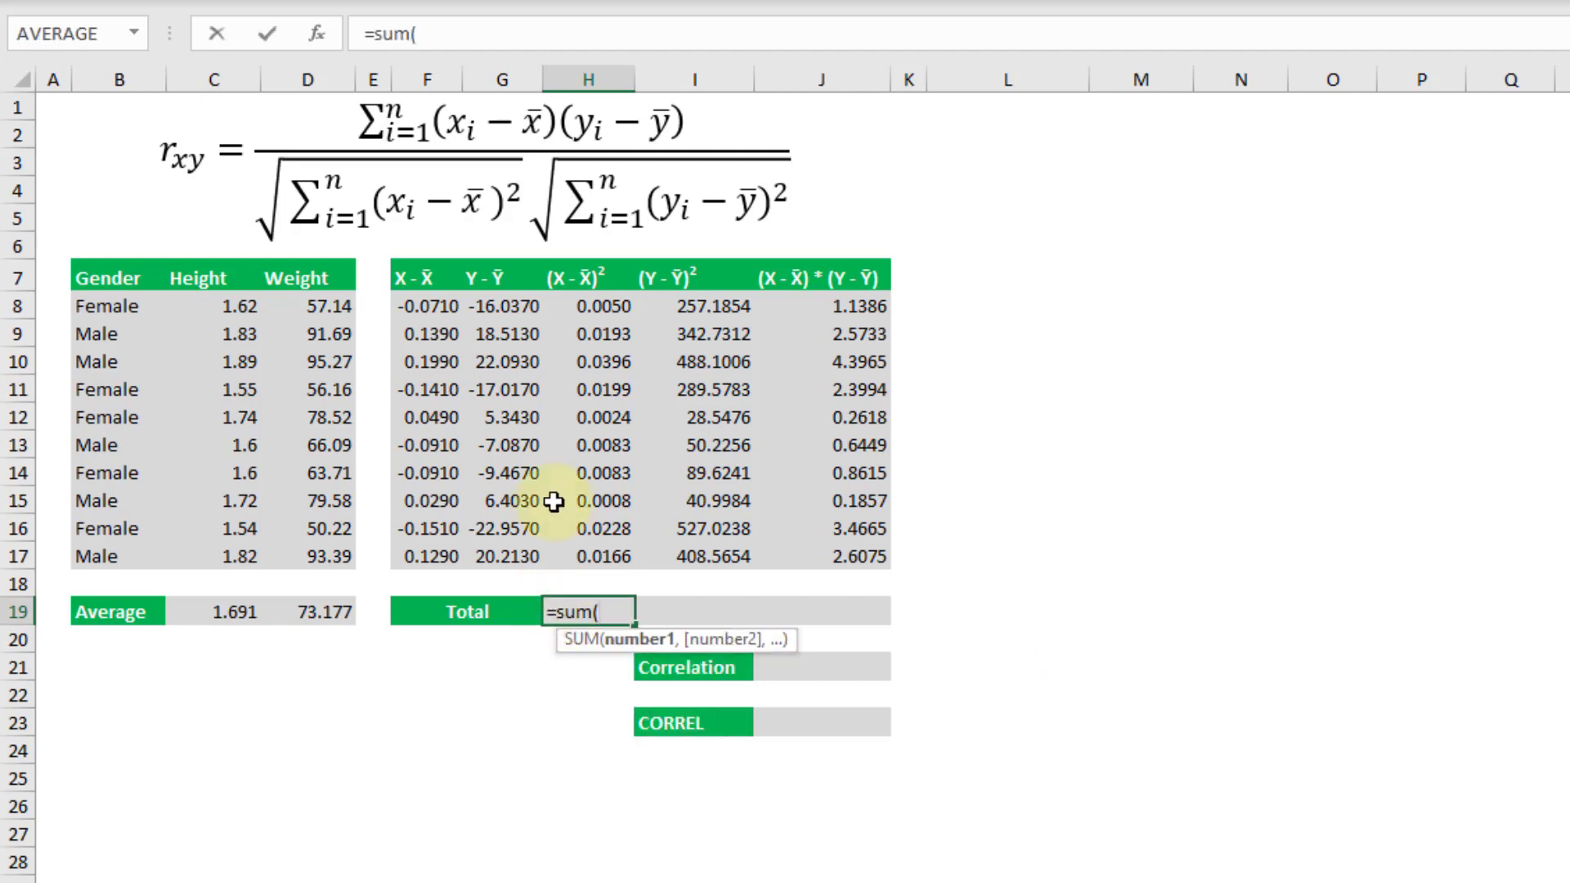
{"action": "left_click_drag", "start_coordinate": [589, 307], "coordinate": [588, 556]}
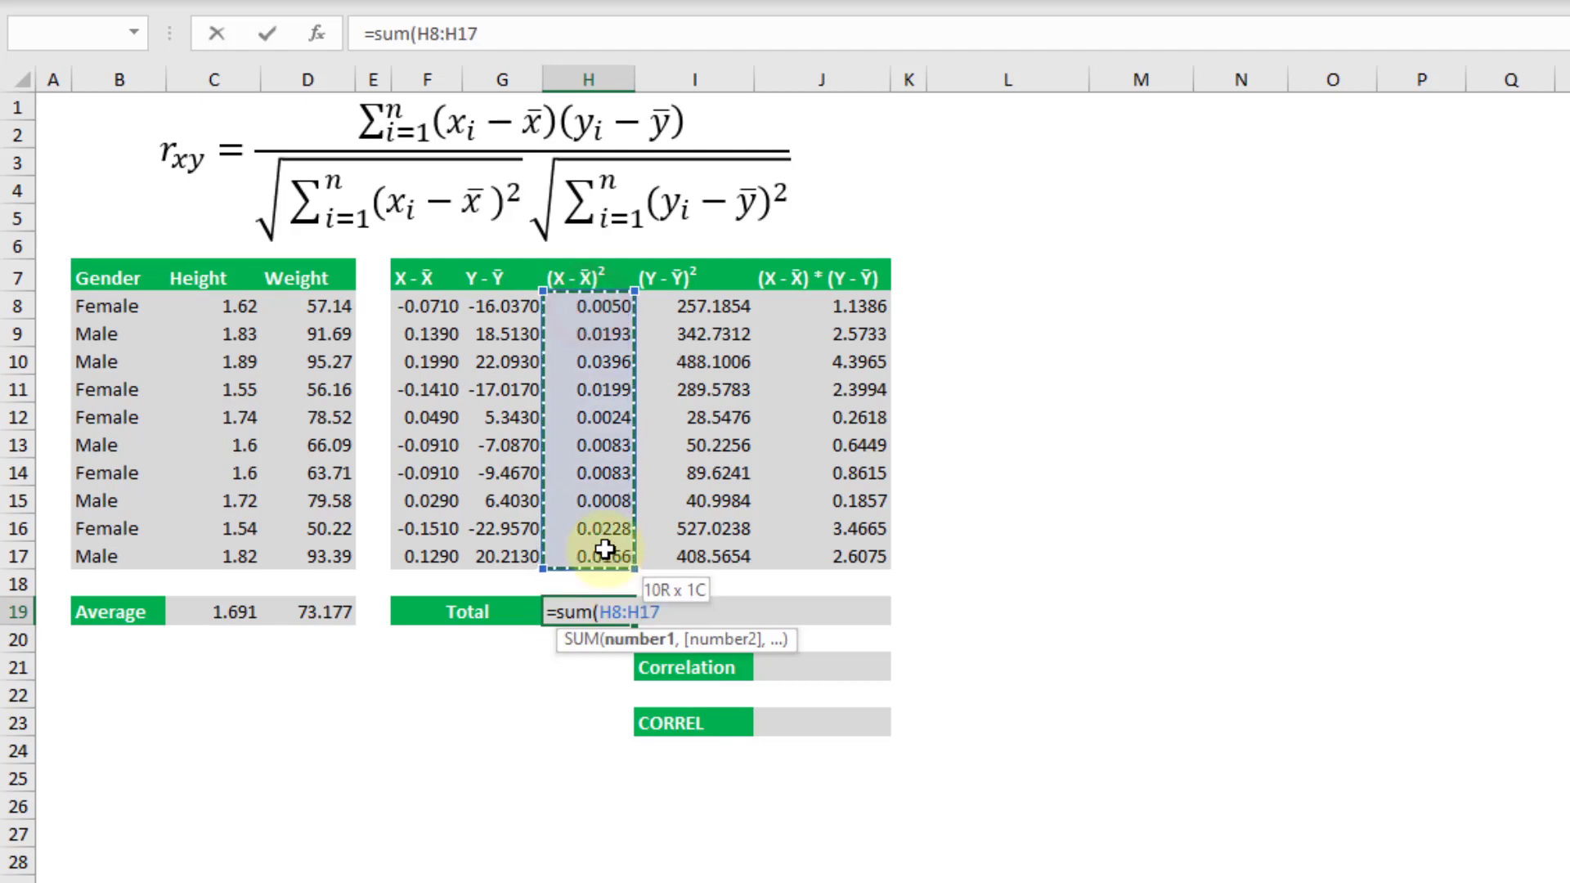
{"action": "key", "text": "enter"}
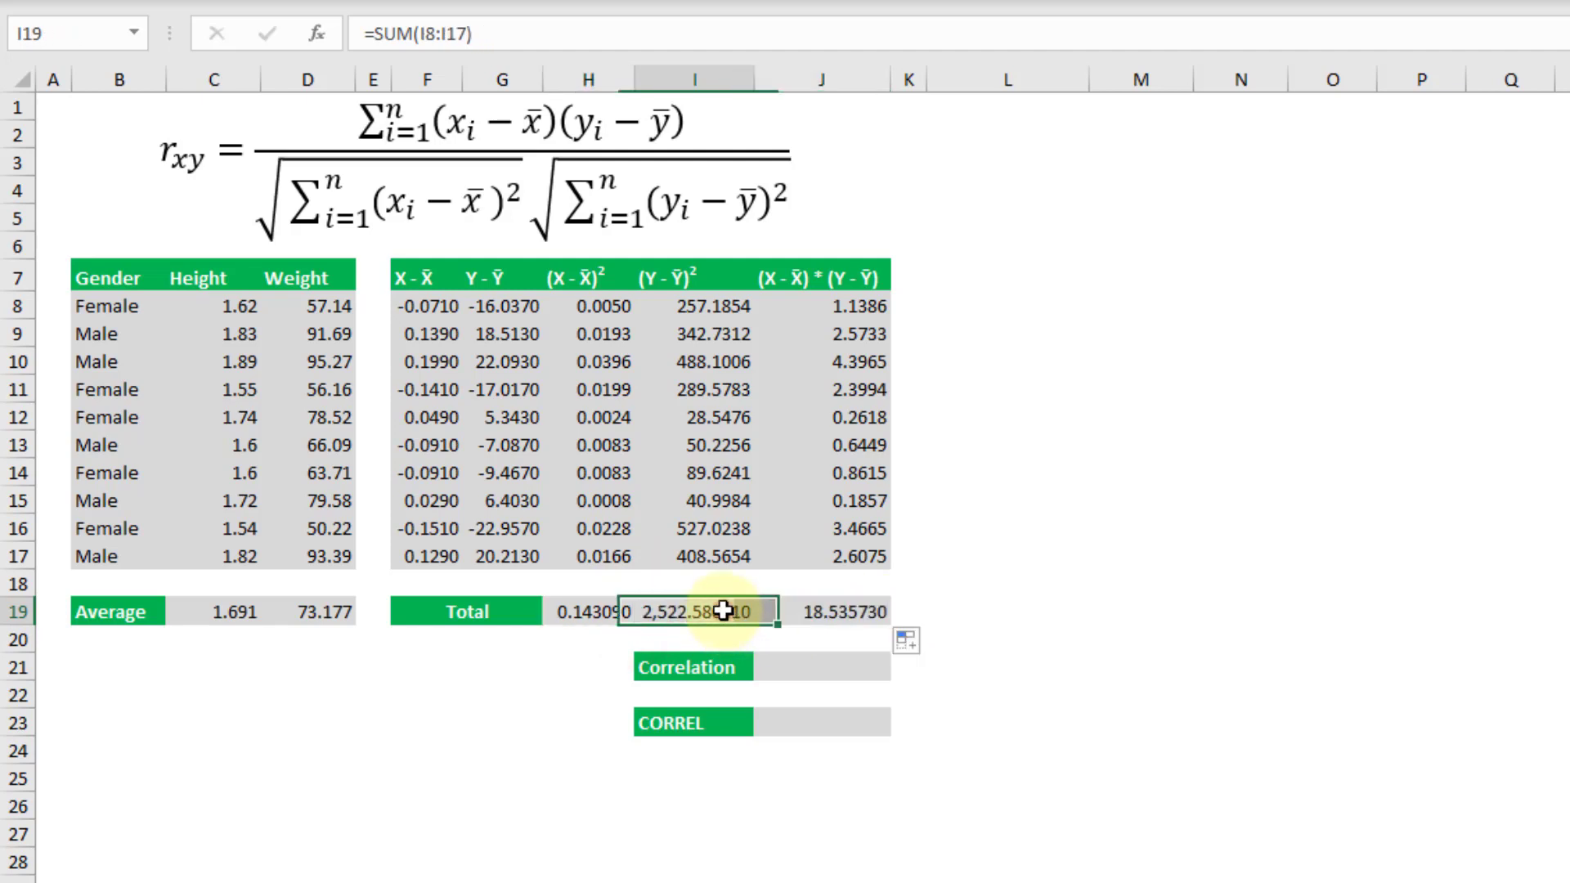
{"action": "left_click", "coordinate": [821, 611]}
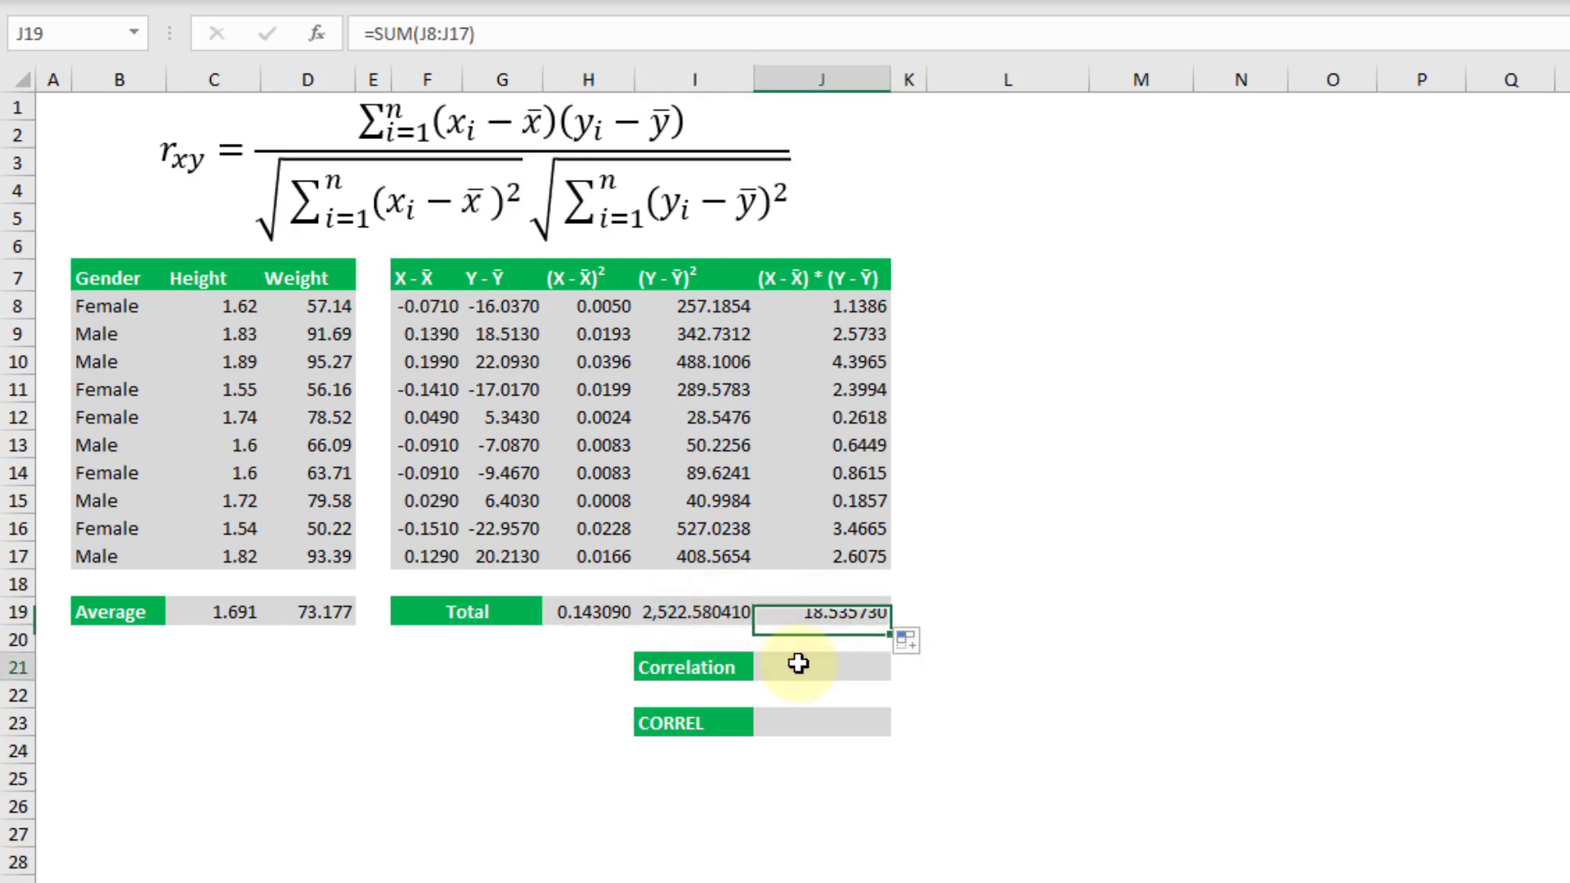
{"action": "left_click", "coordinate": [821, 668]}
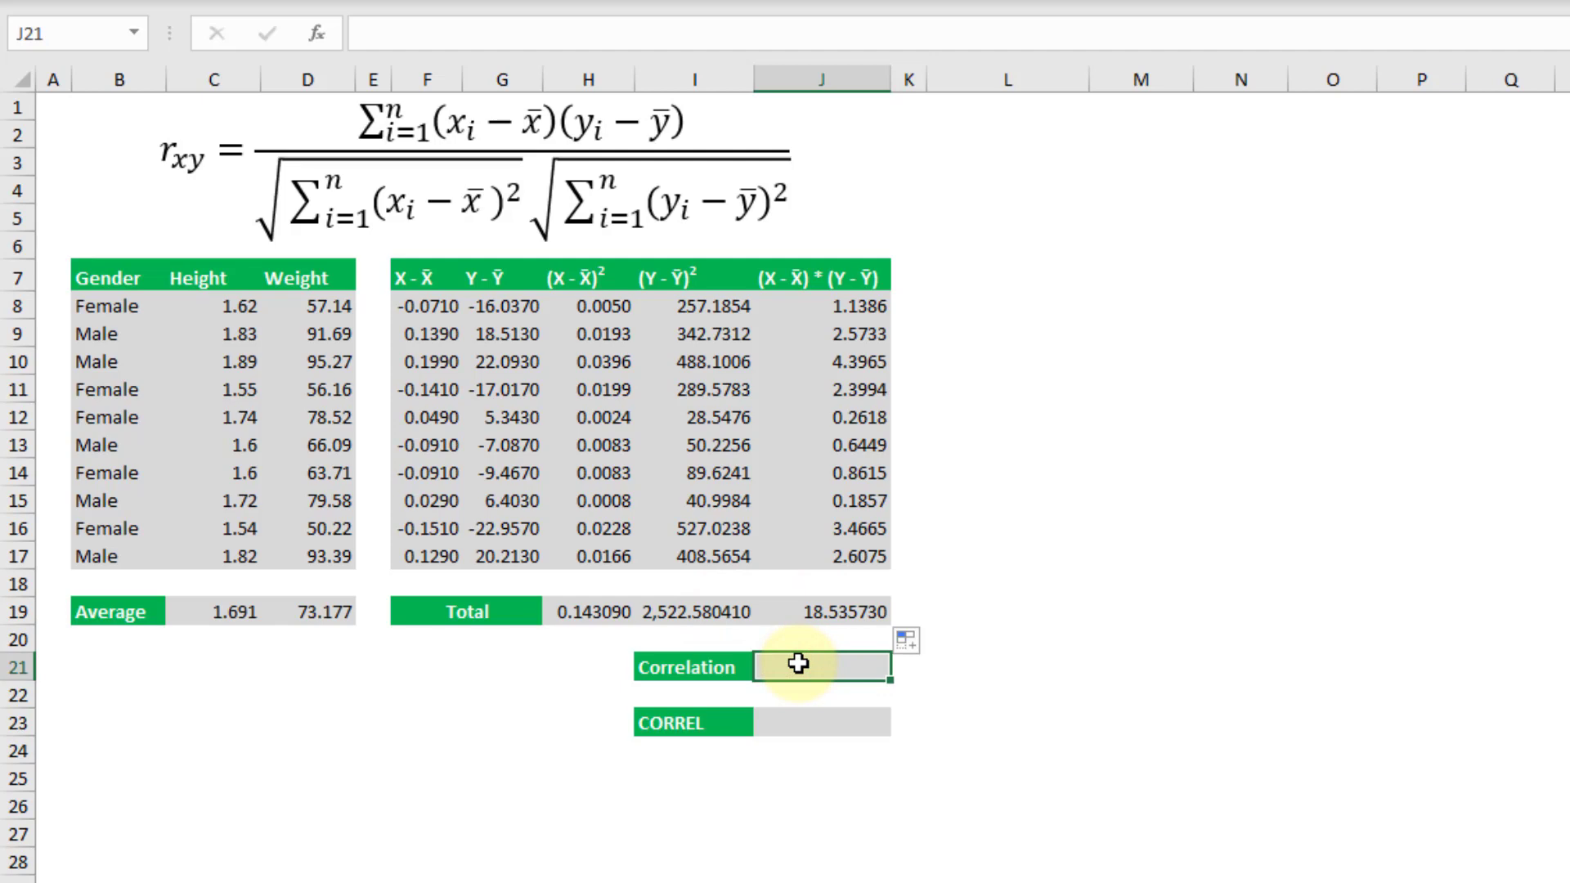
{"action": "type", "text": "="}
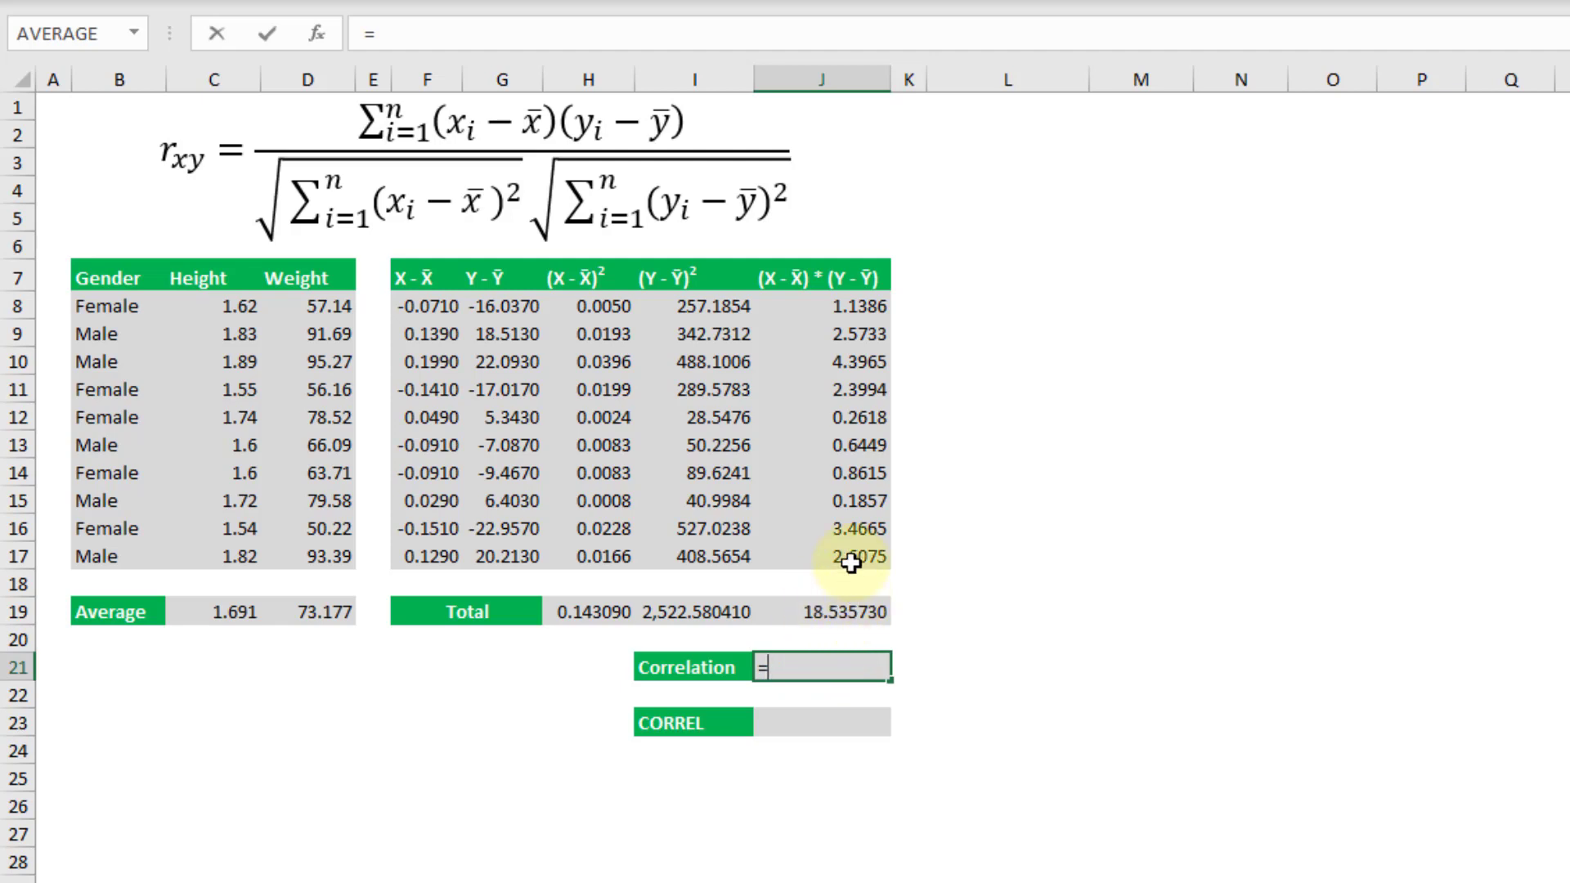
- Enter =J19/(SQRT(H19)*SQRT(I19)) in J21, giving 0.975624
{"action": "left_click", "coordinate": [837, 612]}
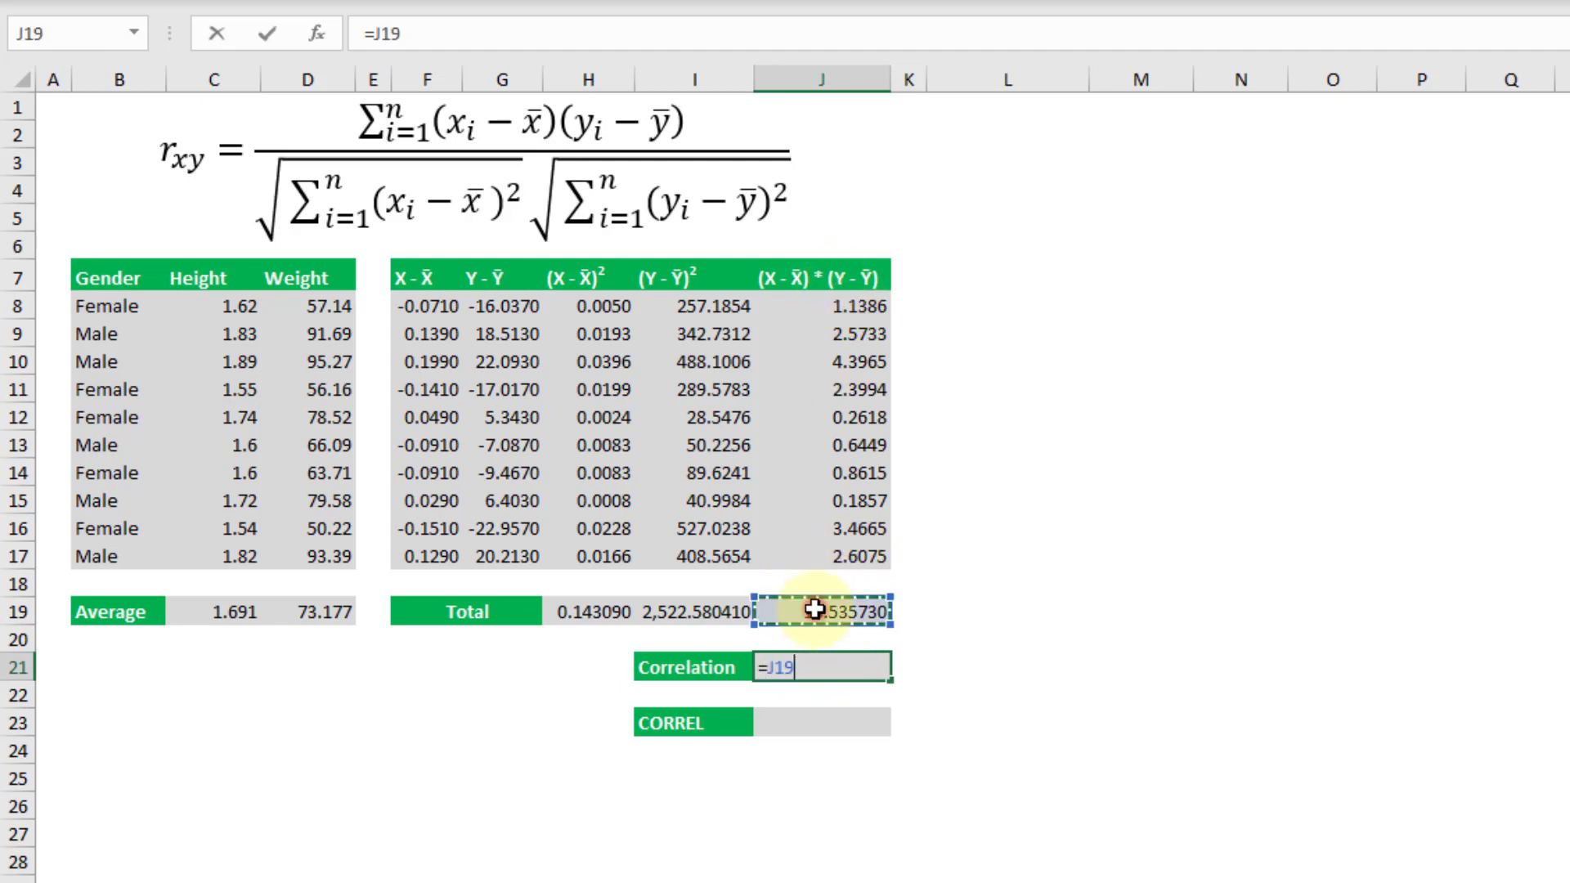
{"action": "type", "text": "/"}
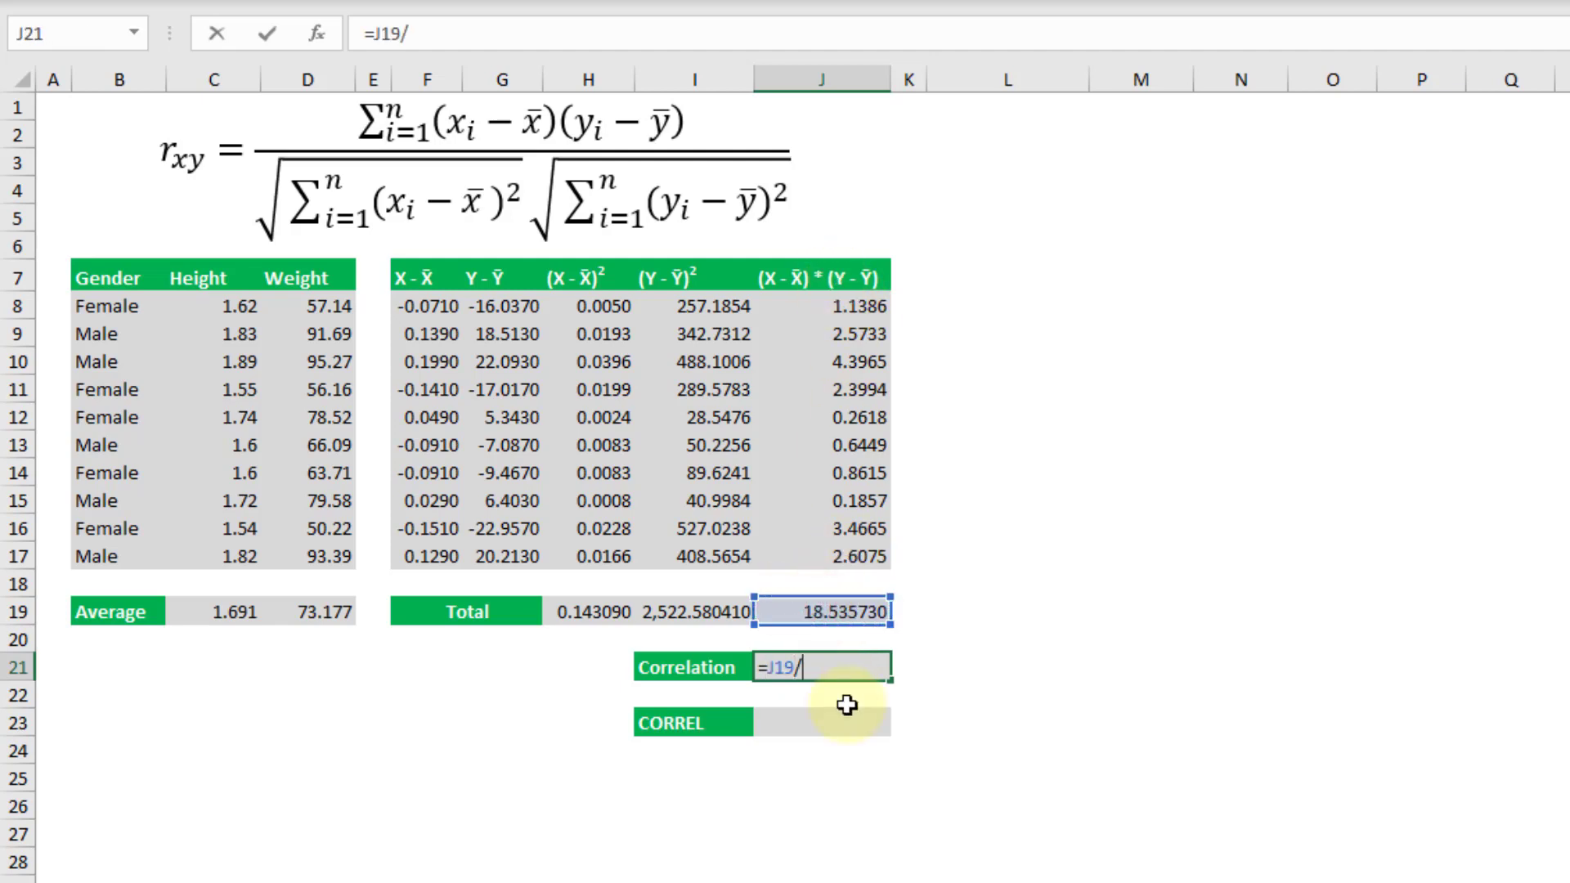
{"action": "type", "text": "("}
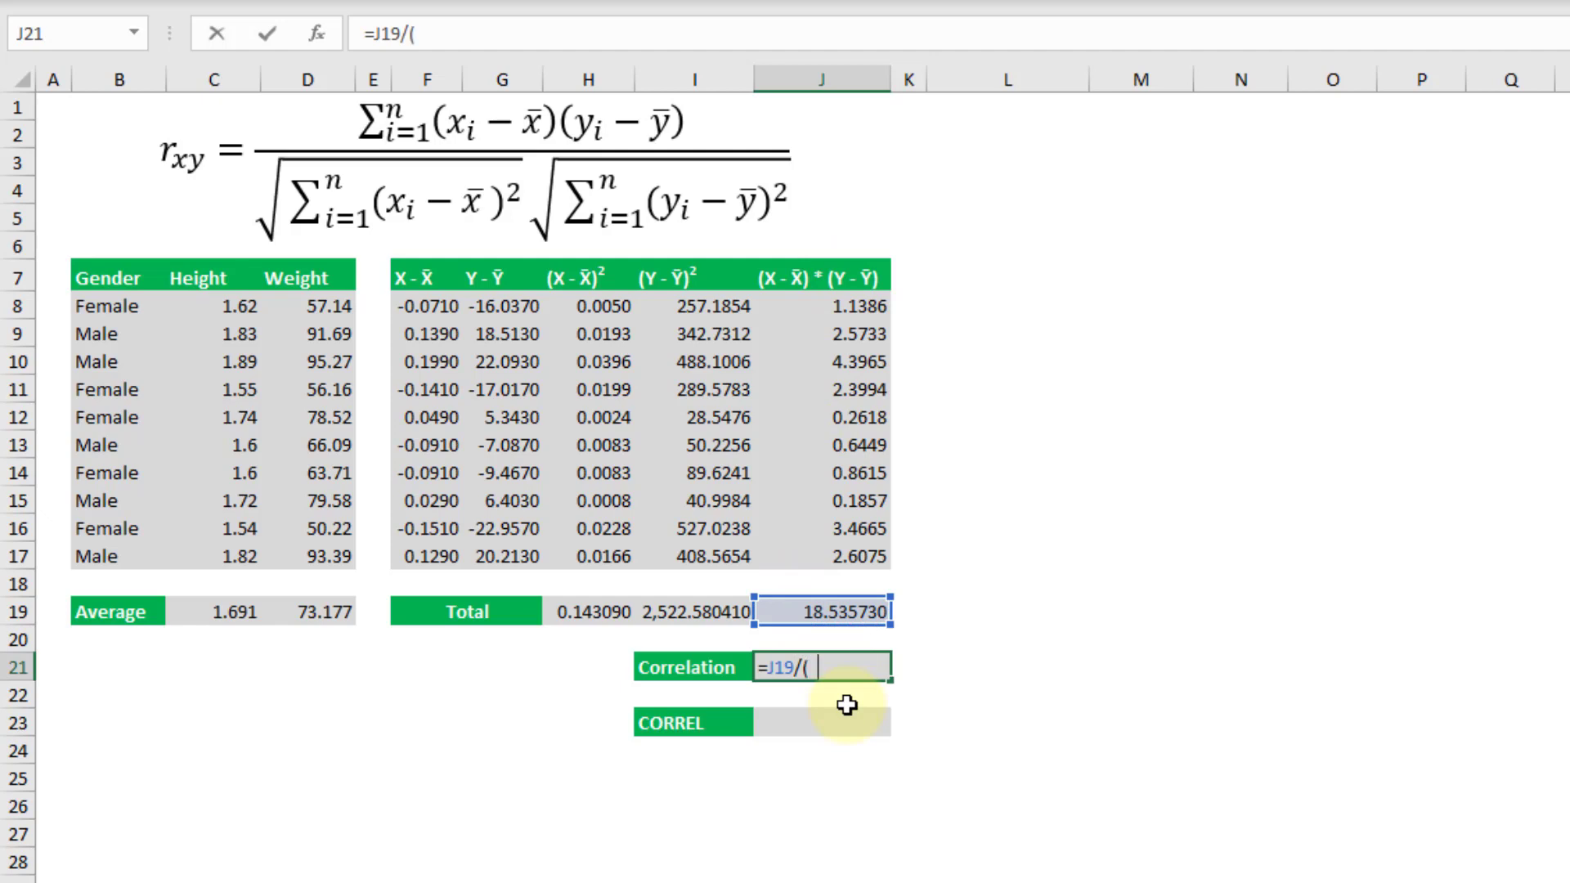
{"action": "type", "text": "sq"}
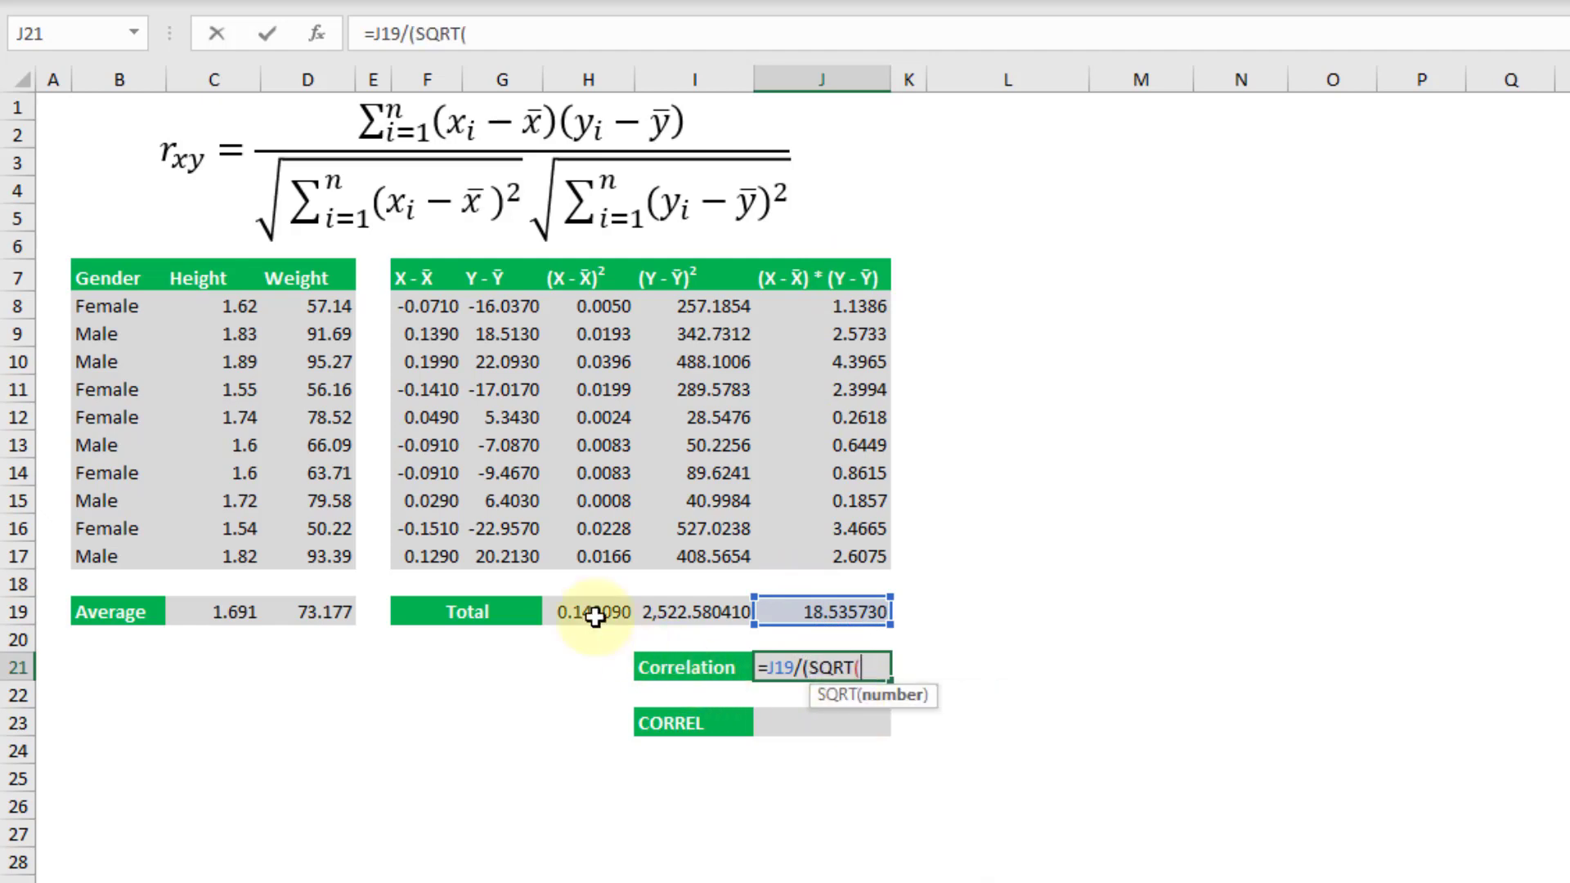
{"action": "left_click", "coordinate": [588, 612]}
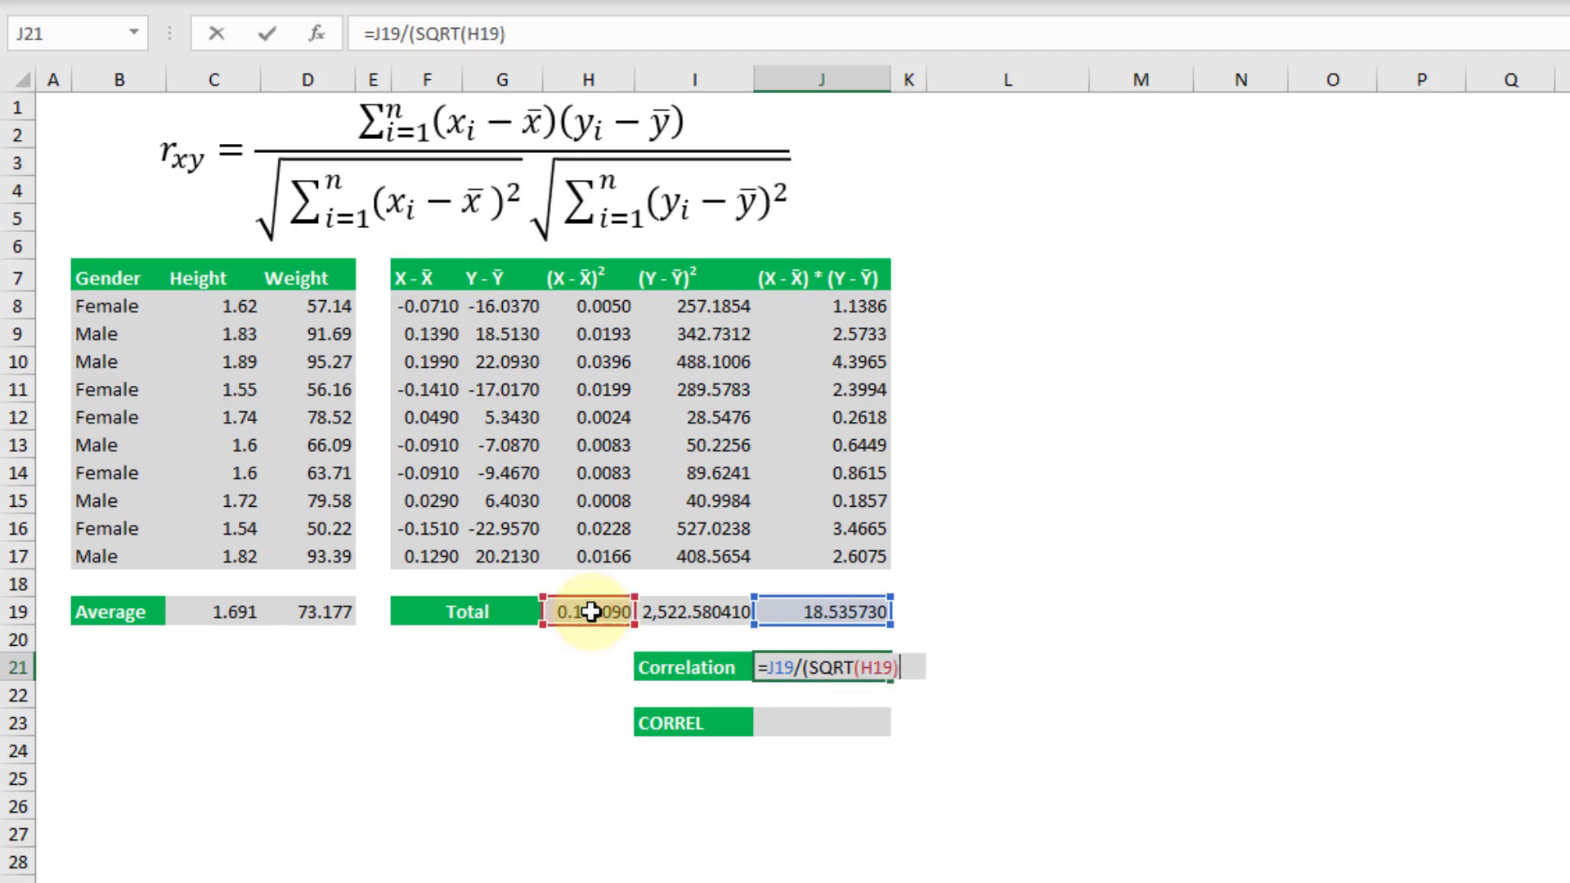
{"action": "type", "text": "*s"}
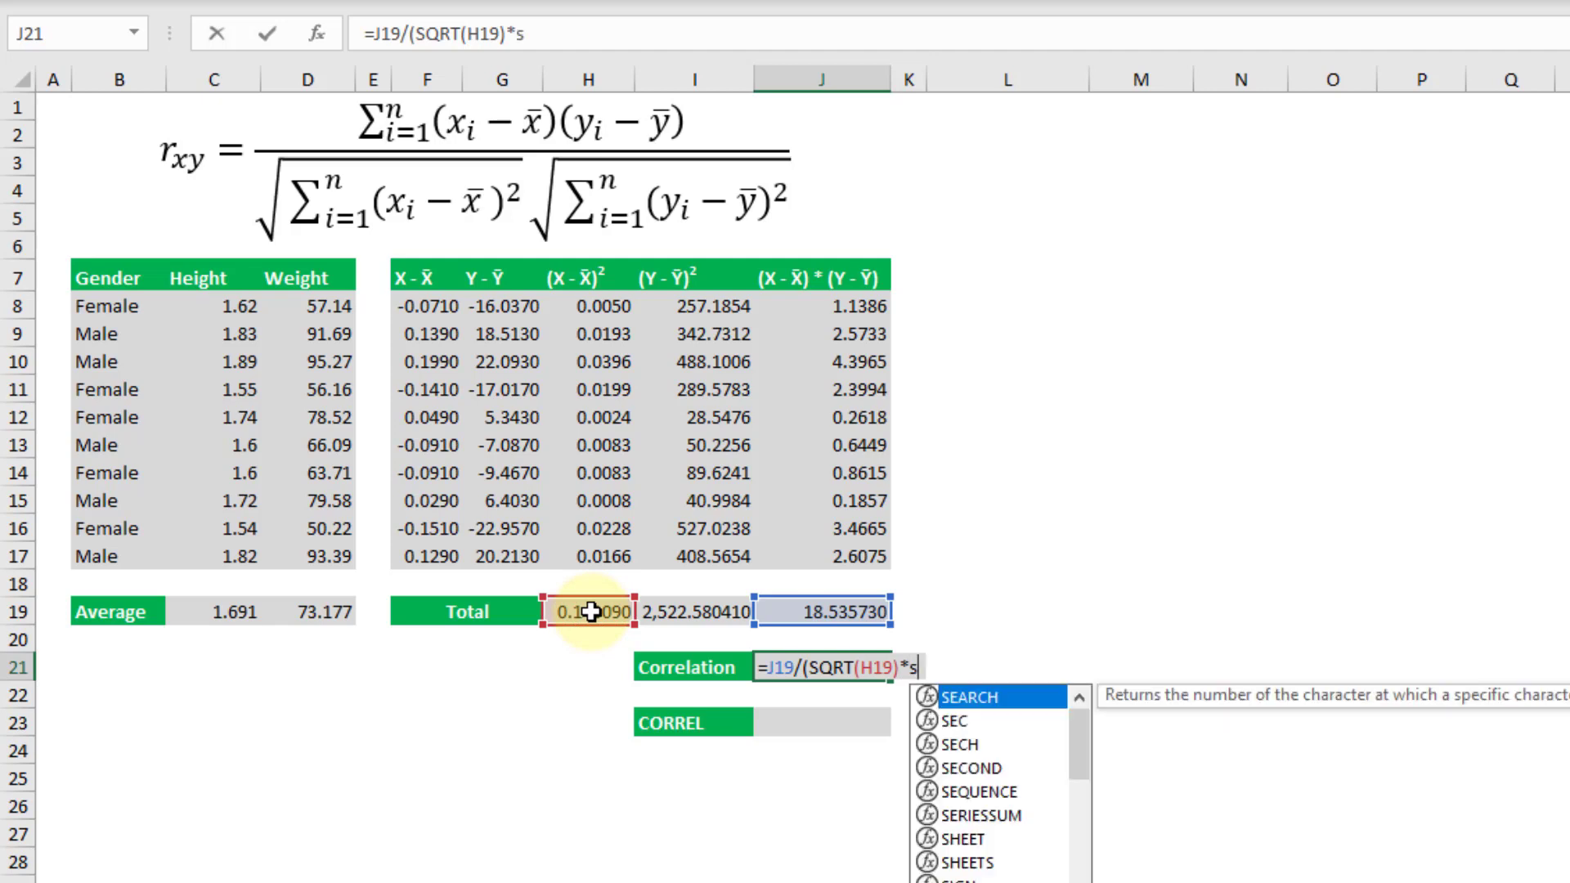
{"action": "type", "text": "qu"}
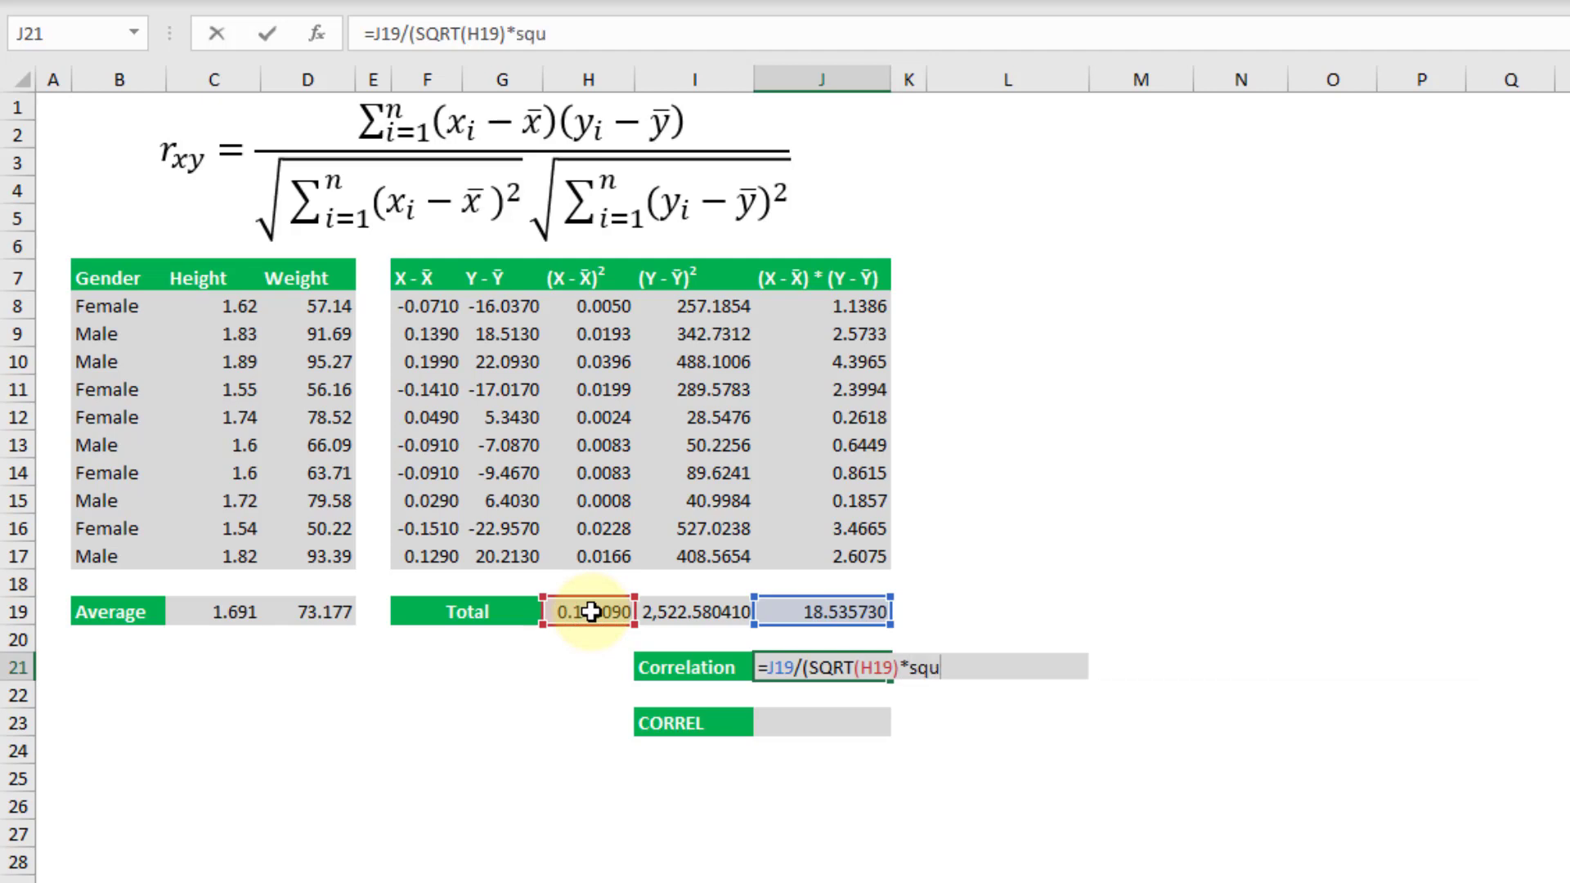
{"action": "key", "text": "Backspace"}
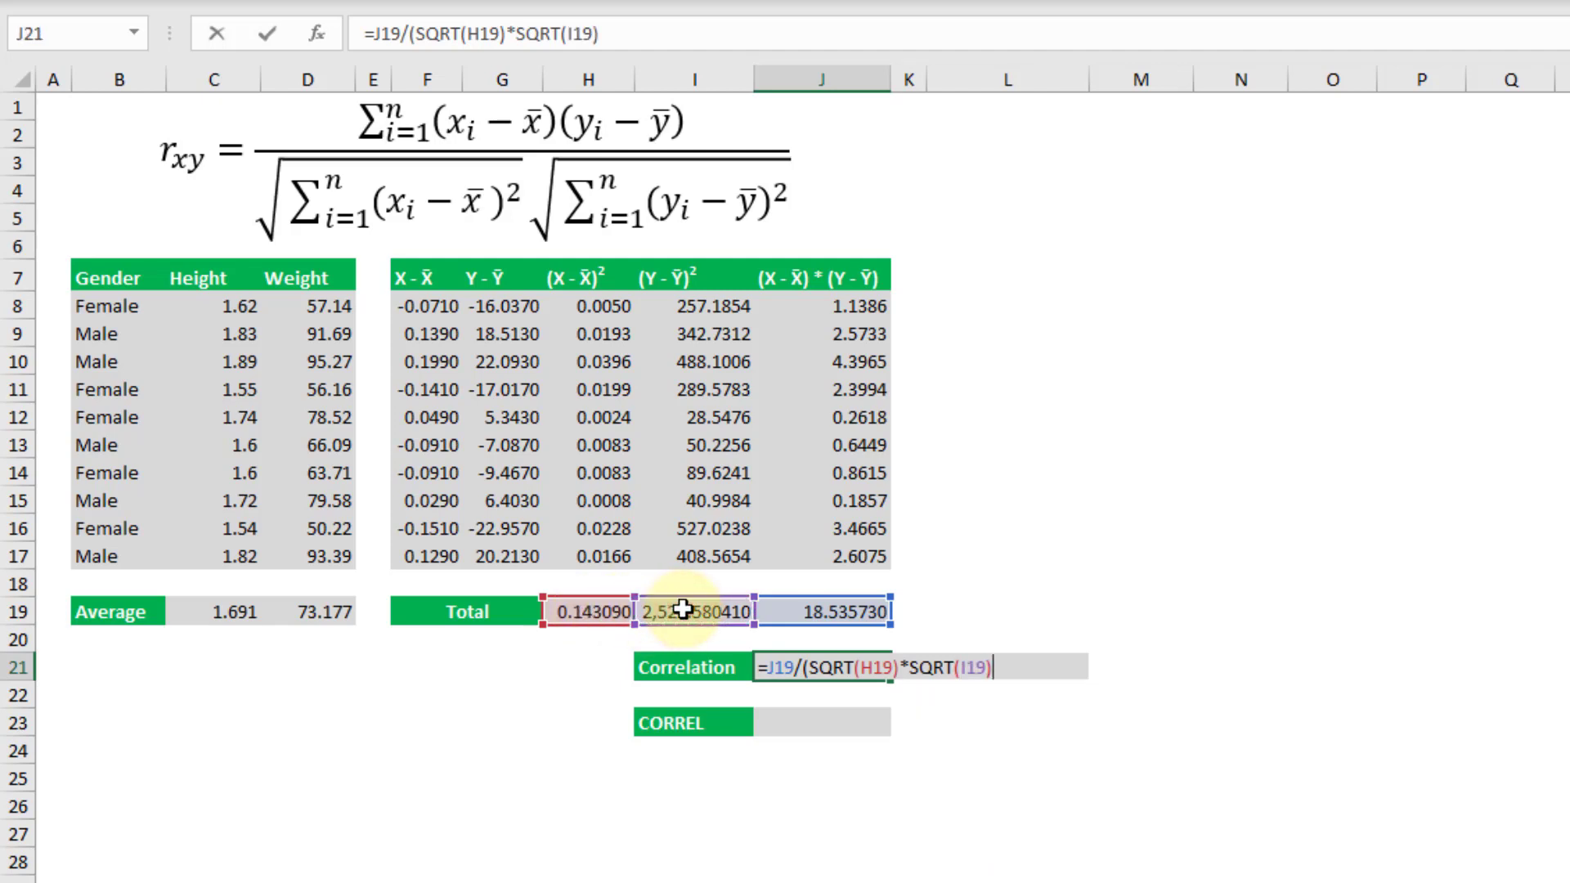
{"action": "key", "text": "enter"}
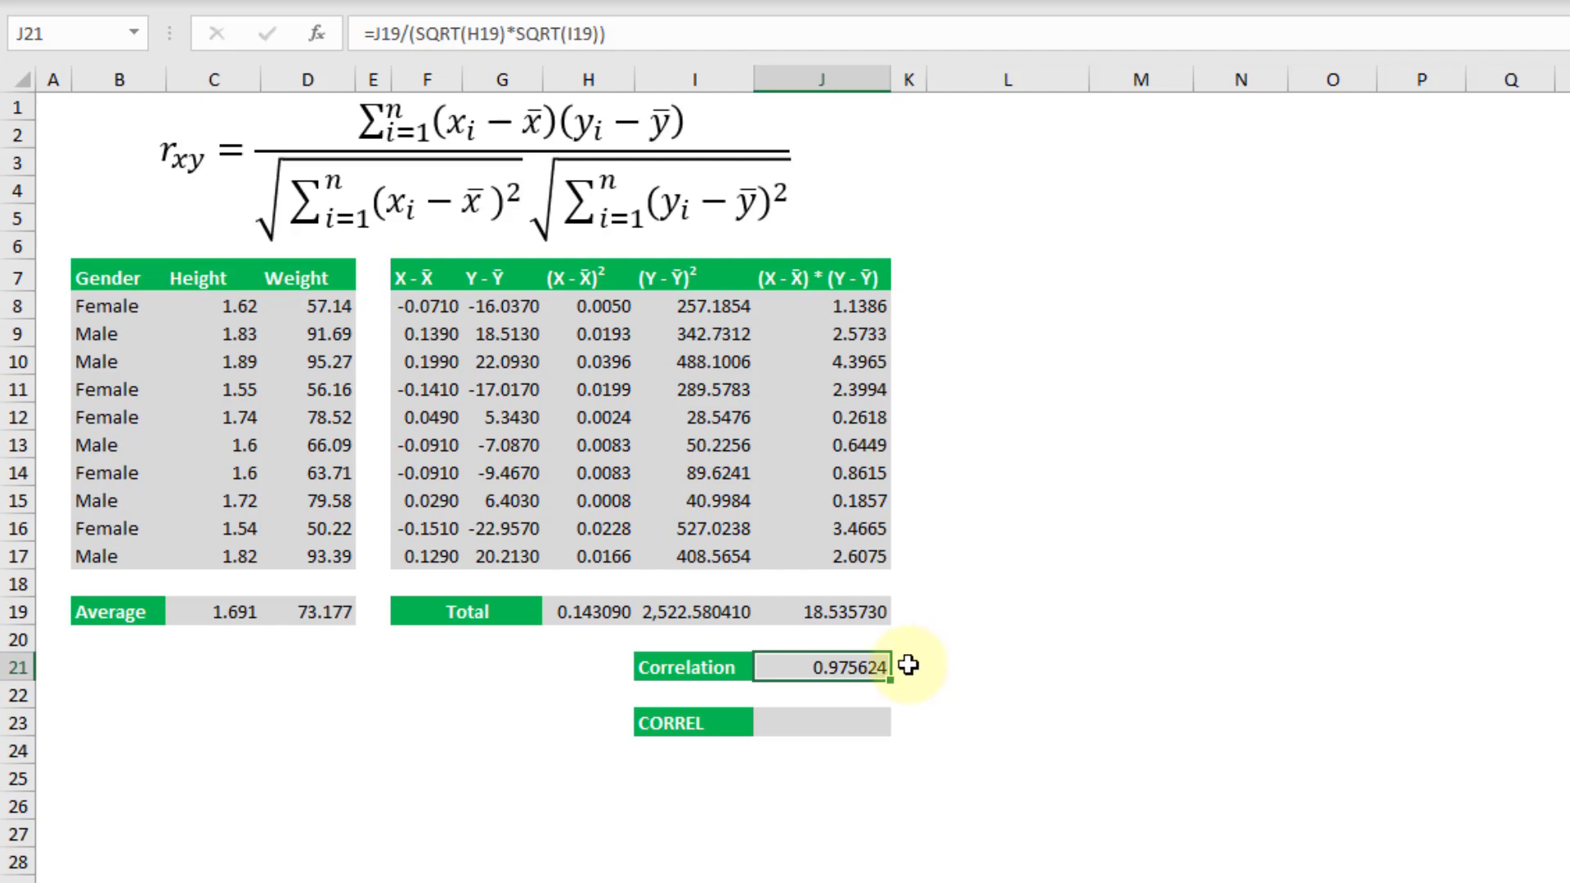
{"action": "mouse_move", "coordinate": [196, 500]}
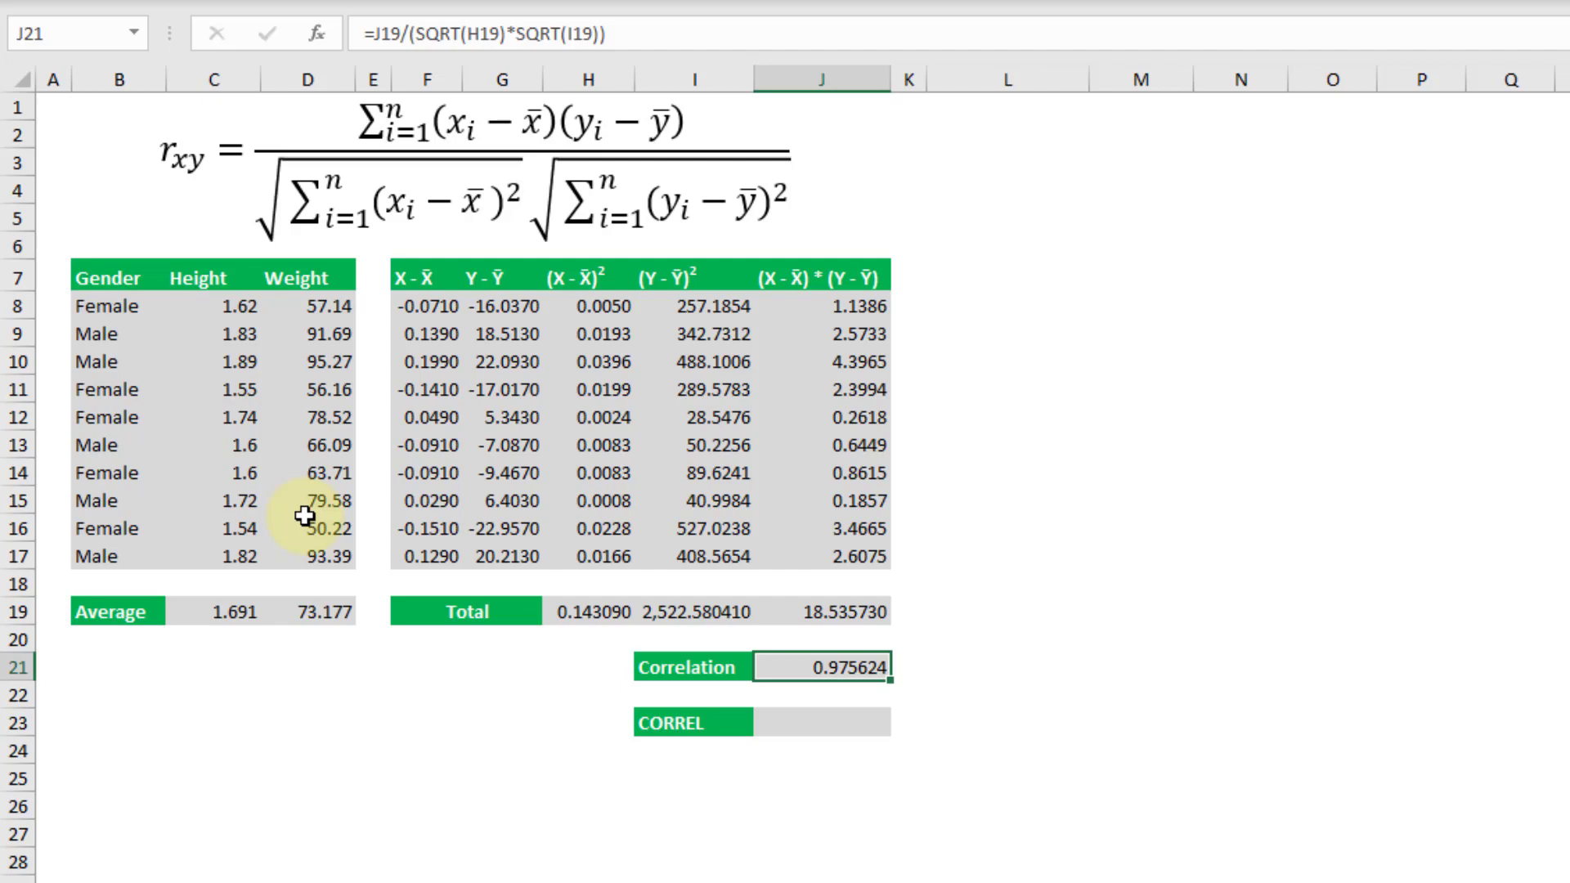
- Enter =CORREL(C8:C17,D8:D17) in J23 (0.975624) and switch to the Stats Add-In sheet
{"action": "left_click", "coordinate": [821, 722]}
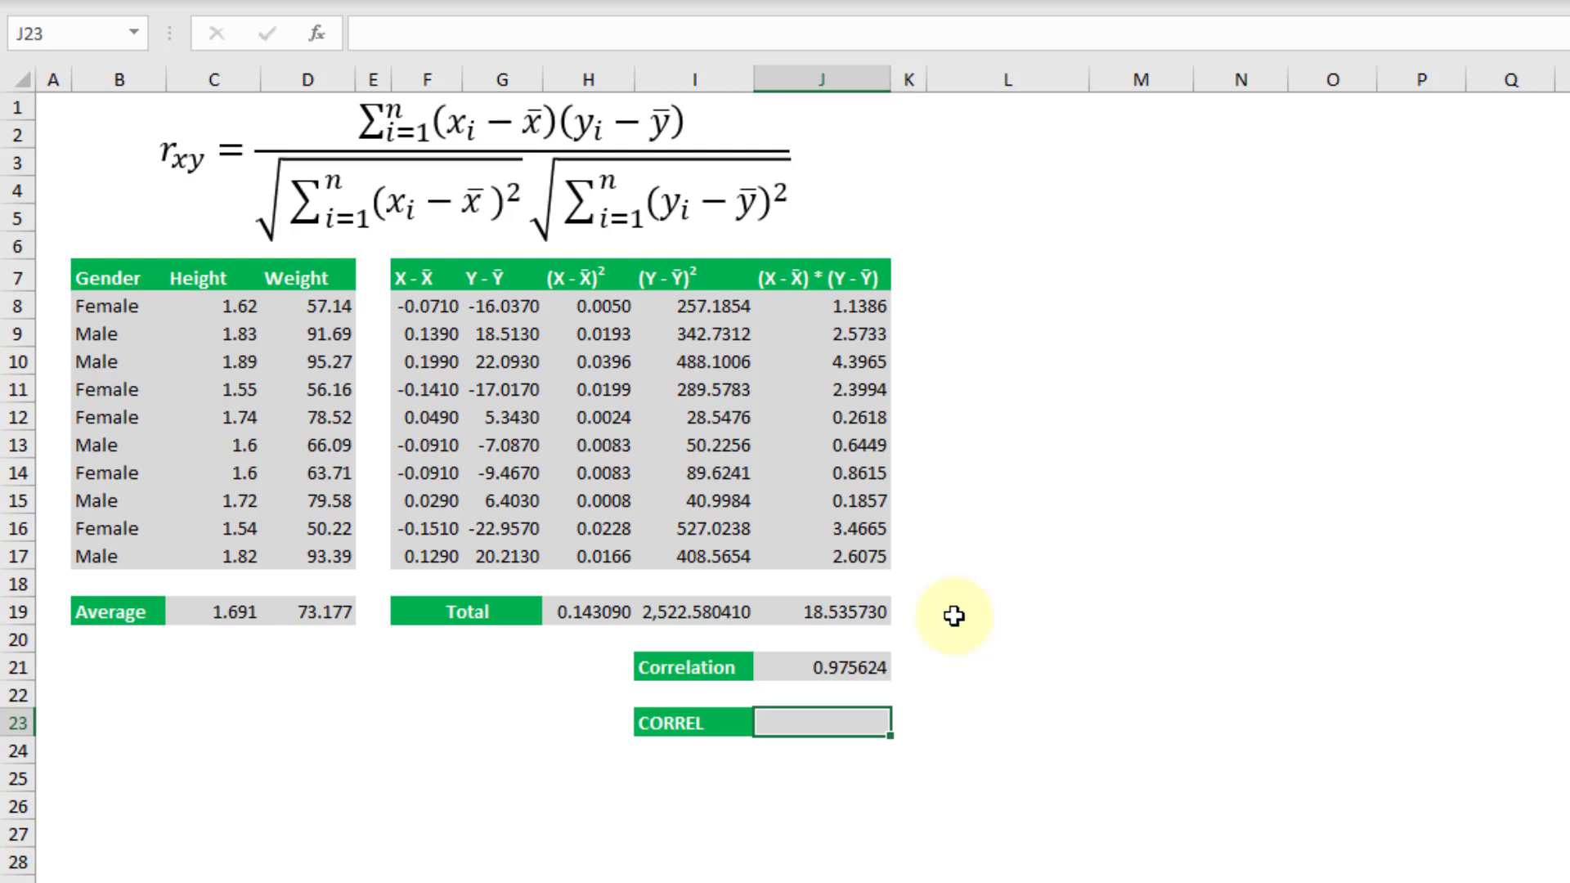
{"action": "type", "text": "co"}
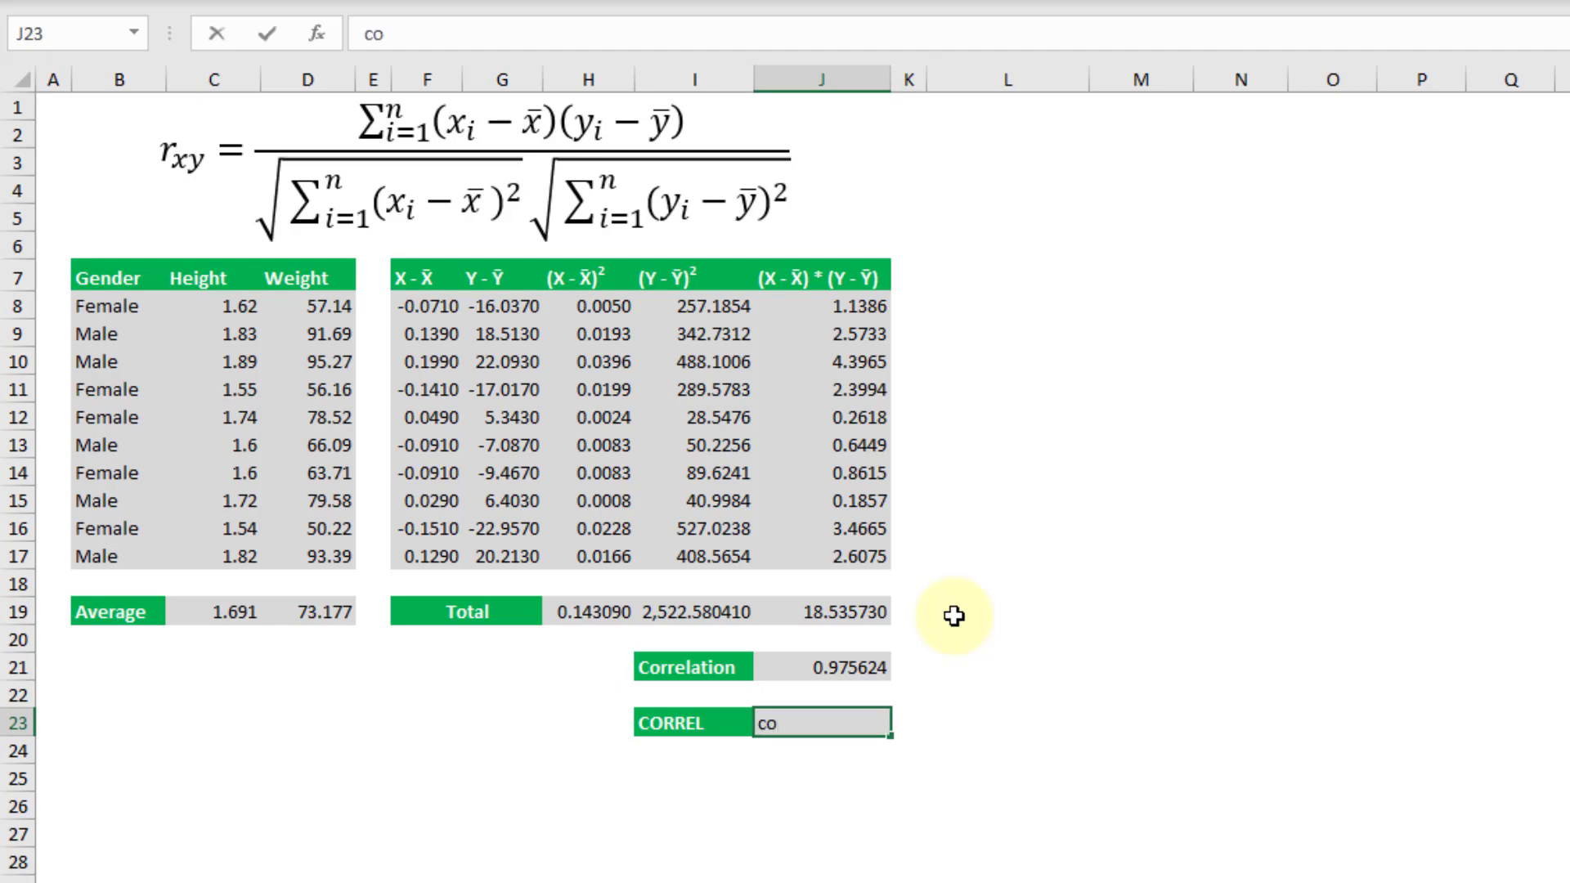
{"action": "type", "text": "="}
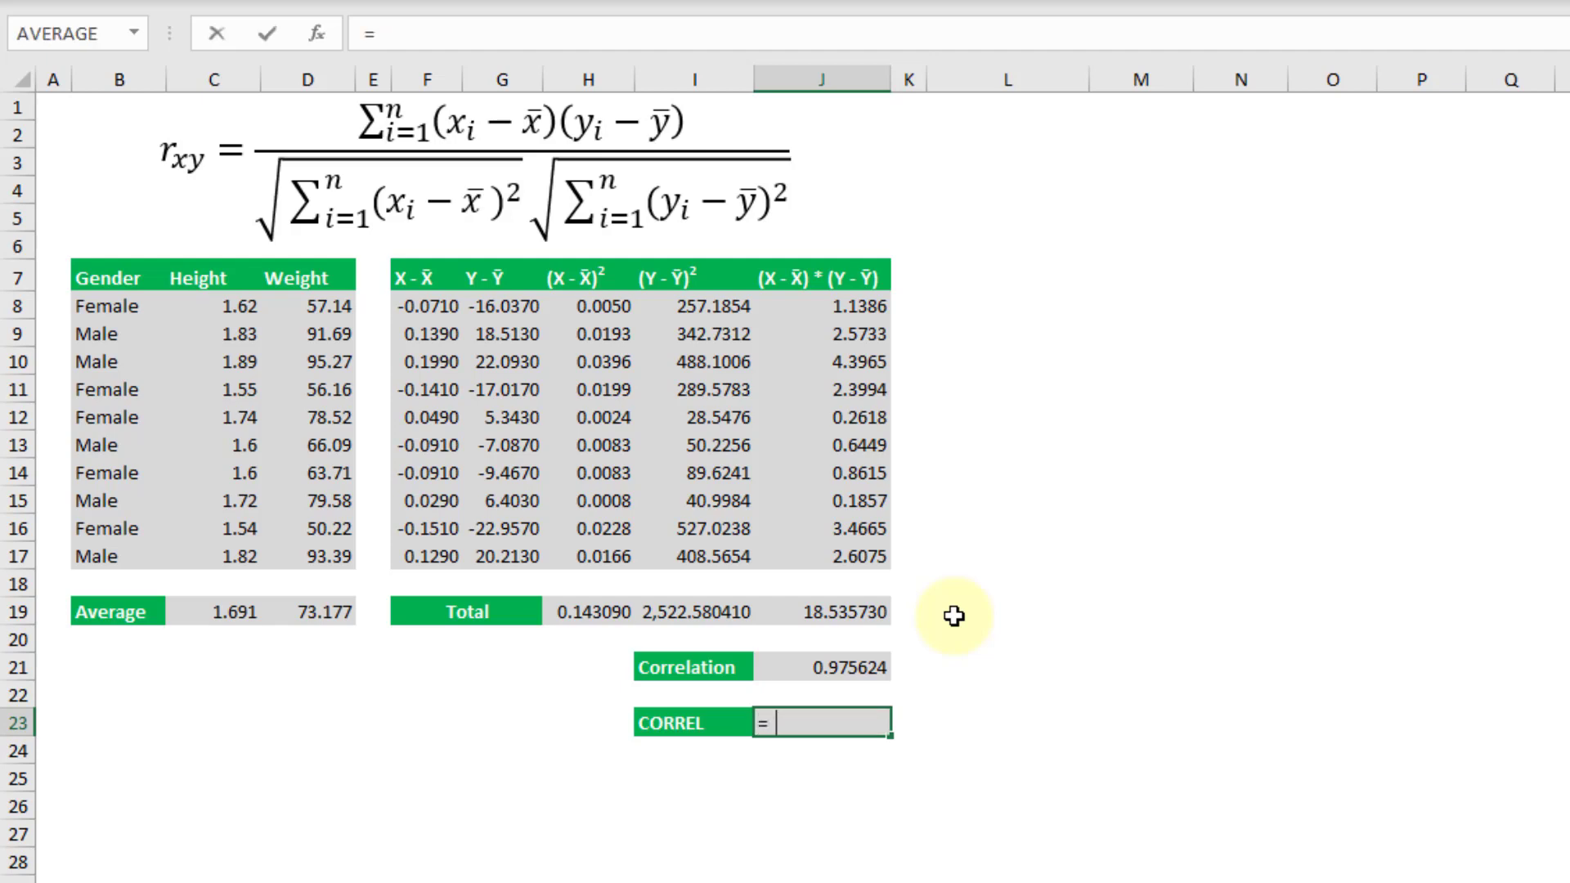
{"action": "type", "text": "co"}
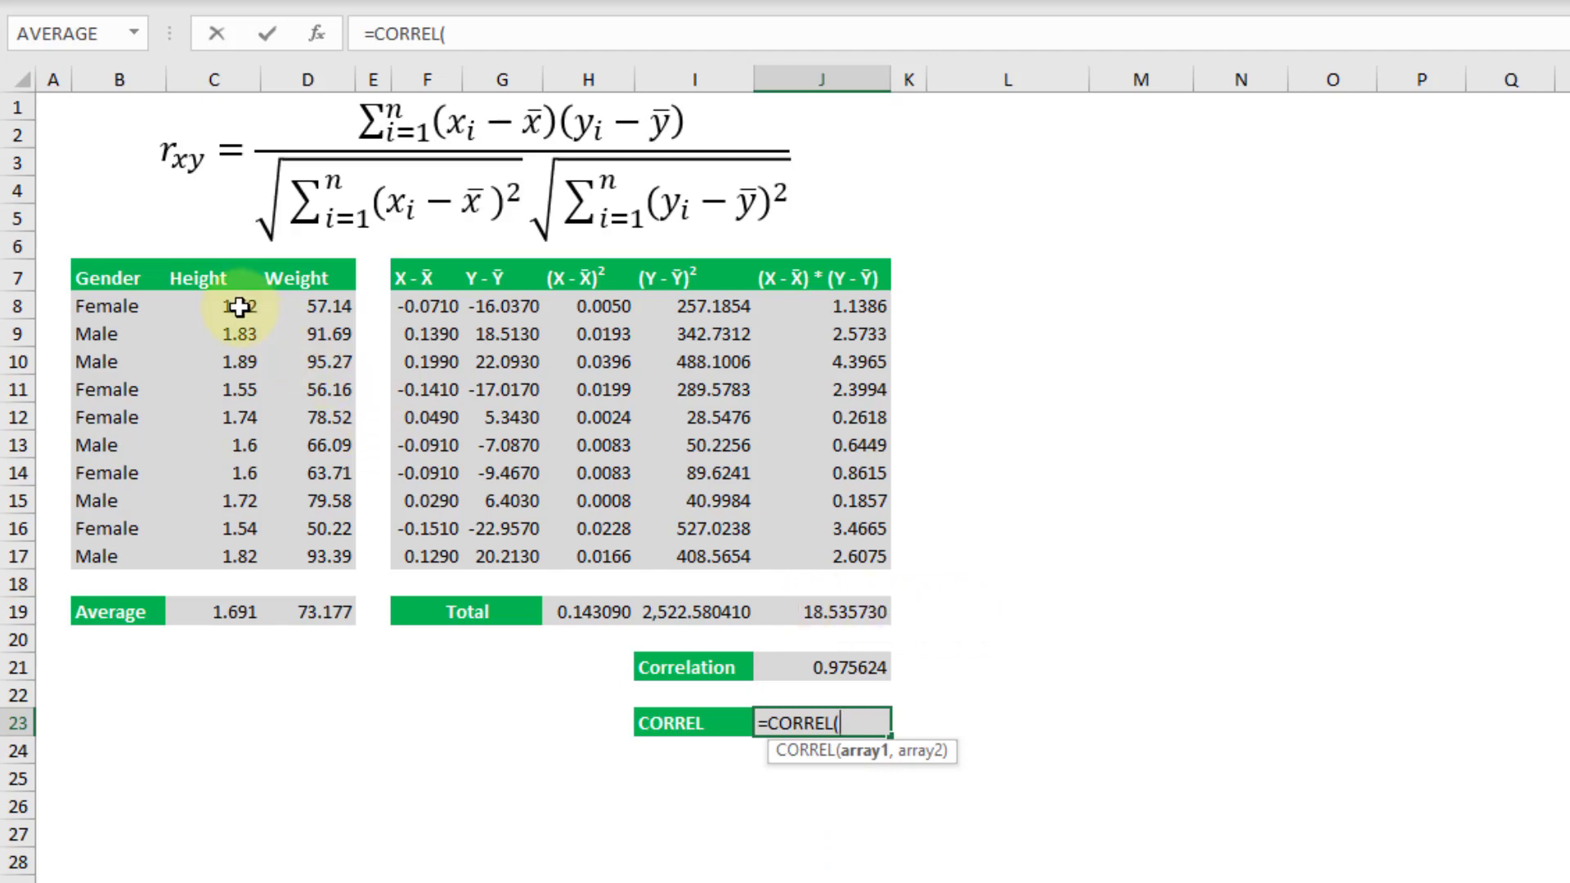
{"action": "left_click_drag", "start_coordinate": [237, 307], "coordinate": [237, 556]}
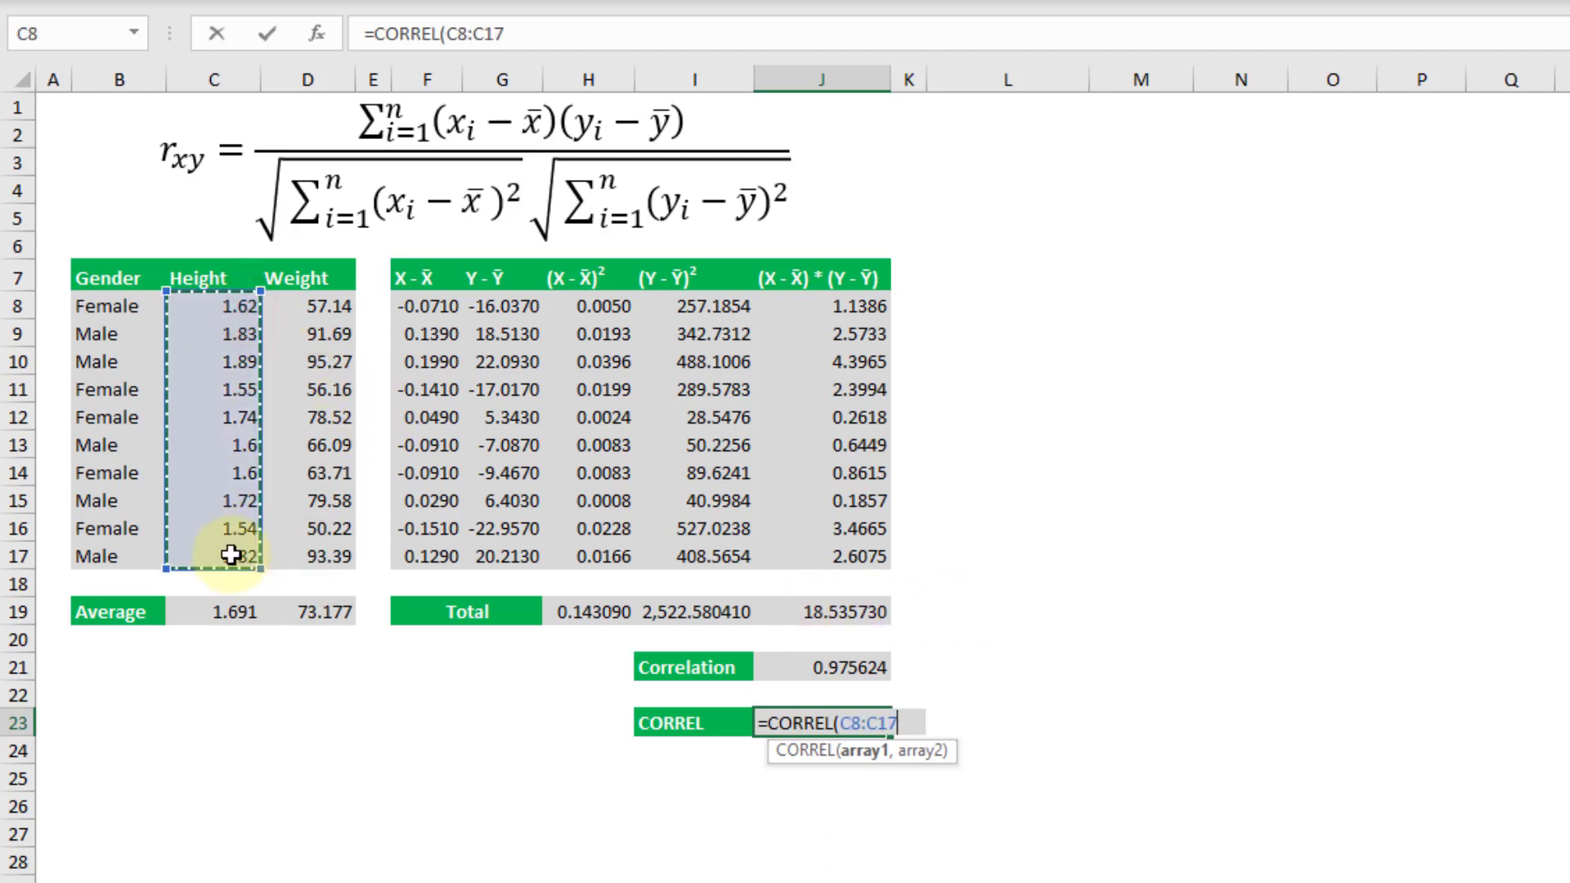
{"action": "left_click", "coordinate": [308, 306]}
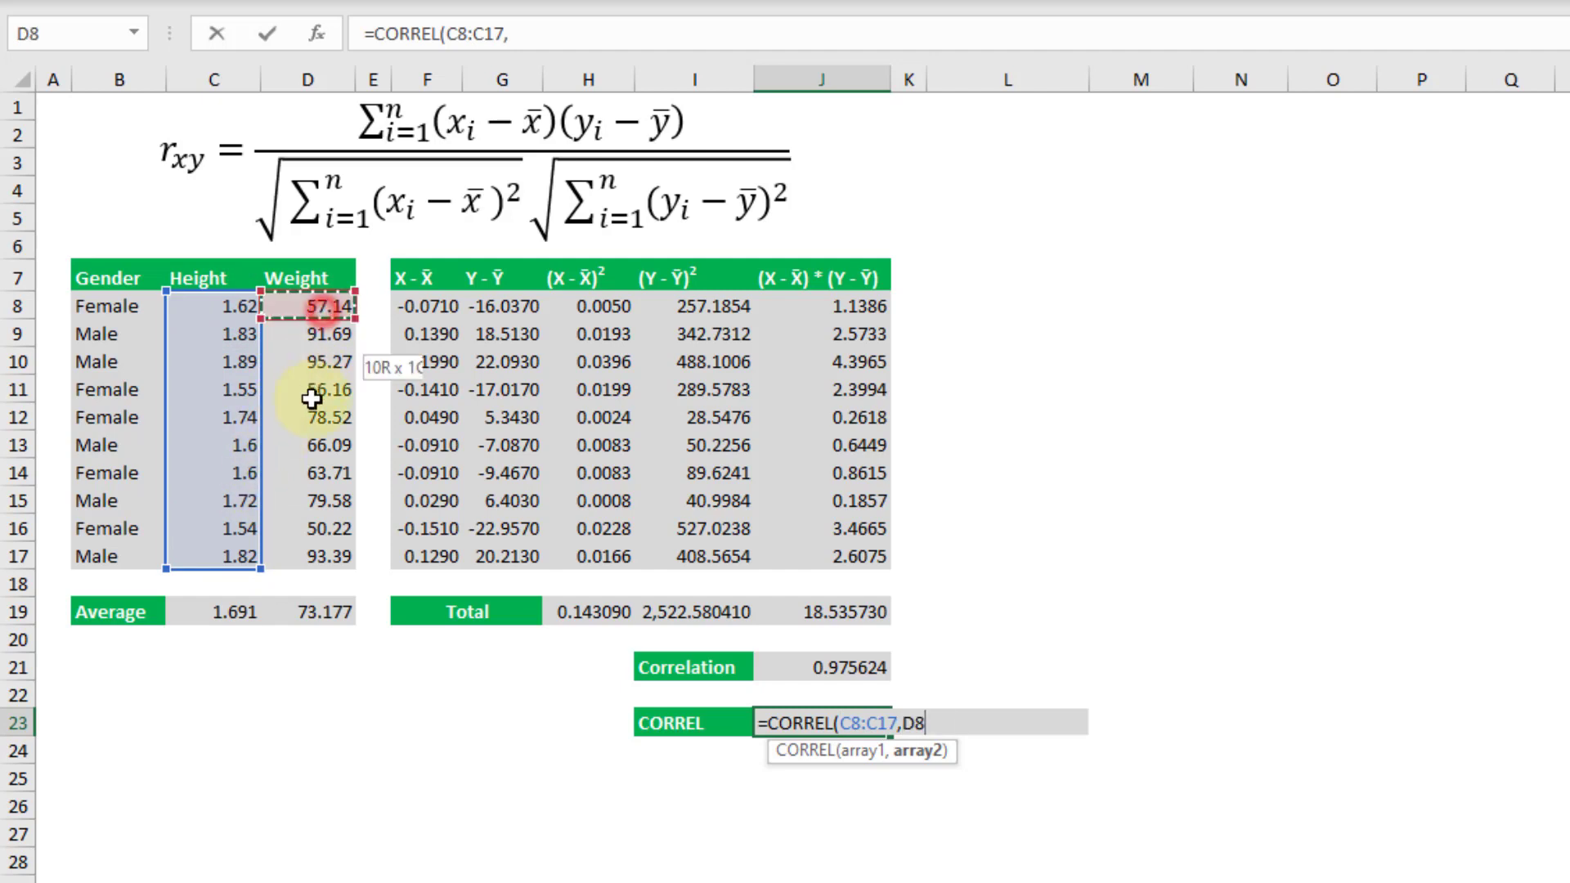
{"action": "left_click_drag", "start_coordinate": [306, 307], "coordinate": [306, 557]}
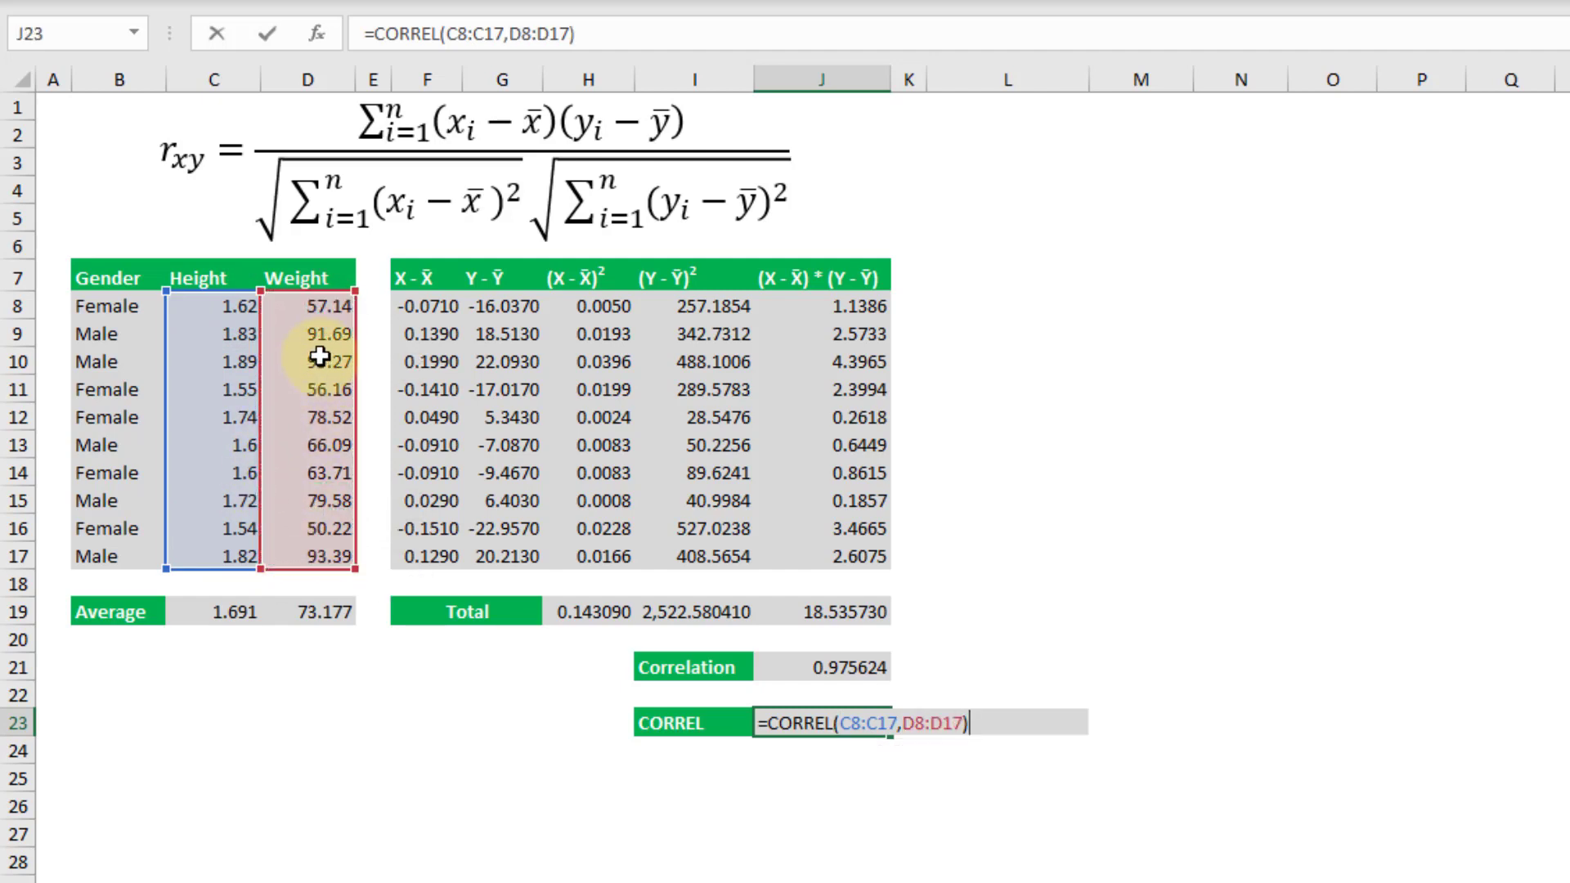
{"action": "key", "text": "Enter"}
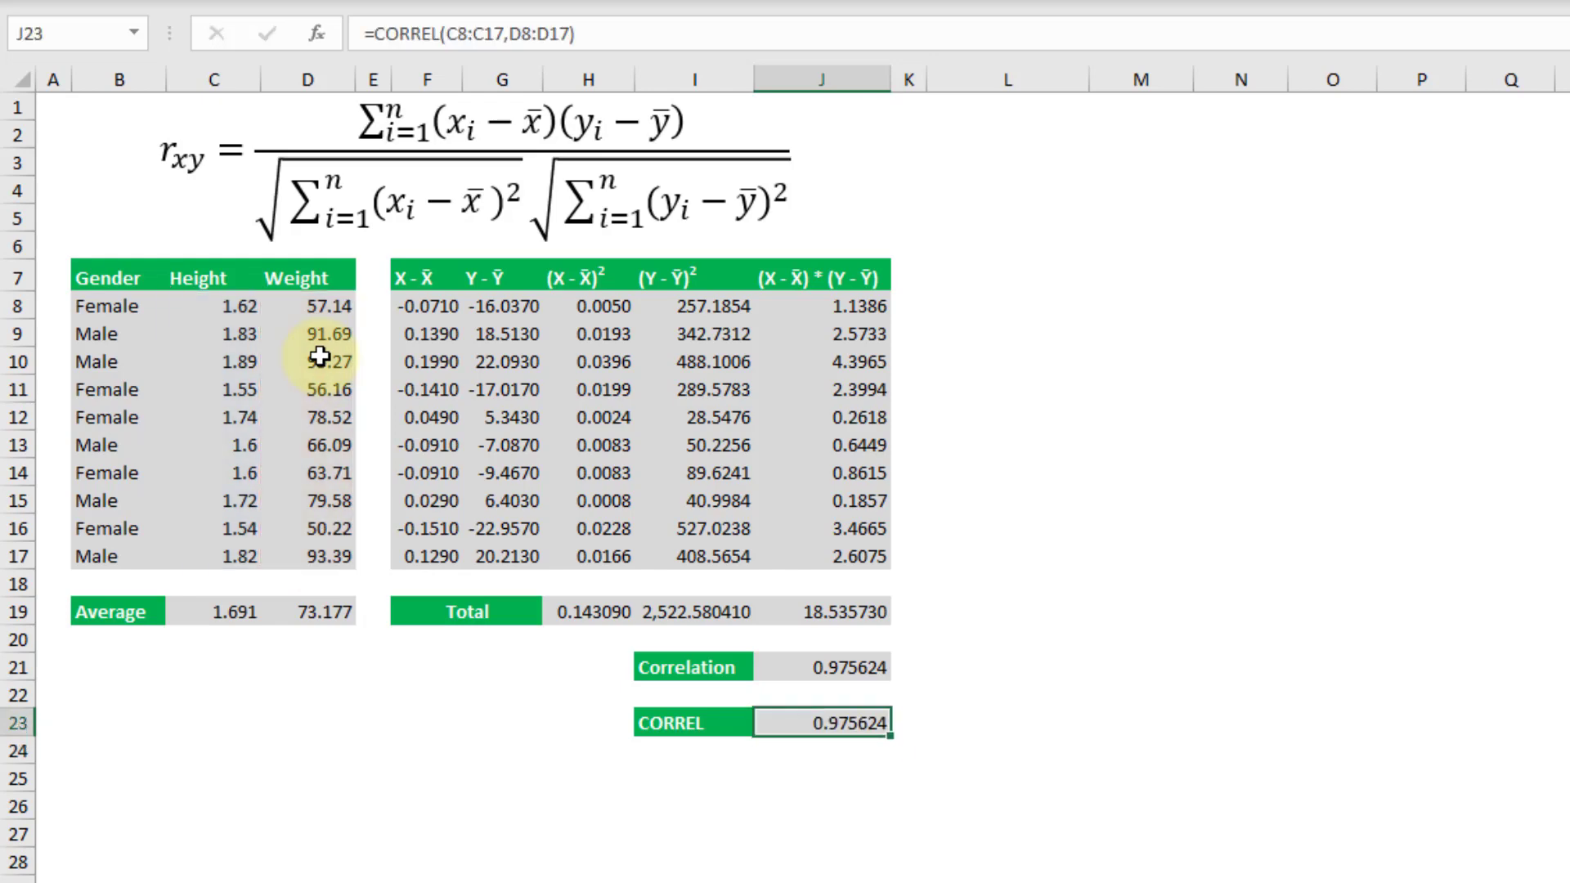
{"action": "left_click", "coordinate": [256, 851]}
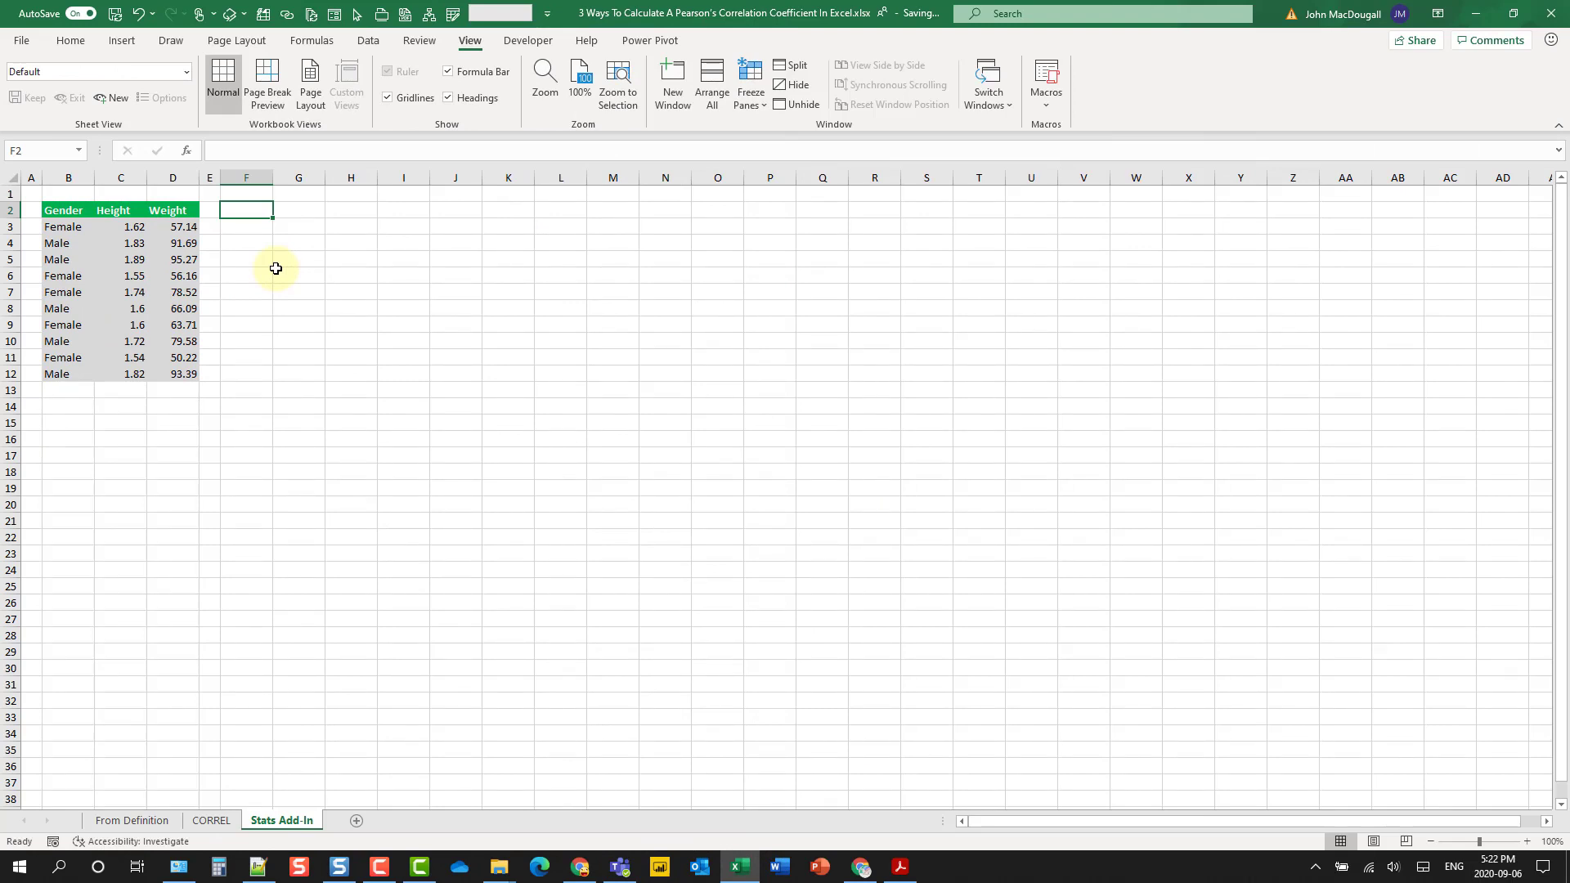
- Enable the Analysis ToolPak via File > Options > Add-ins > Go
{"action": "left_click", "coordinate": [20, 41]}
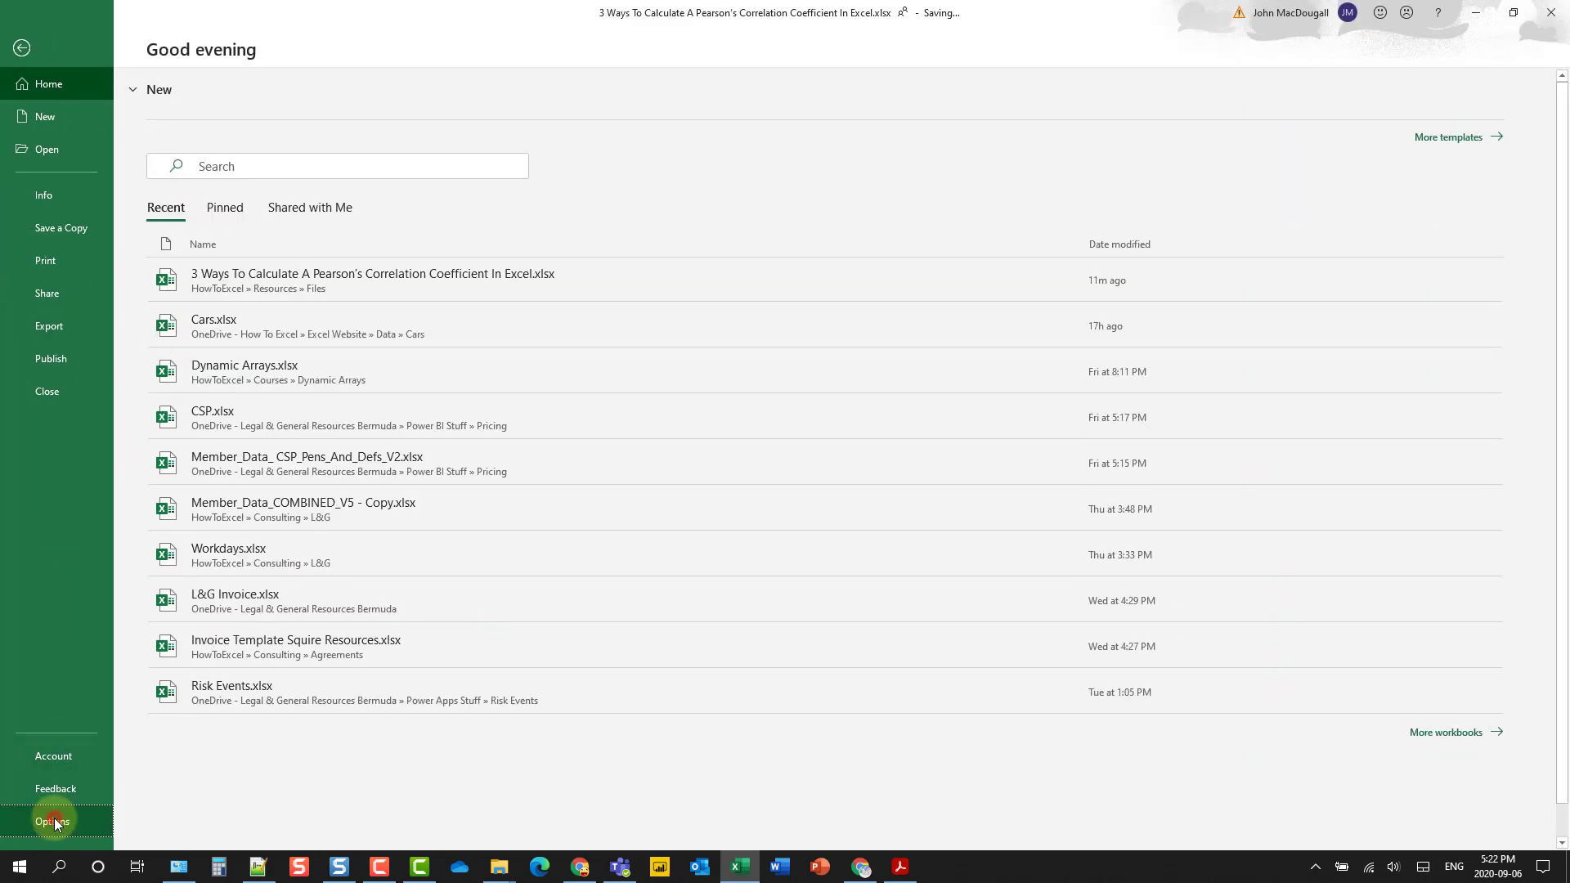
{"action": "left_click", "coordinate": [53, 820]}
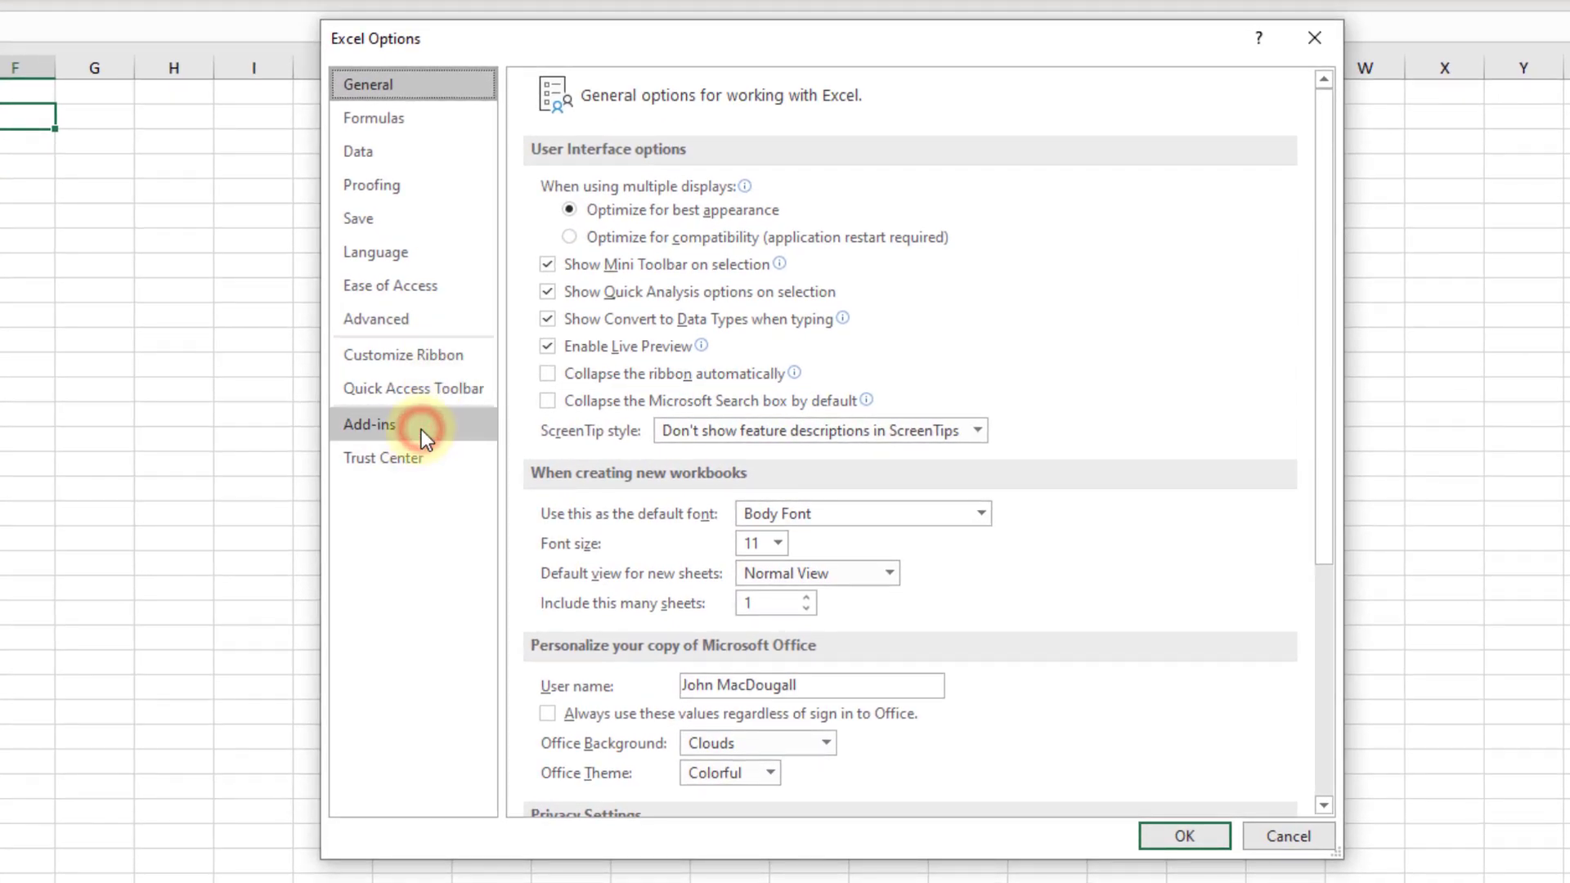
{"action": "left_click", "coordinate": [369, 424]}
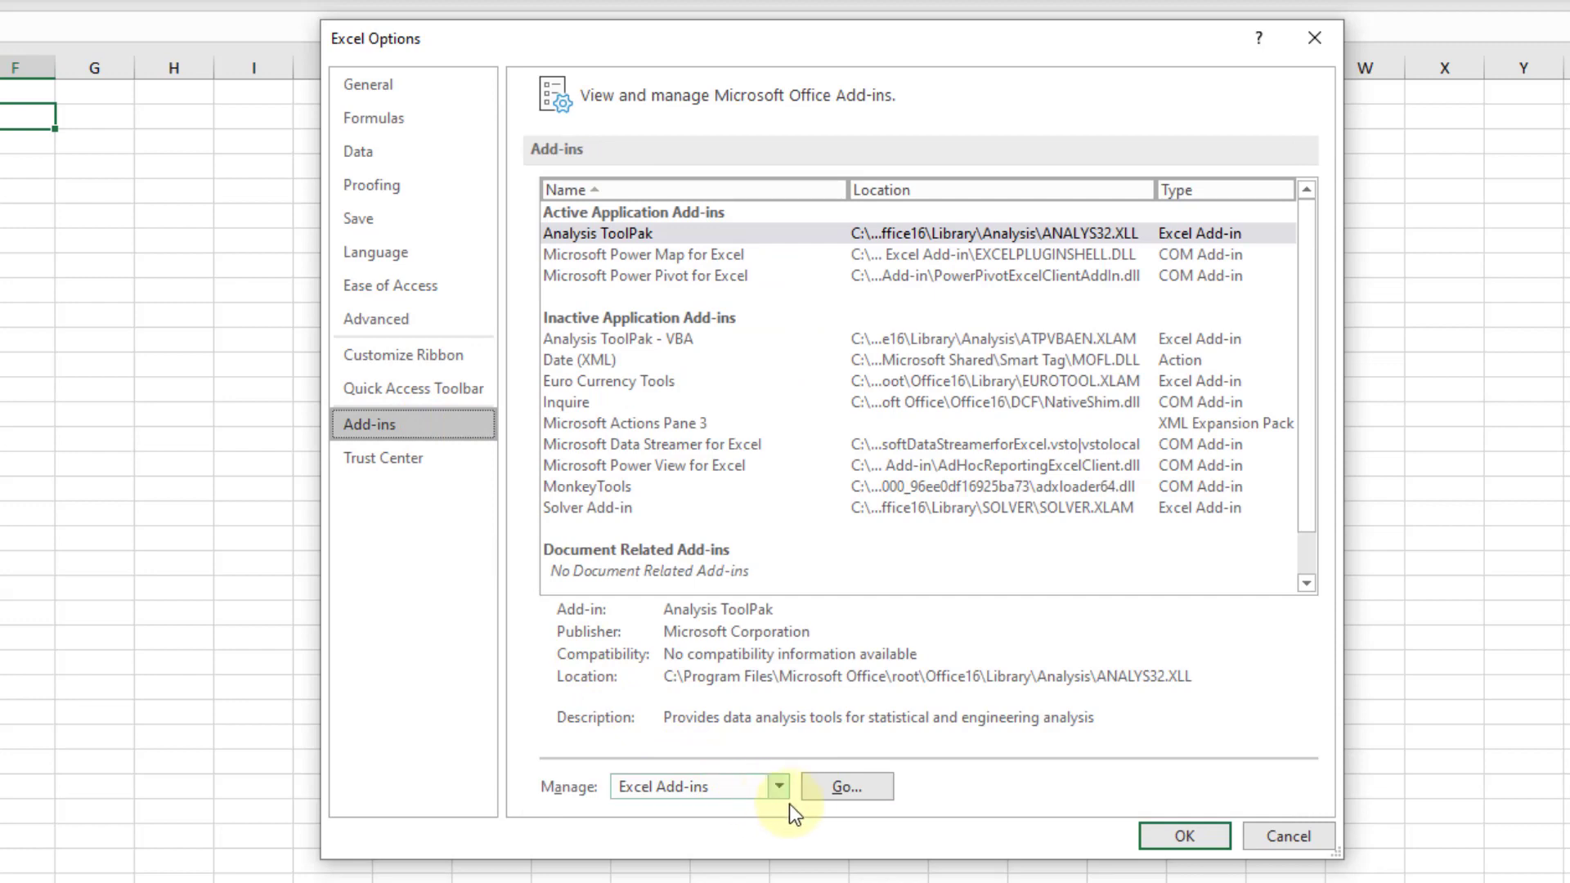
{"action": "left_click", "coordinate": [844, 786]}
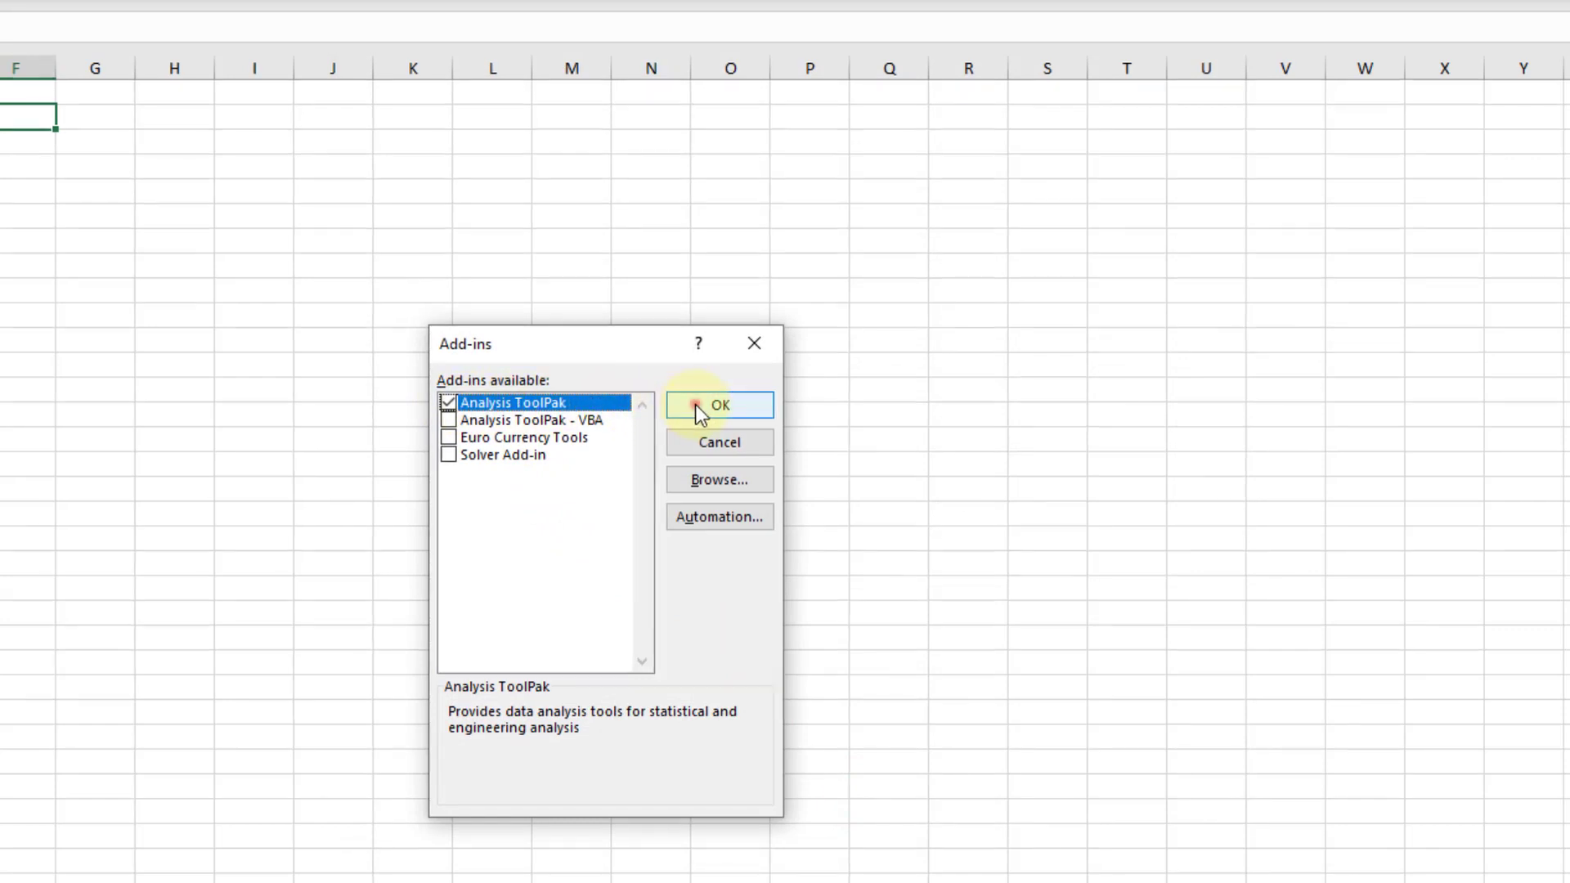
{"action": "left_click", "coordinate": [719, 404]}
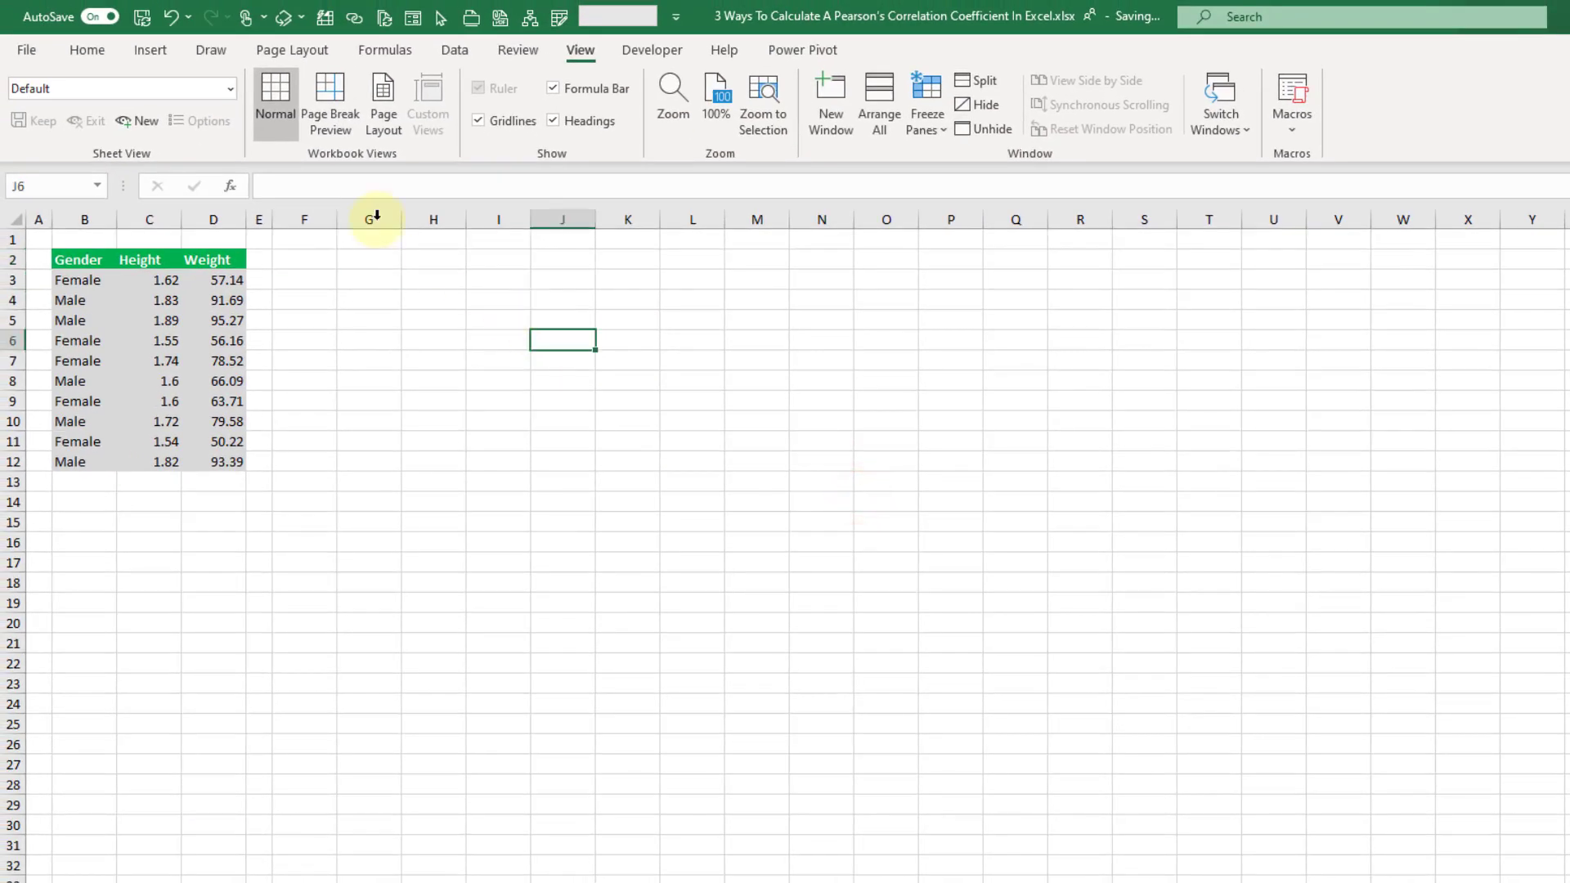
- Open Data Analysis from the Data tab and select Correlation
{"action": "left_click", "coordinate": [86, 49]}
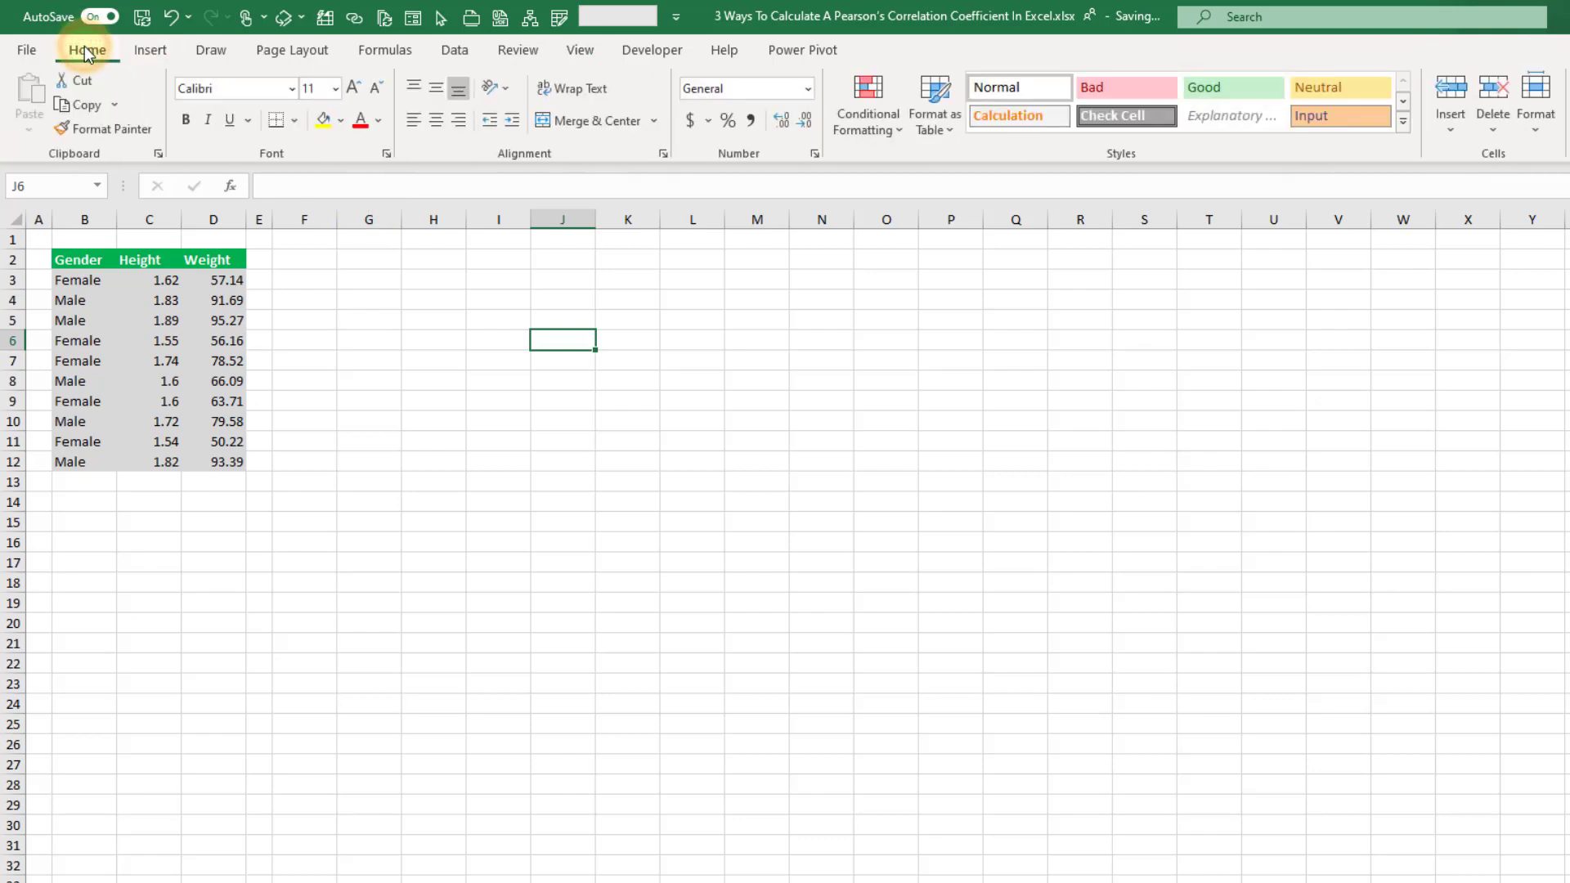
{"action": "left_click", "coordinate": [368, 40]}
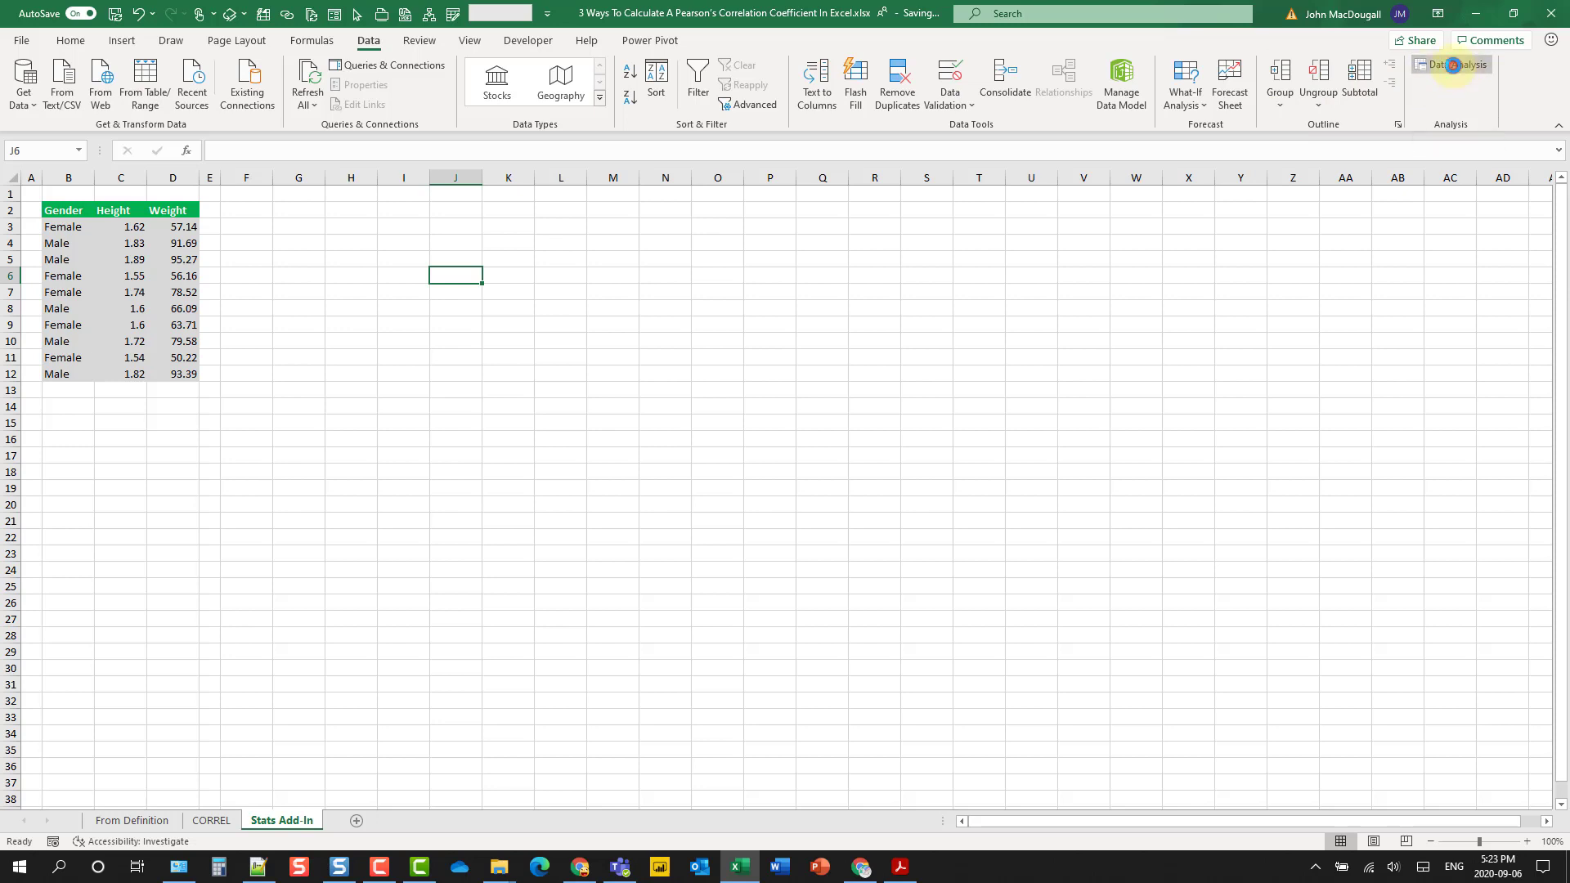
{"action": "left_click", "coordinate": [1450, 64]}
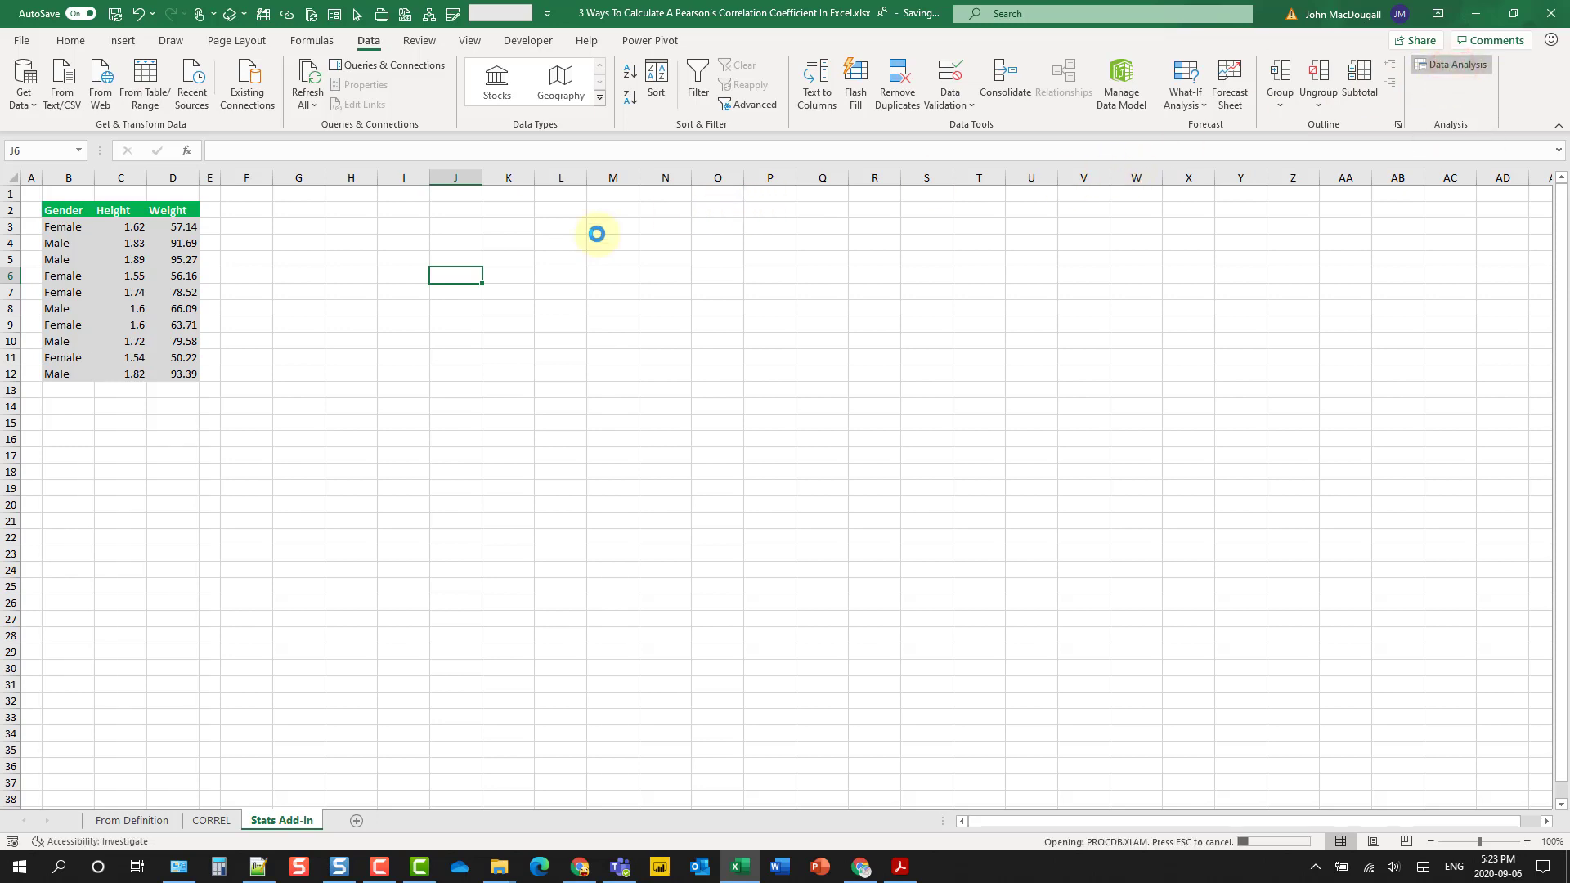
{"action": "left_click", "coordinate": [1452, 64]}
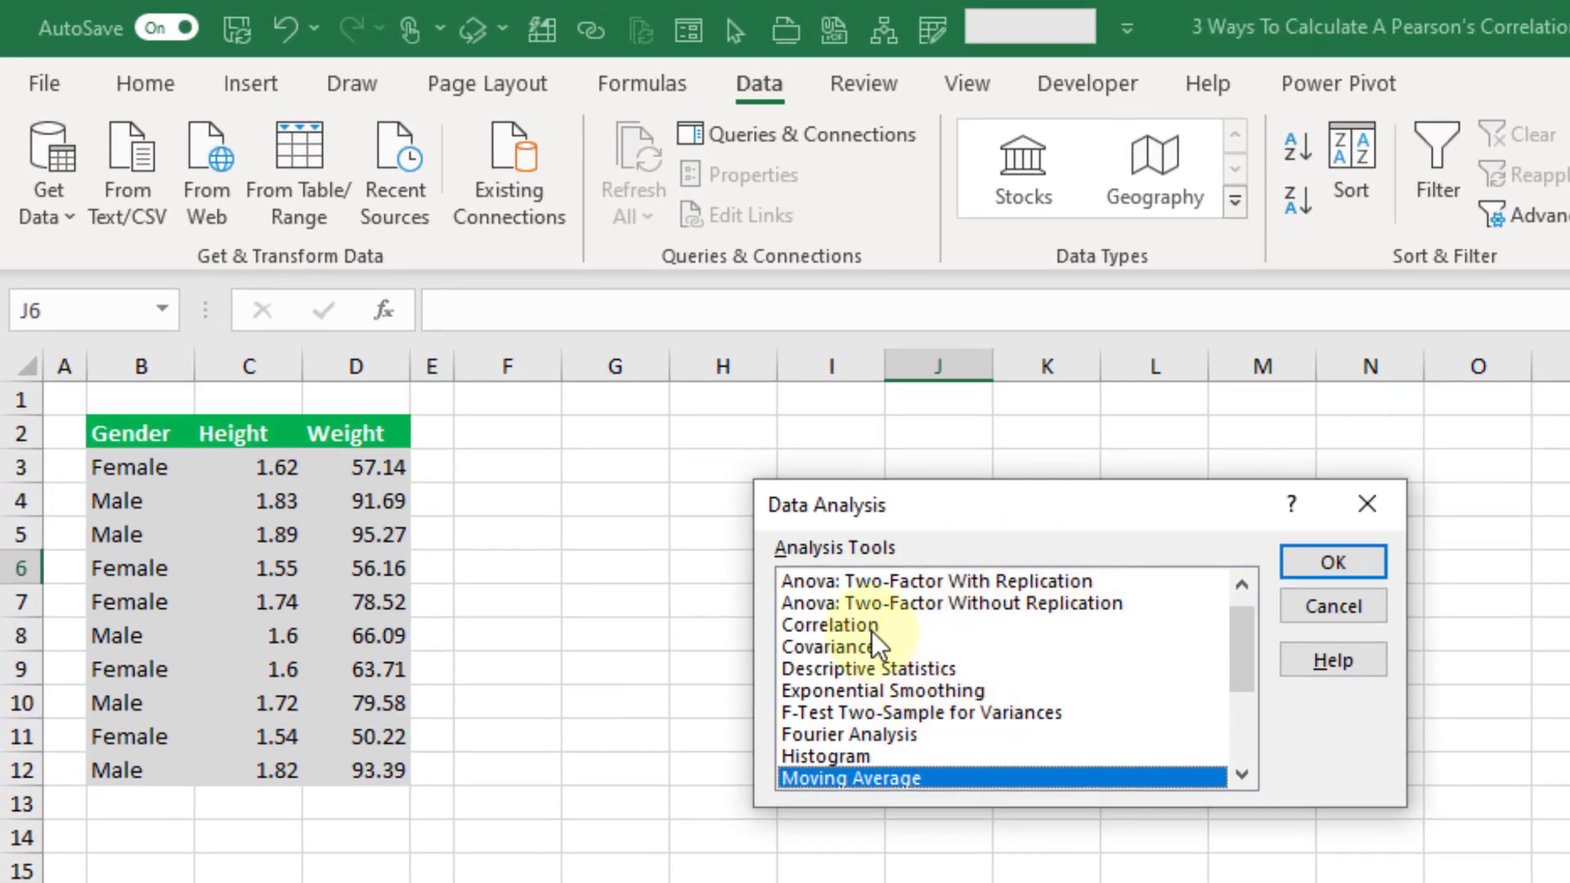
{"action": "left_click", "coordinate": [829, 624]}
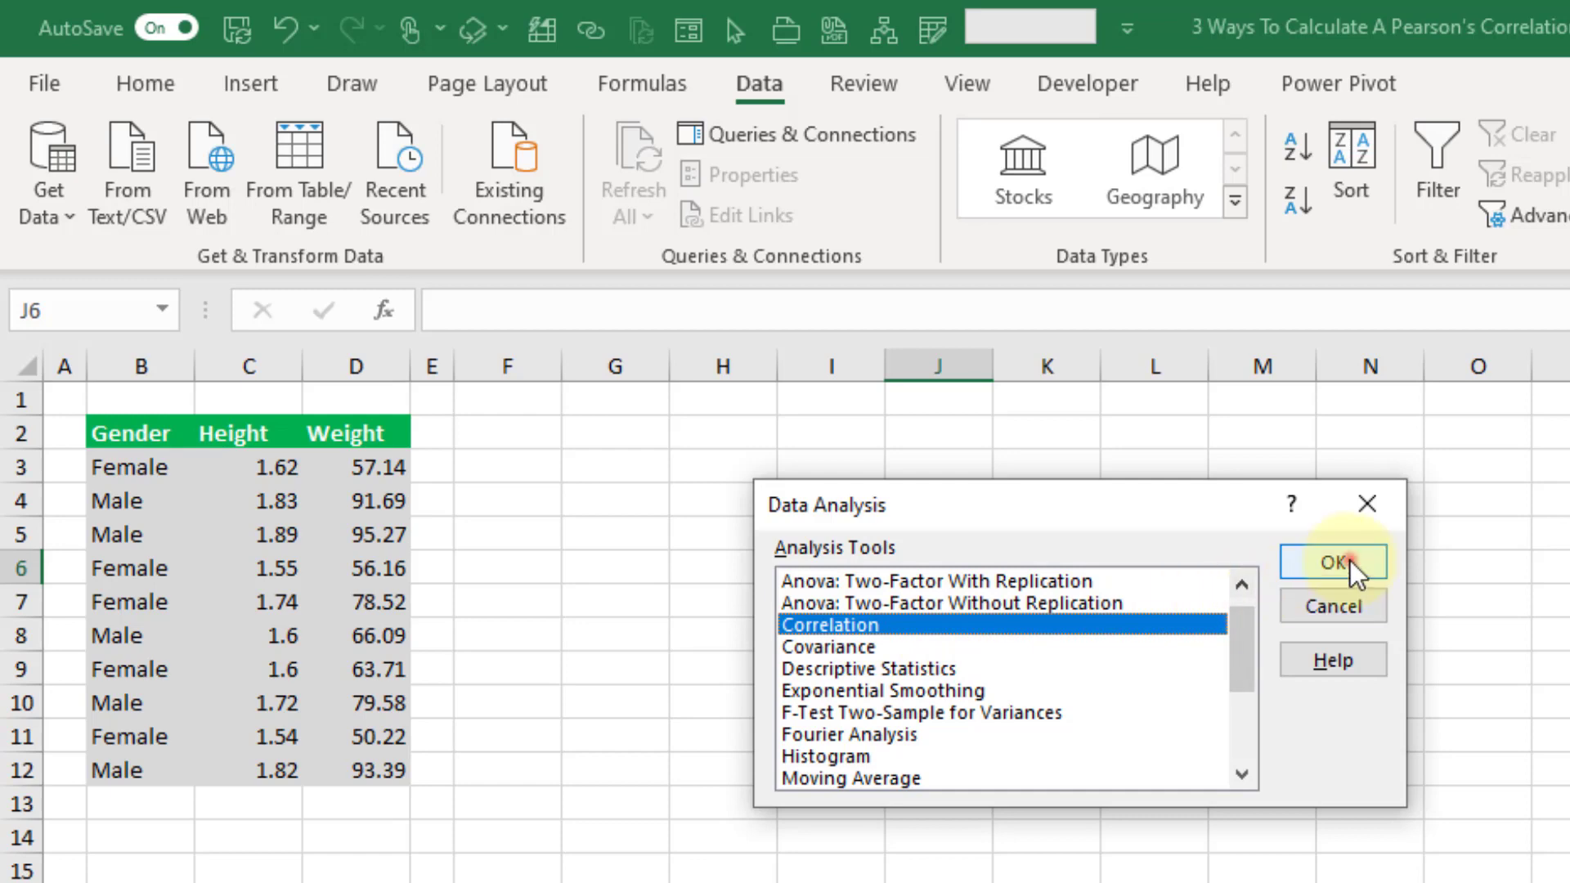
- Run Correlation on C2:D12 with labels in first row, outputting to F2 (0.975624)
{"action": "left_click", "coordinate": [1332, 562]}
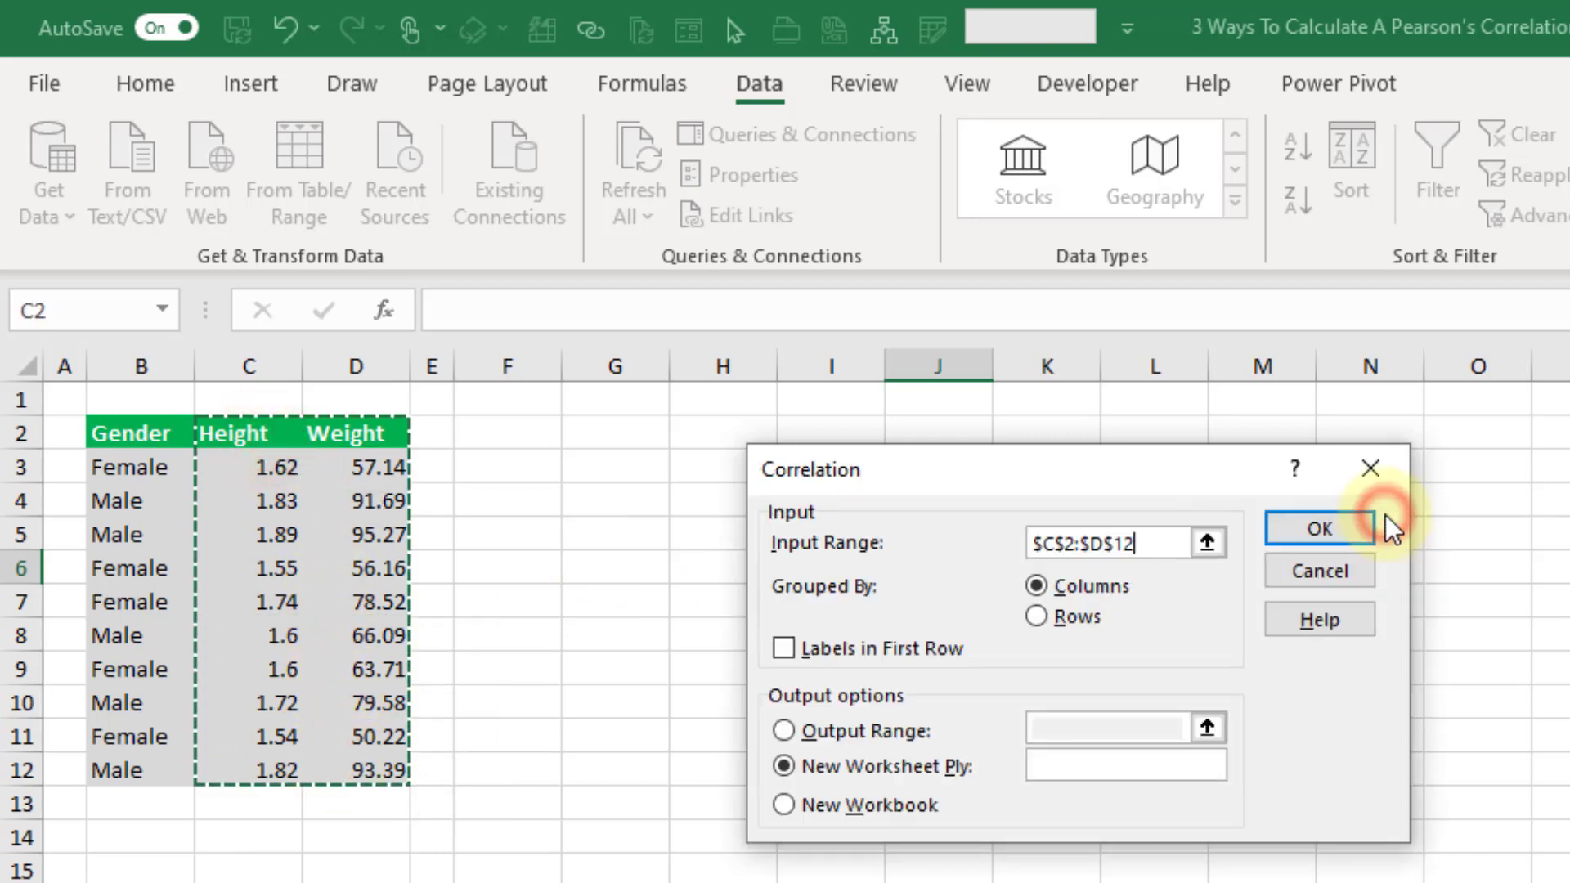
{"action": "mouse_move", "coordinate": [1127, 541]}
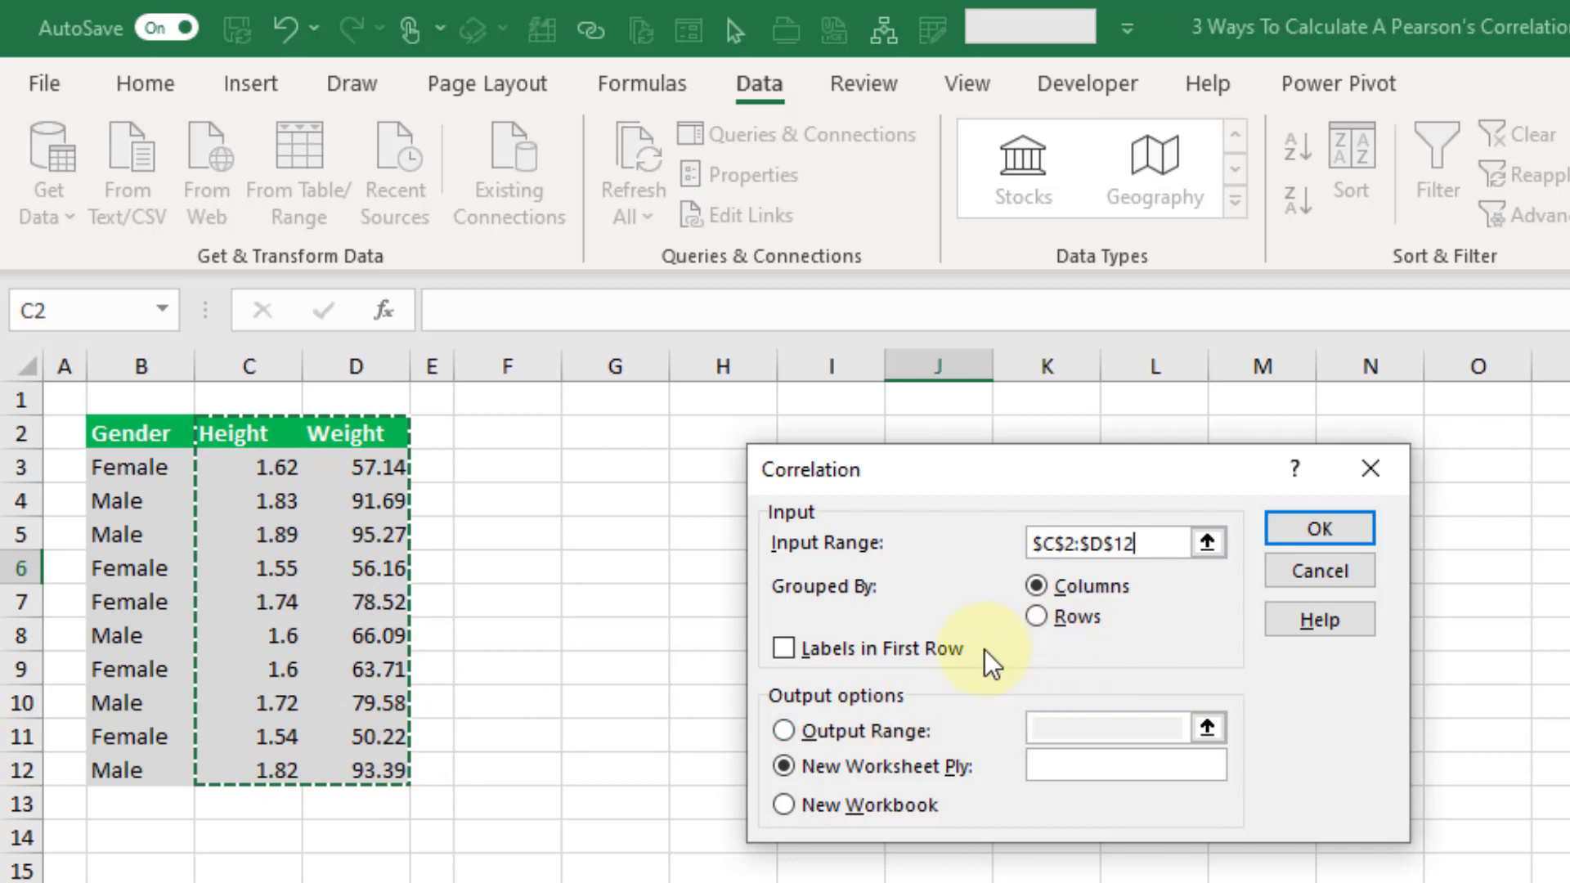
{"action": "left_click", "coordinate": [784, 647]}
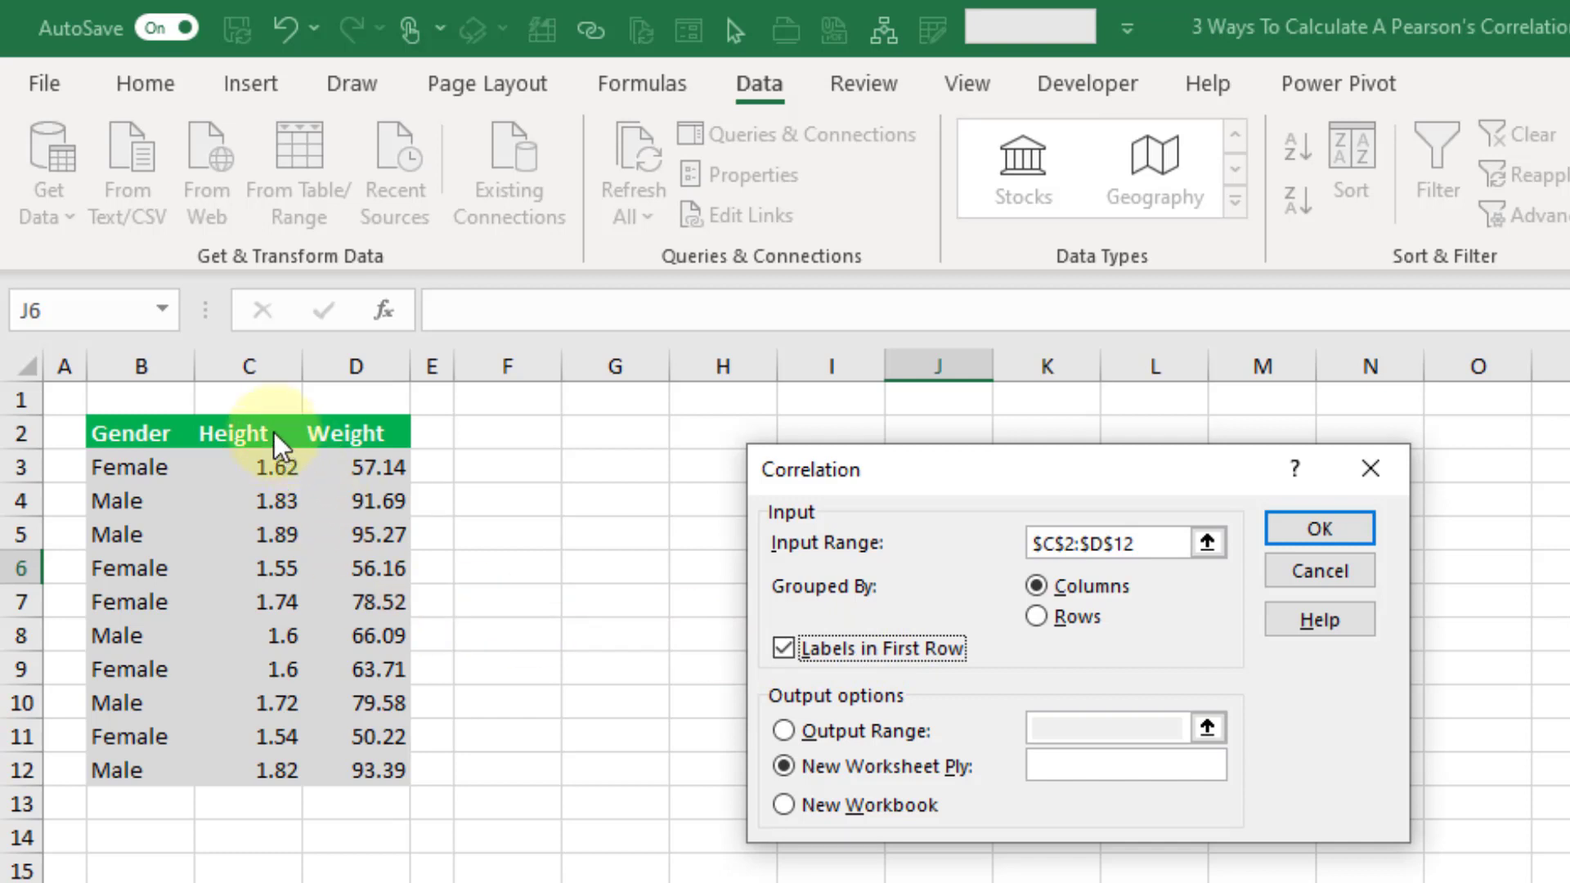
{"action": "mouse_move", "coordinate": [361, 441]}
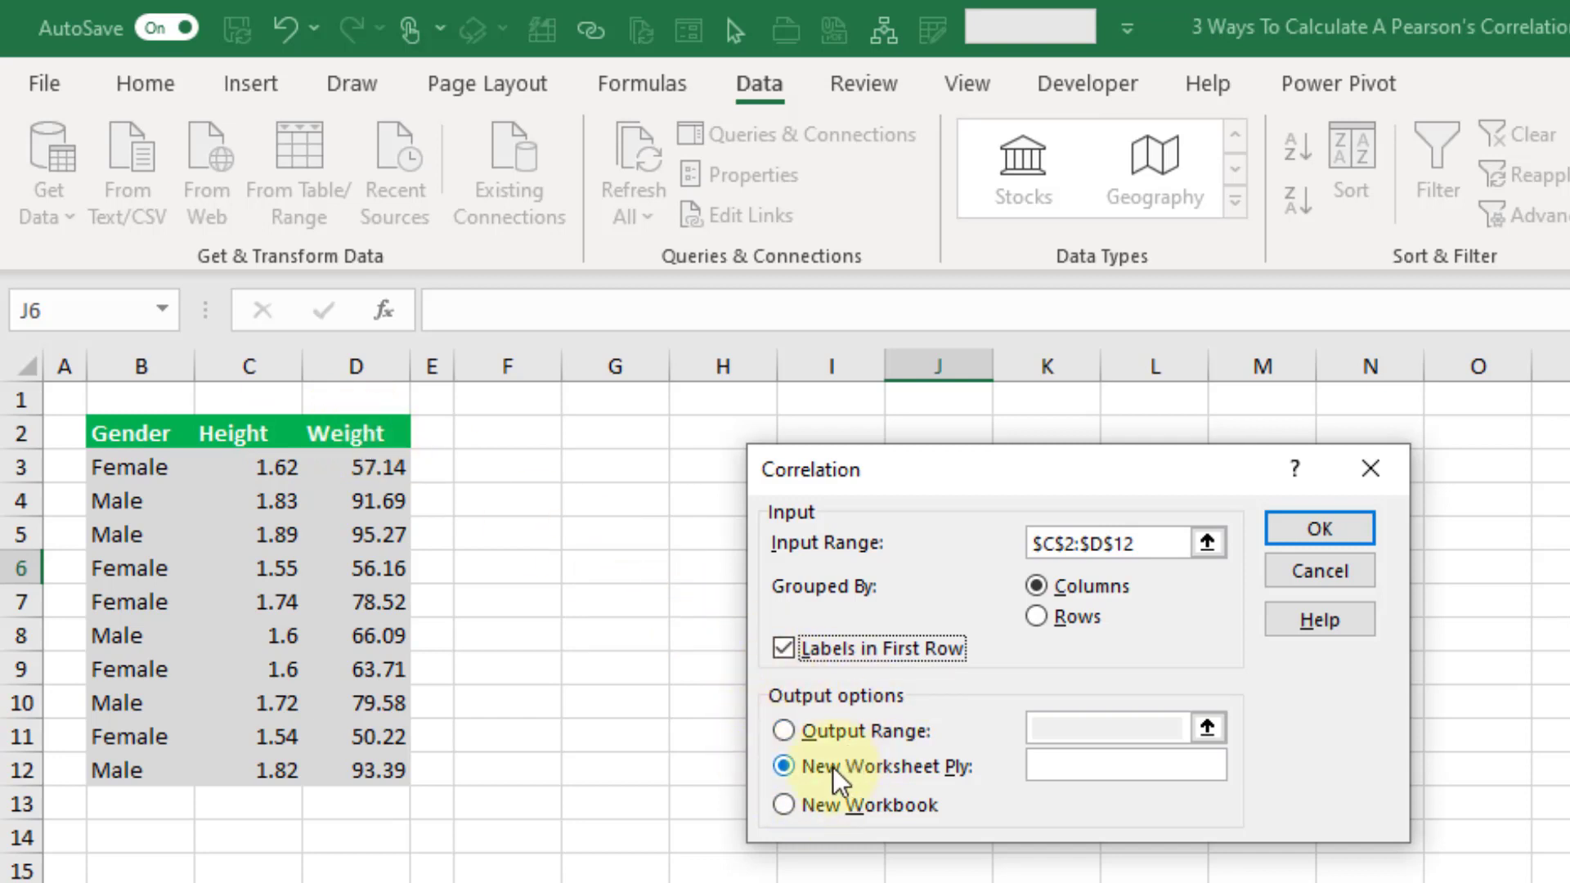
{"action": "left_click", "coordinate": [785, 728]}
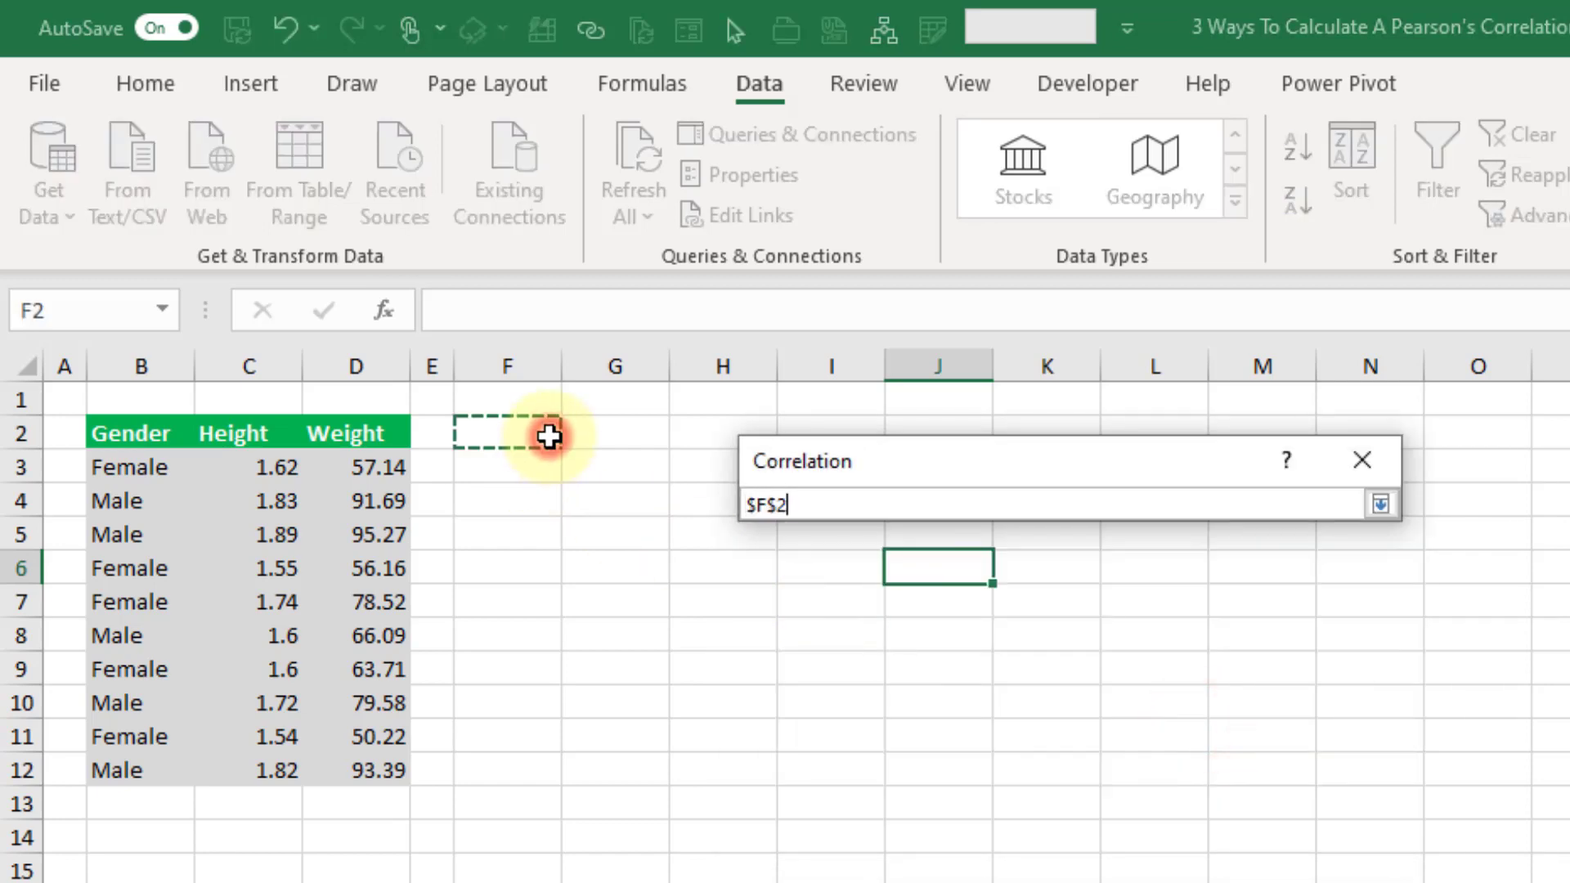
{"action": "left_click", "coordinate": [1379, 504]}
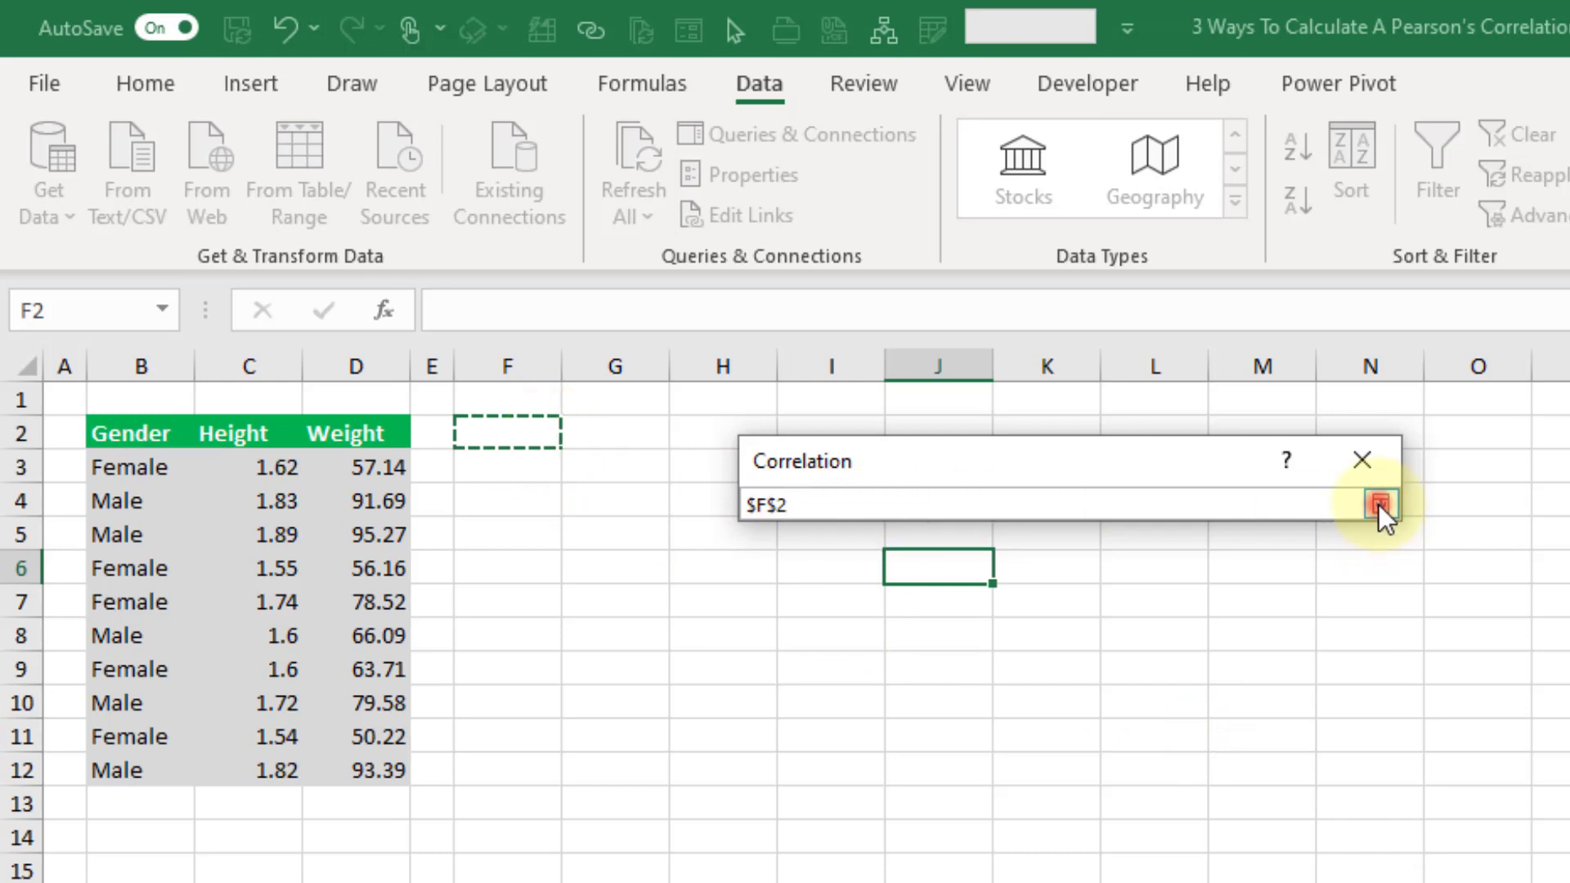
{"action": "left_click", "coordinate": [1382, 502]}
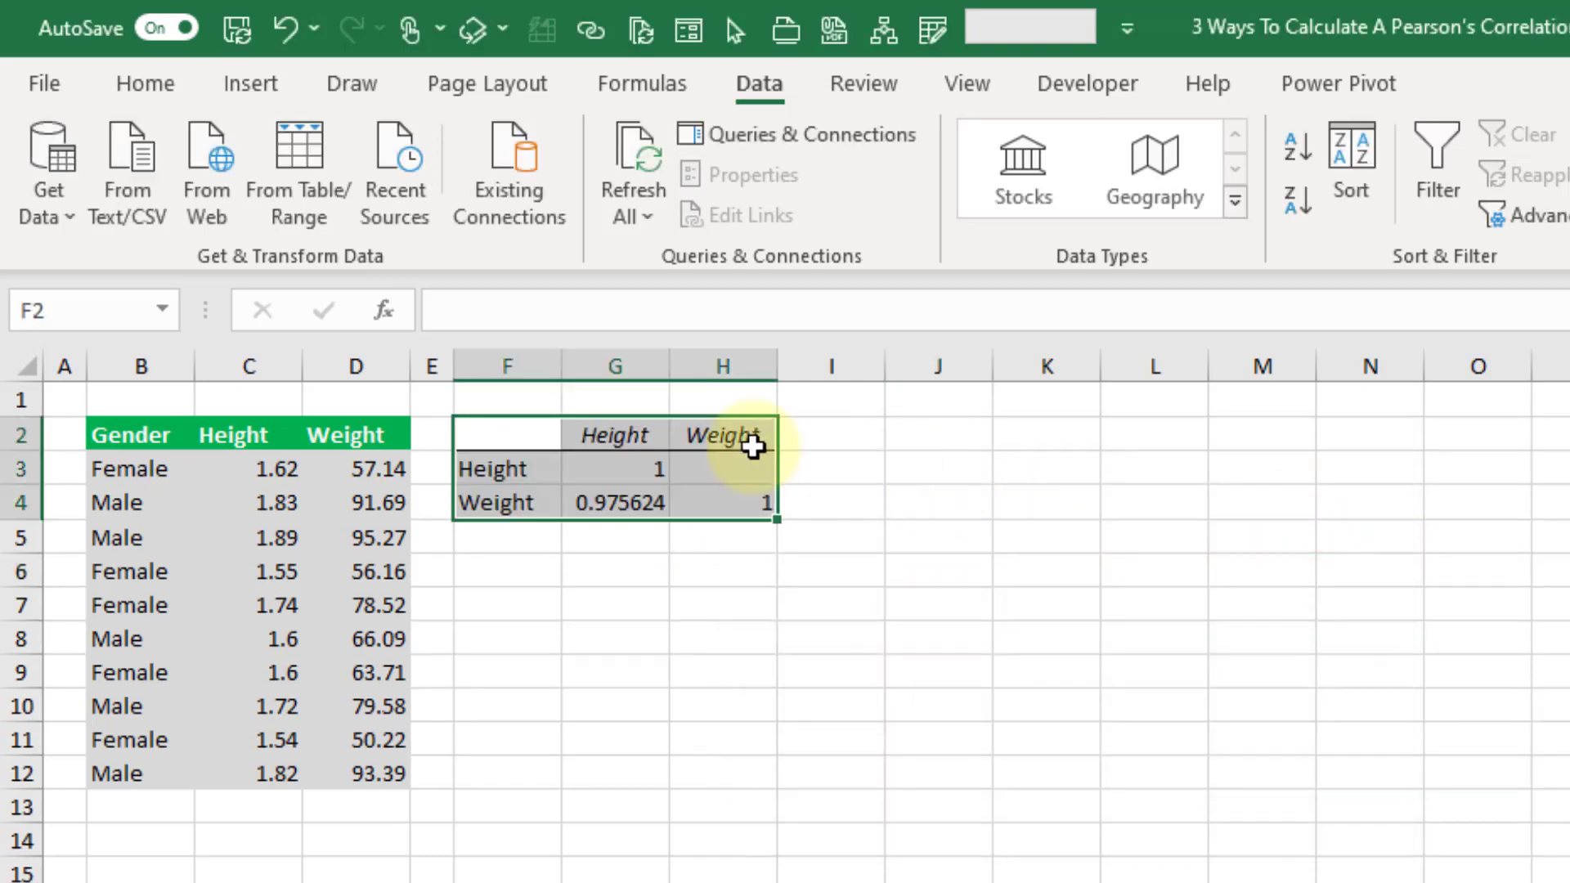
{"action": "mouse_move", "coordinate": [736, 526]}
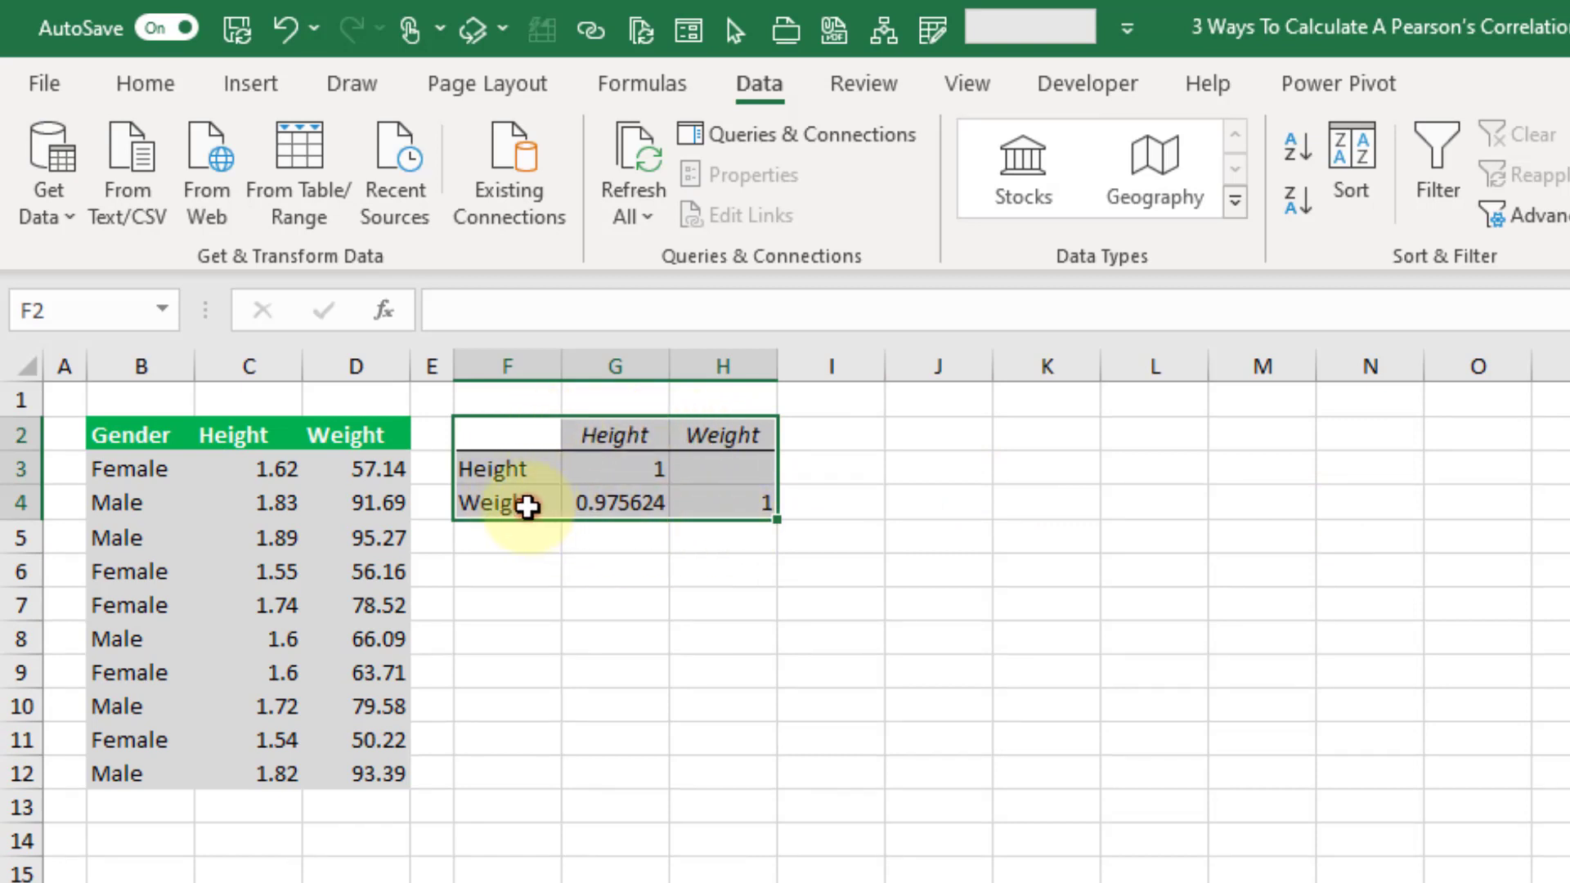
{"action": "left_click", "coordinate": [614, 501]}
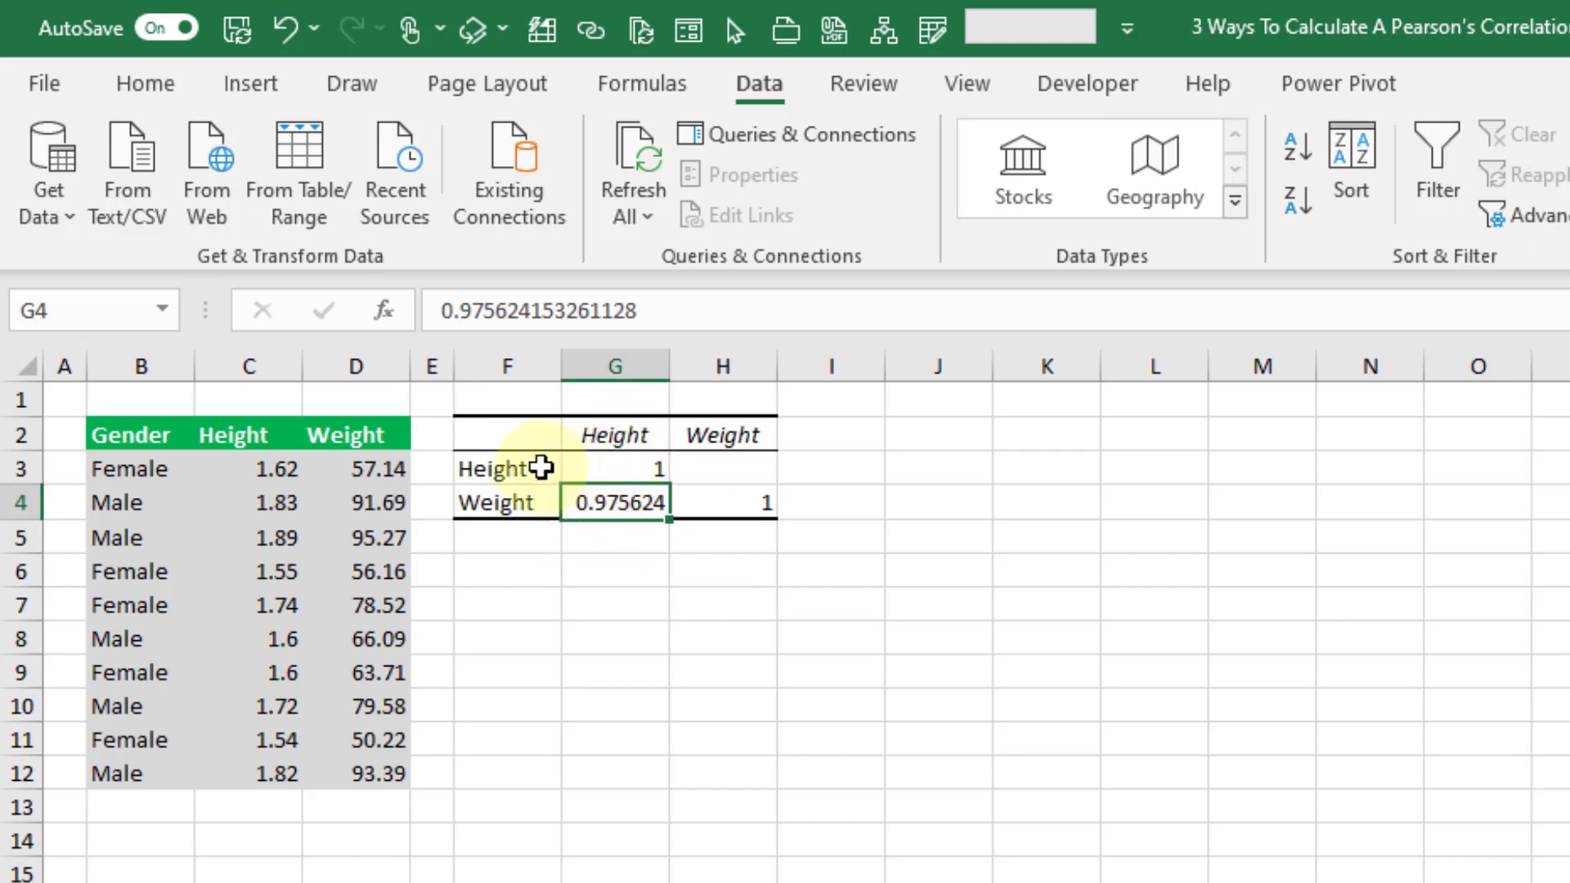
{"action": "left_click", "coordinate": [615, 469]}
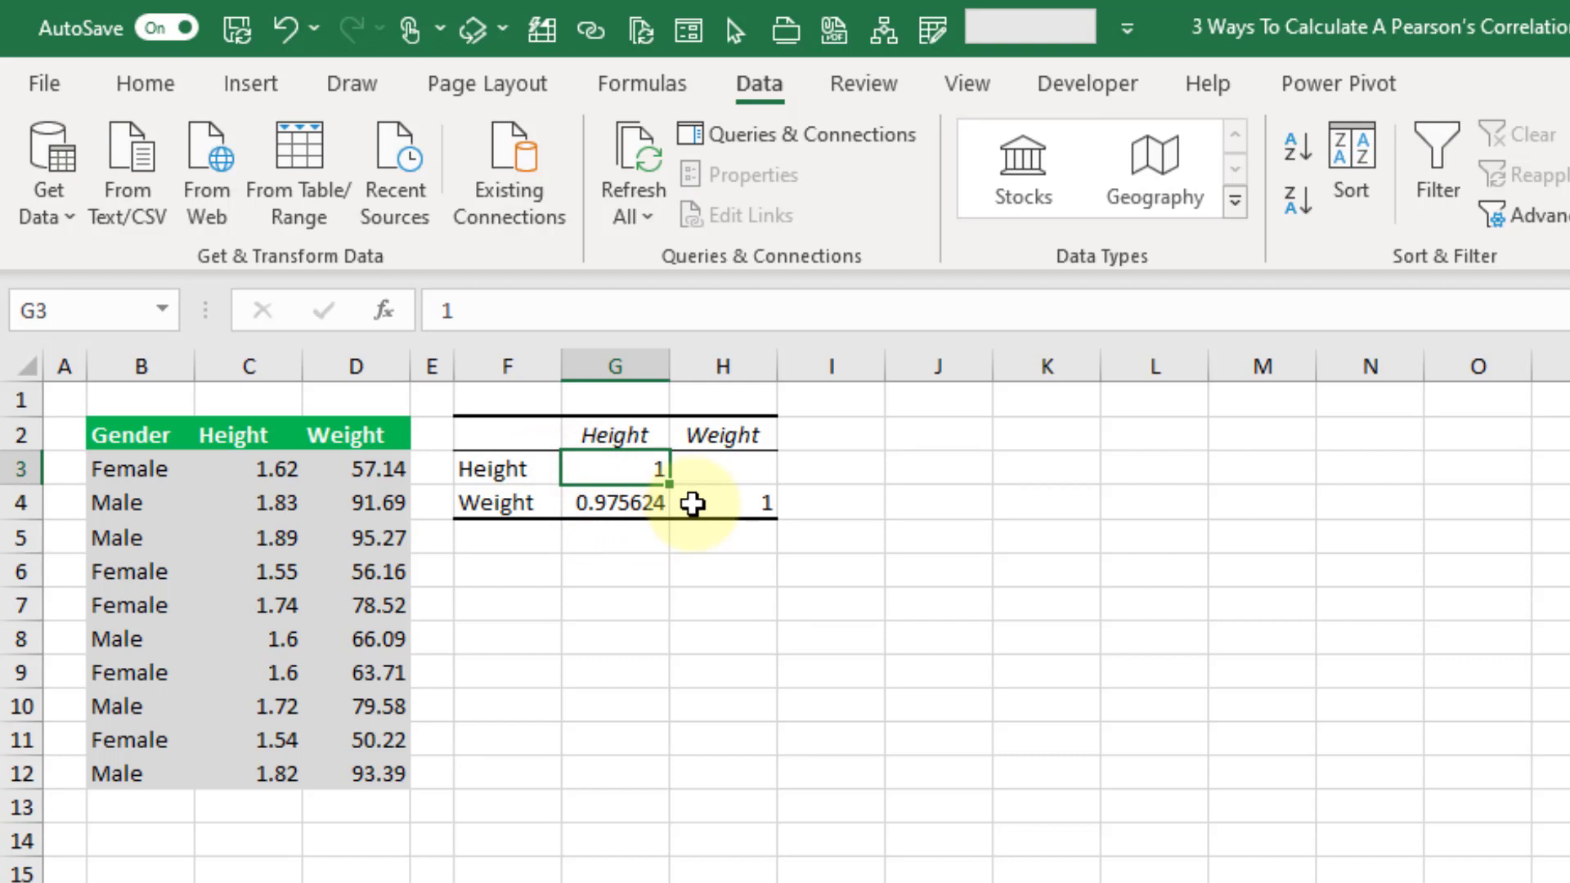
{"action": "left_click", "coordinate": [722, 503]}
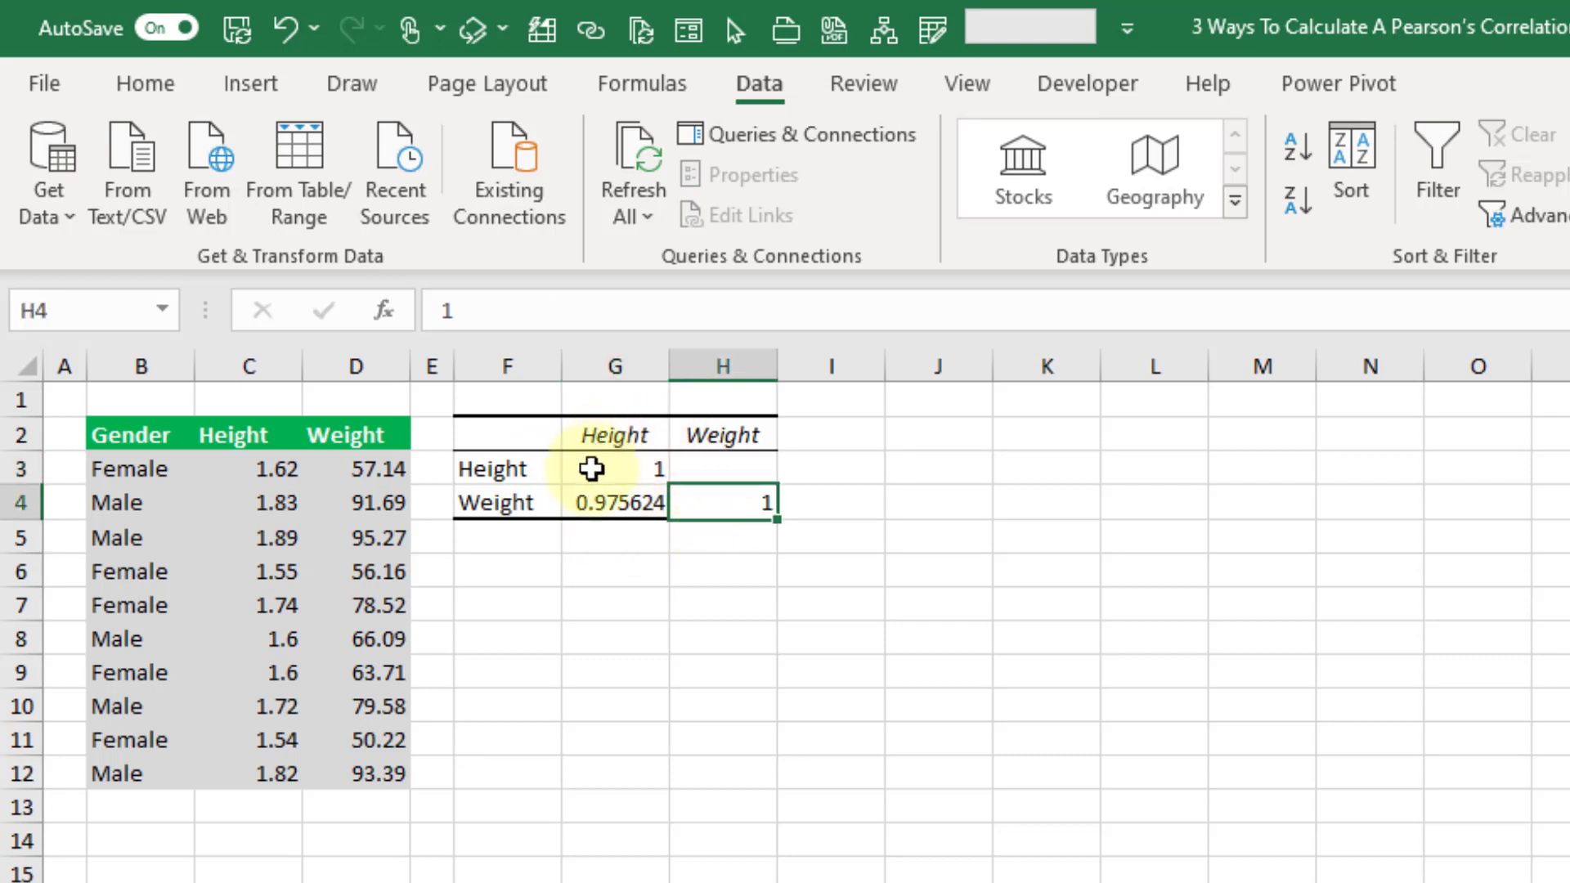
{"action": "mouse_move", "coordinate": [618, 483]}
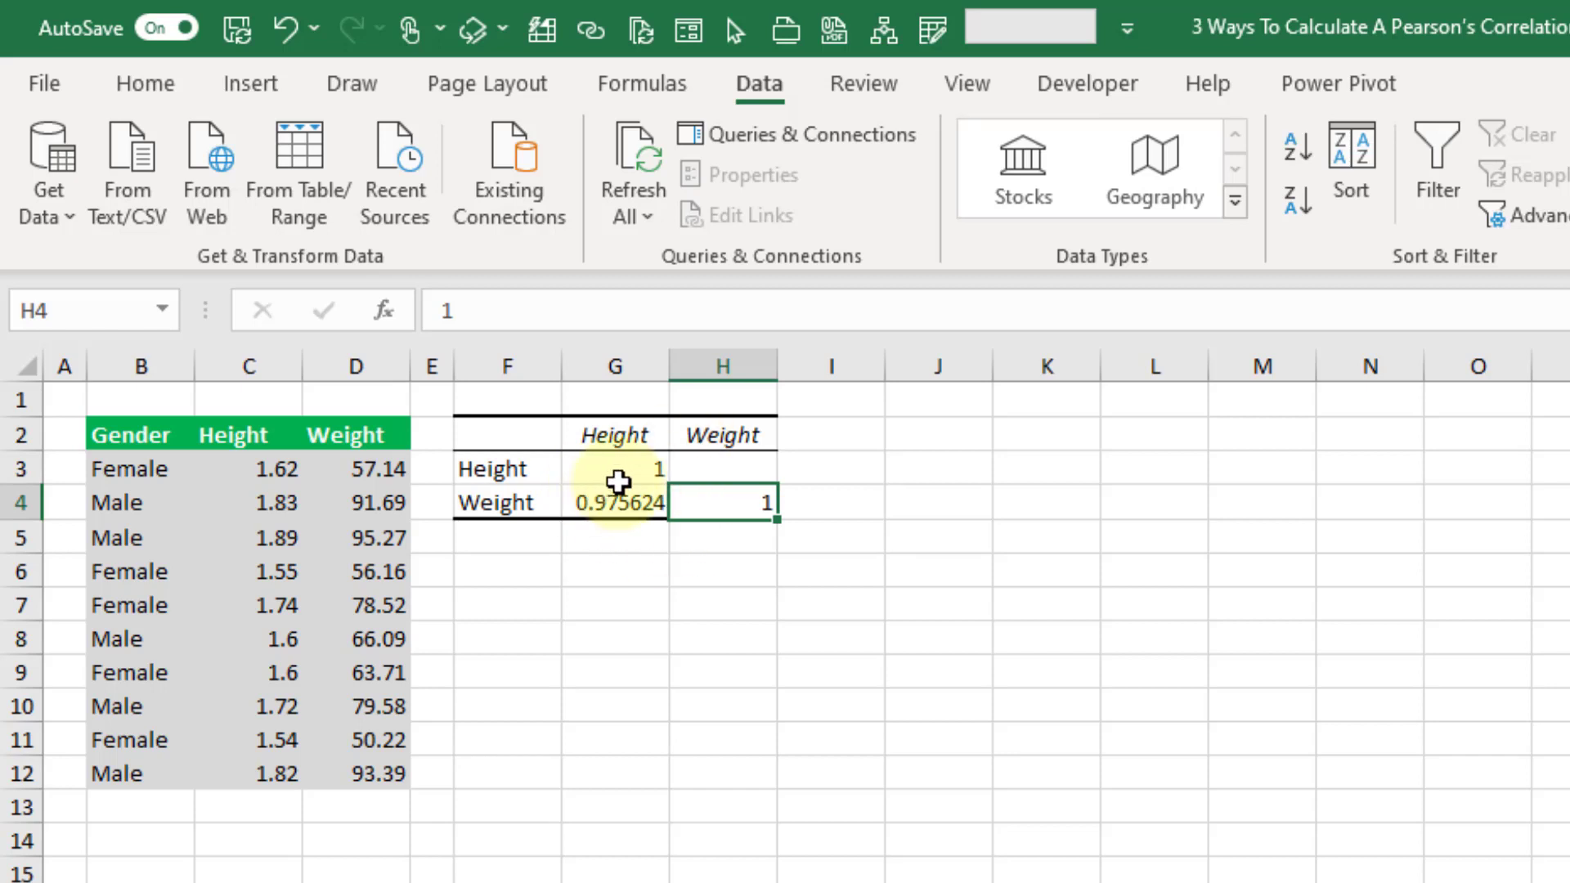
{"action": "mouse_move", "coordinate": [629, 549]}
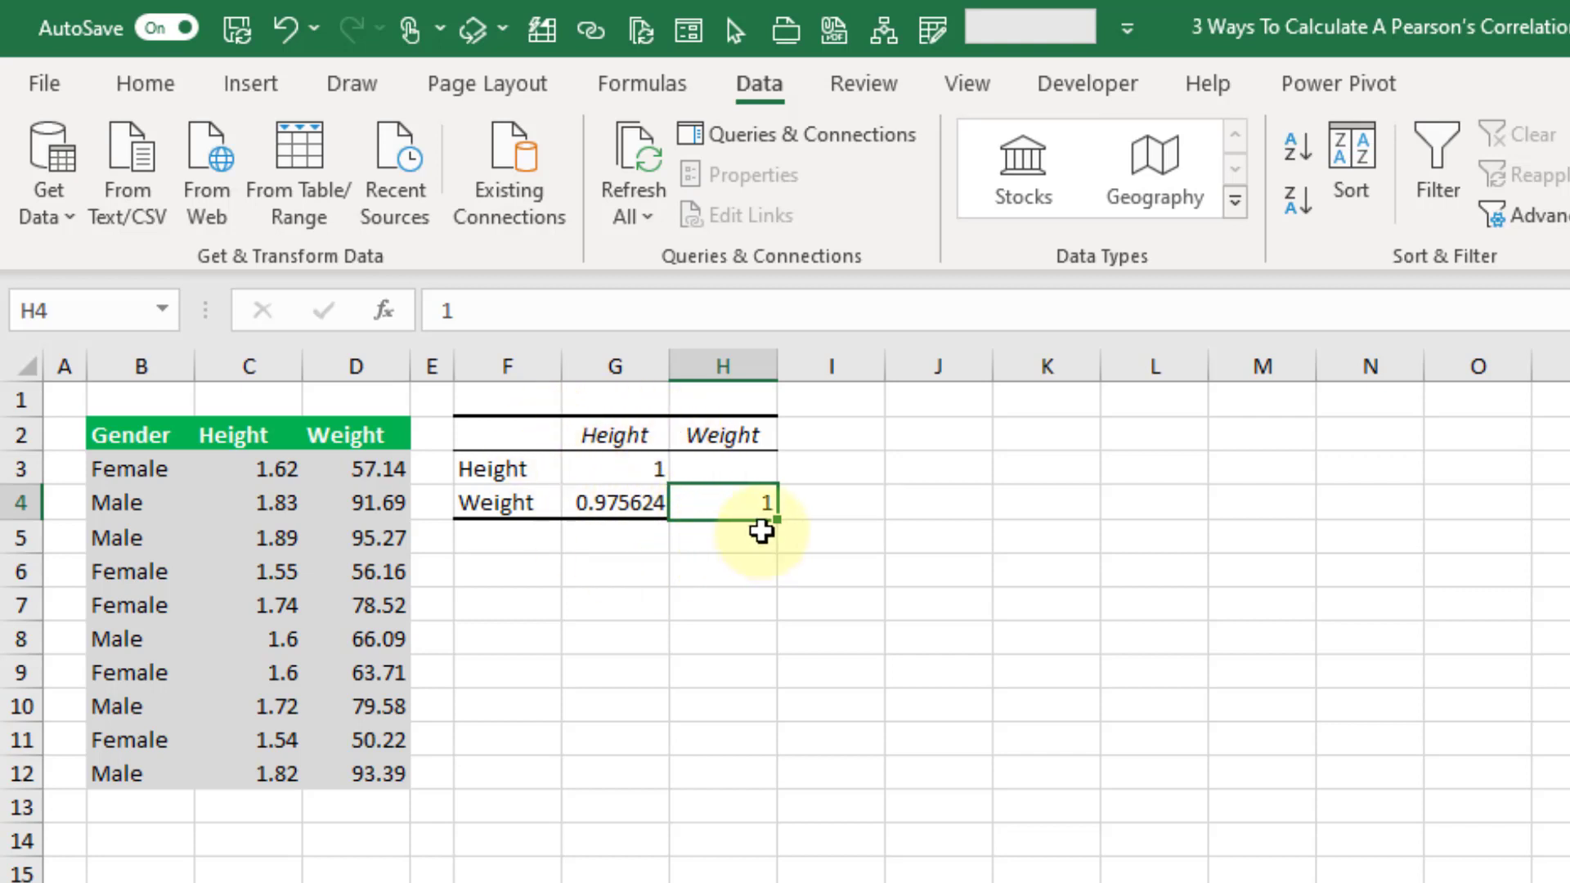
{"action": "mouse_move", "coordinate": [741, 444]}
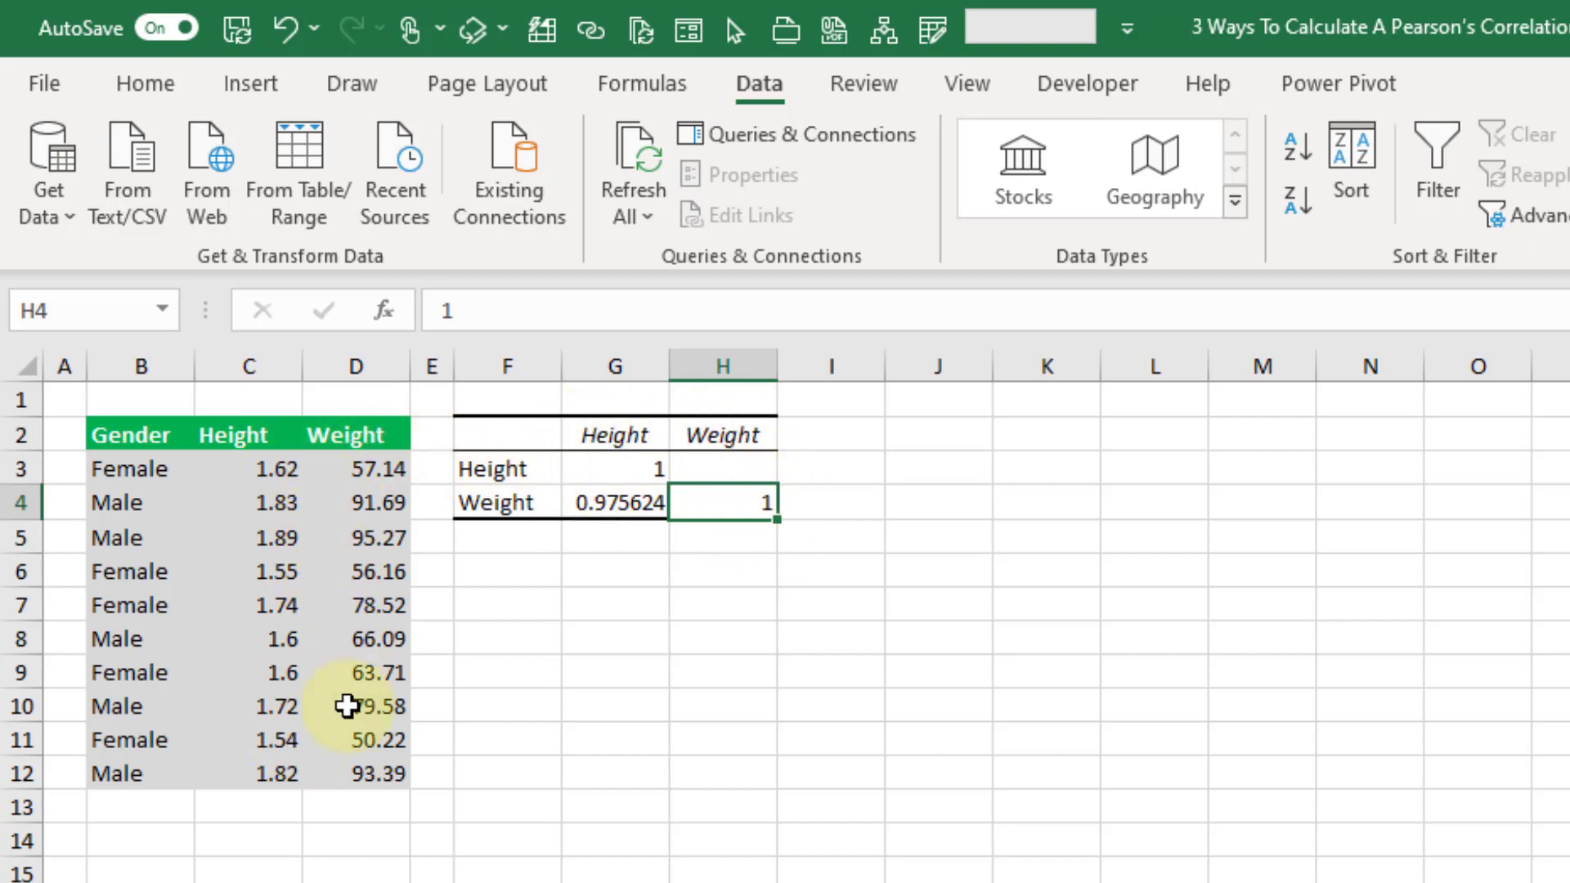
{"action": "mouse_move", "coordinate": [529, 574]}
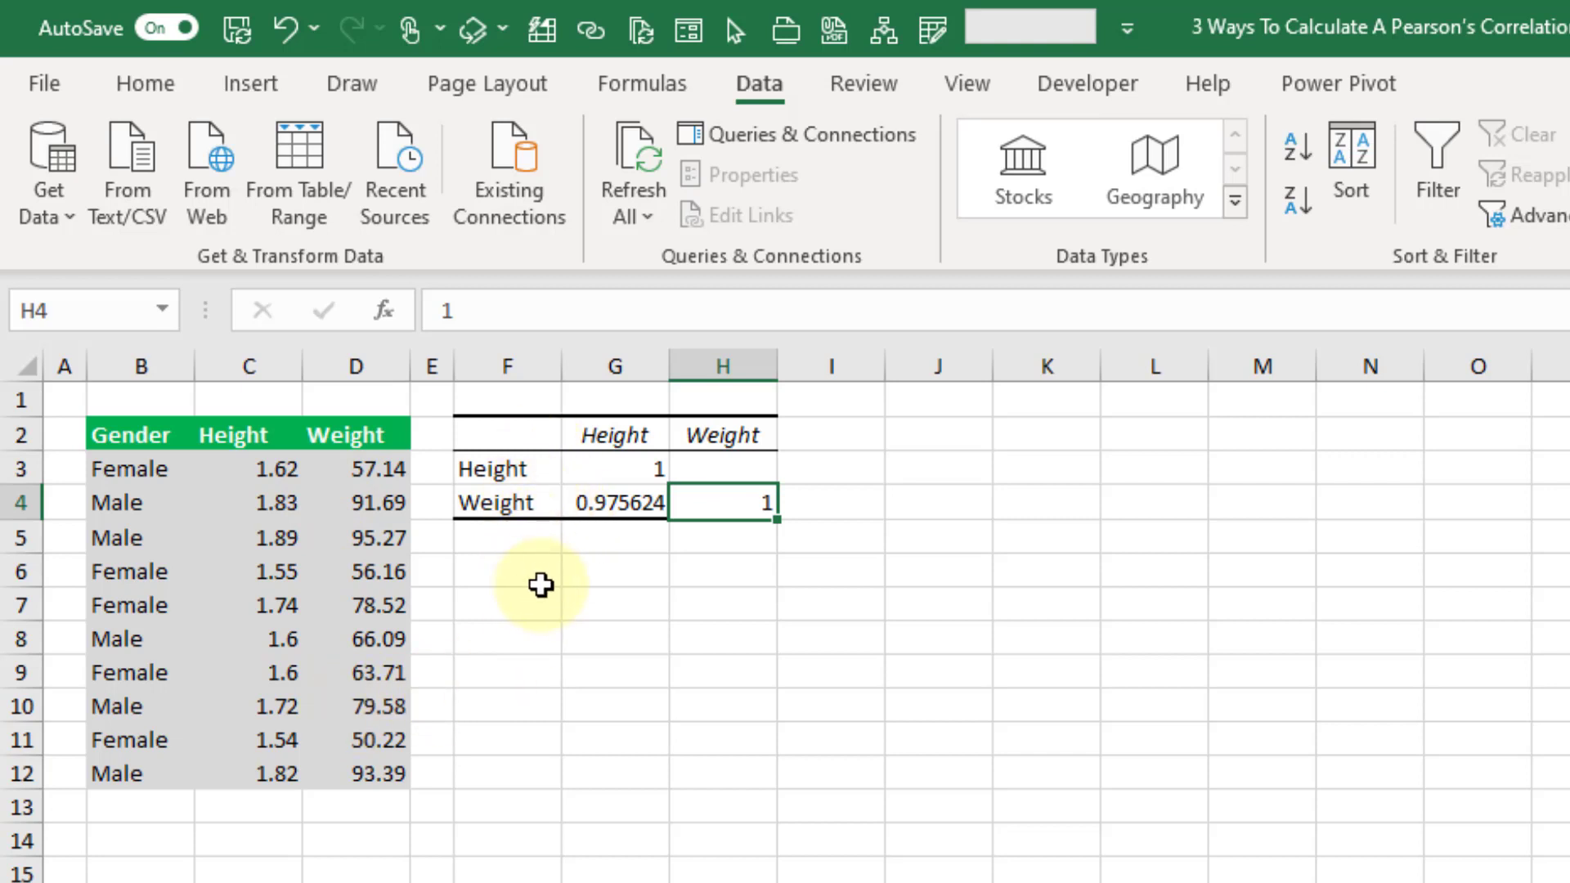
{"action": "mouse_move", "coordinate": [914, 543]}
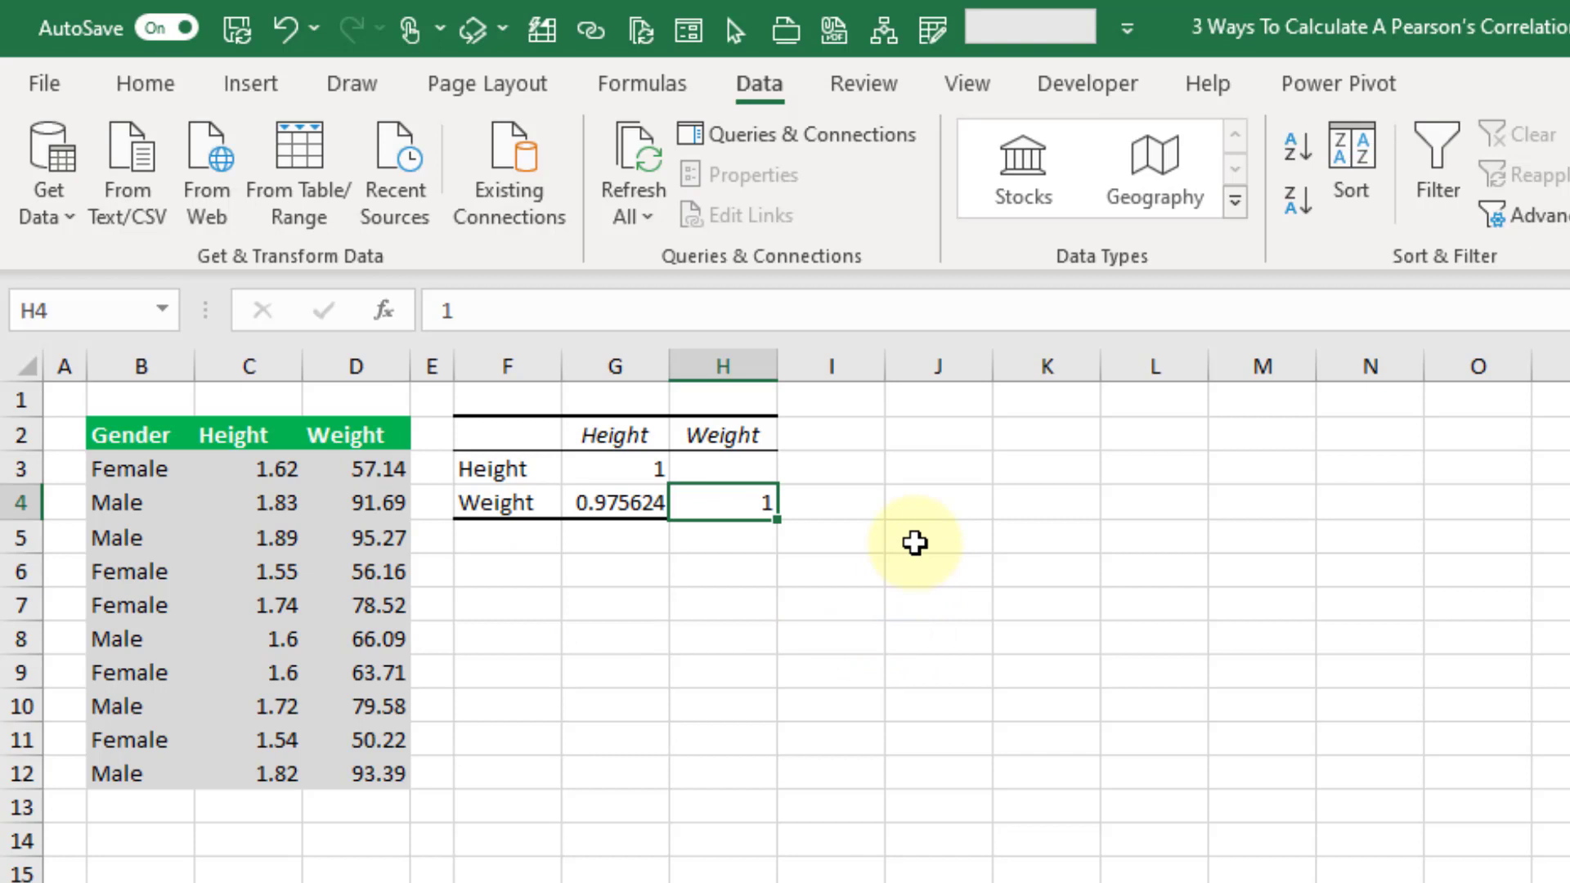